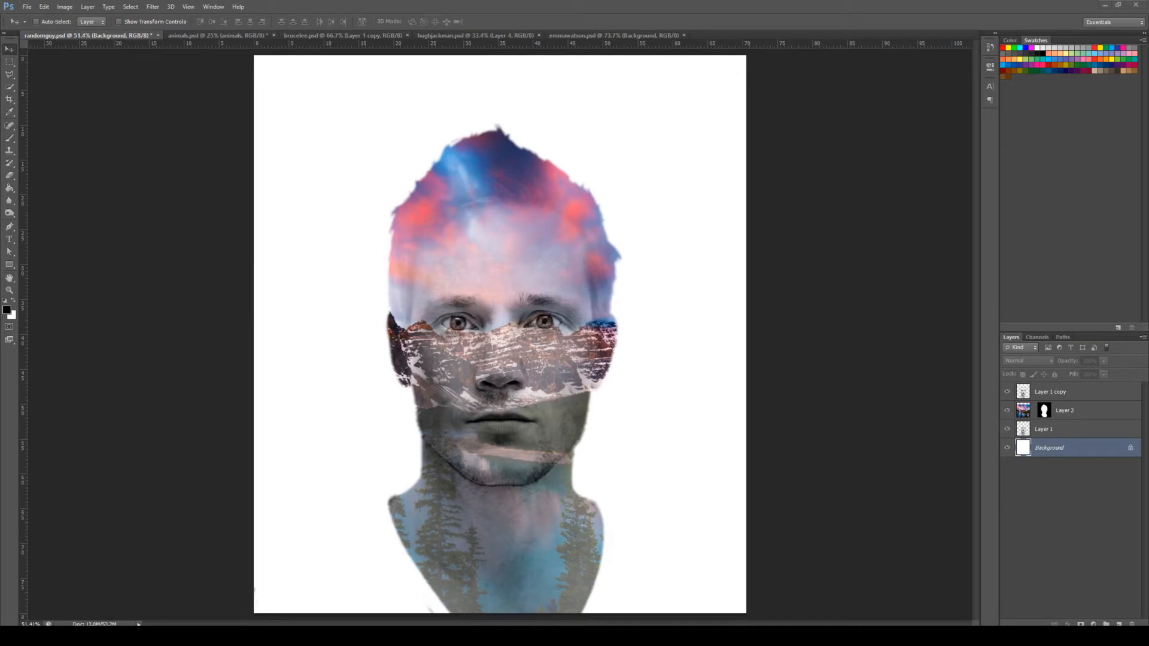
mouse_move(783, 622)
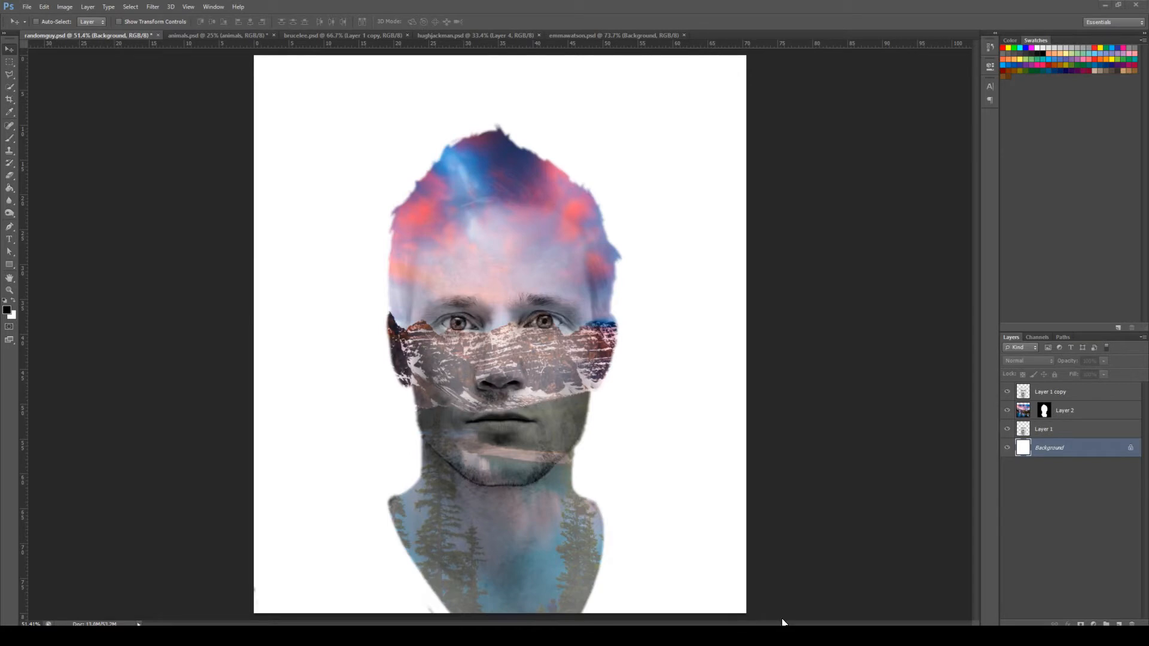
mouse_move(778, 573)
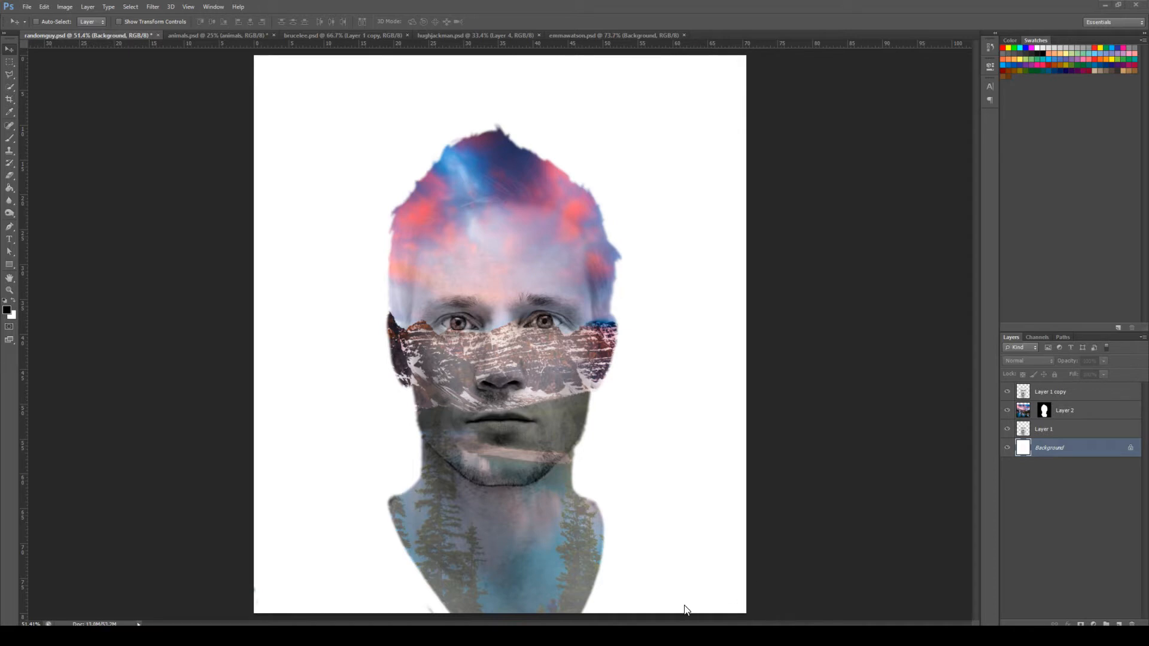
mouse_move(579, 137)
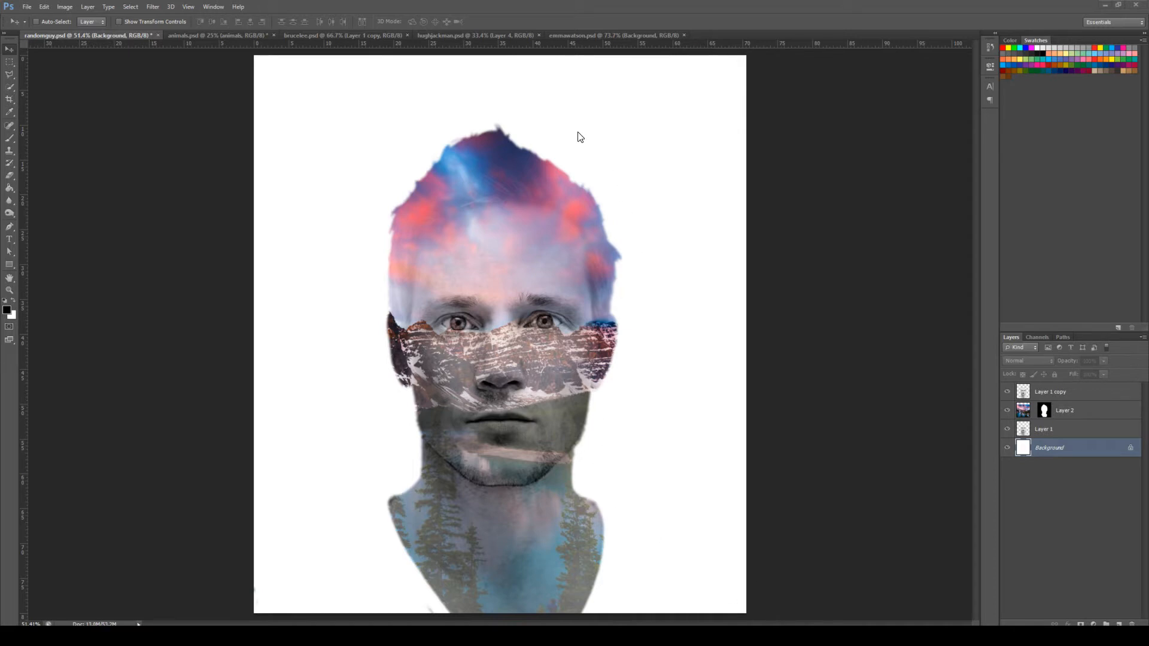
mouse_move(360, 234)
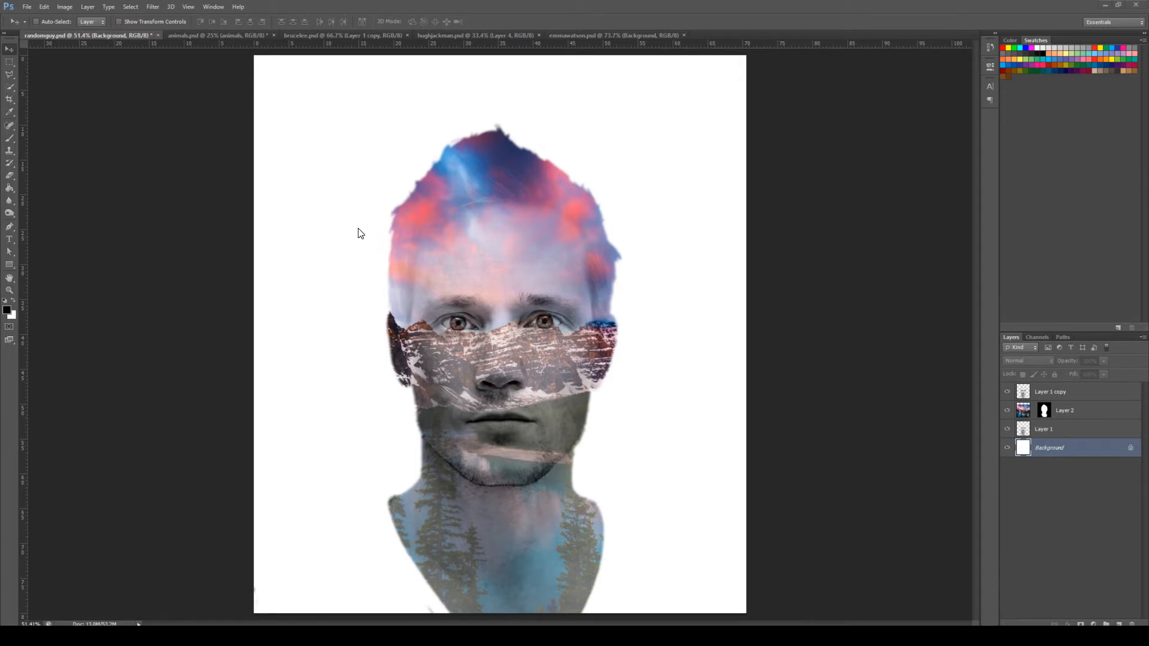
mouse_move(360, 234)
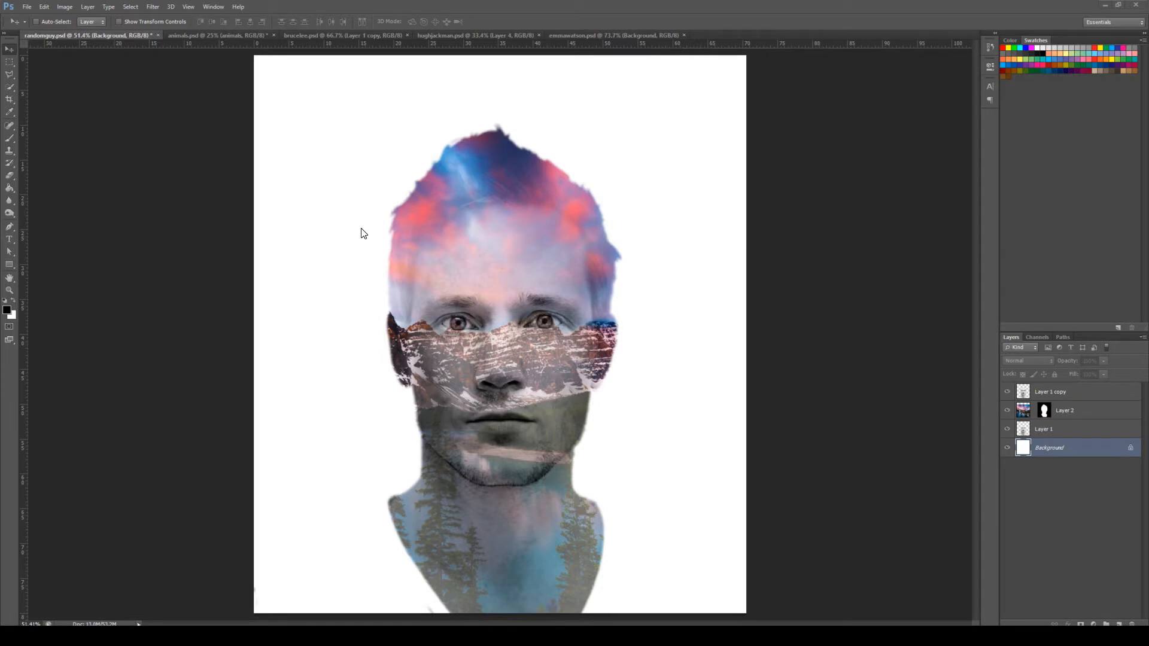
mouse_move(352, 278)
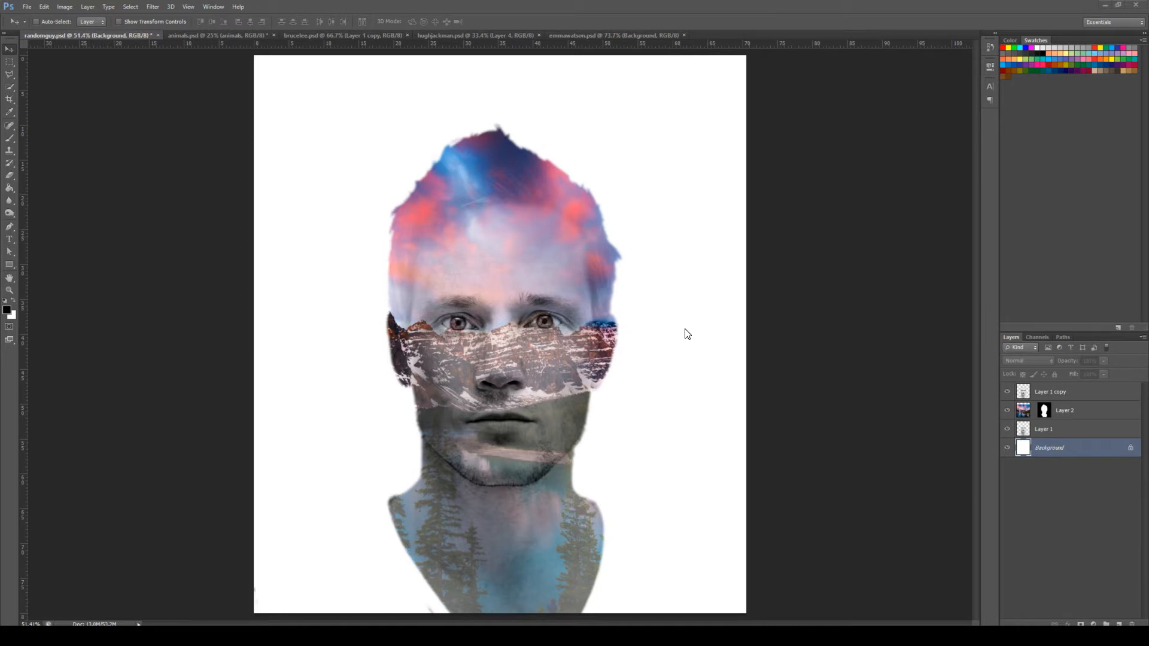
mouse_move(582, 341)
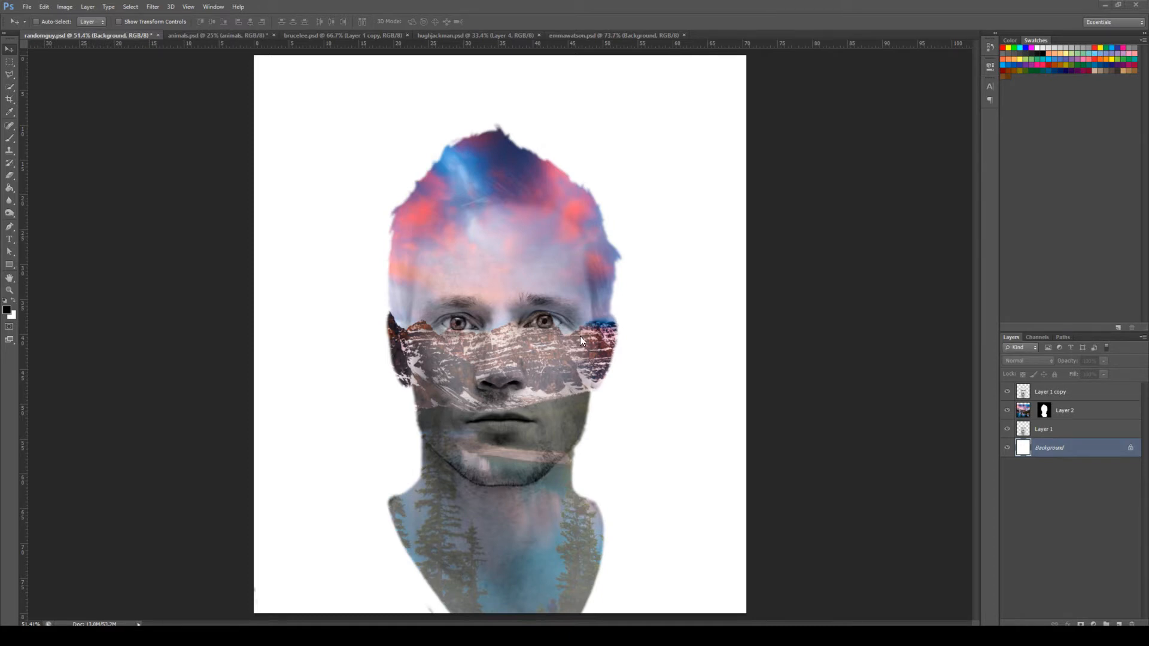
mouse_move(436, 184)
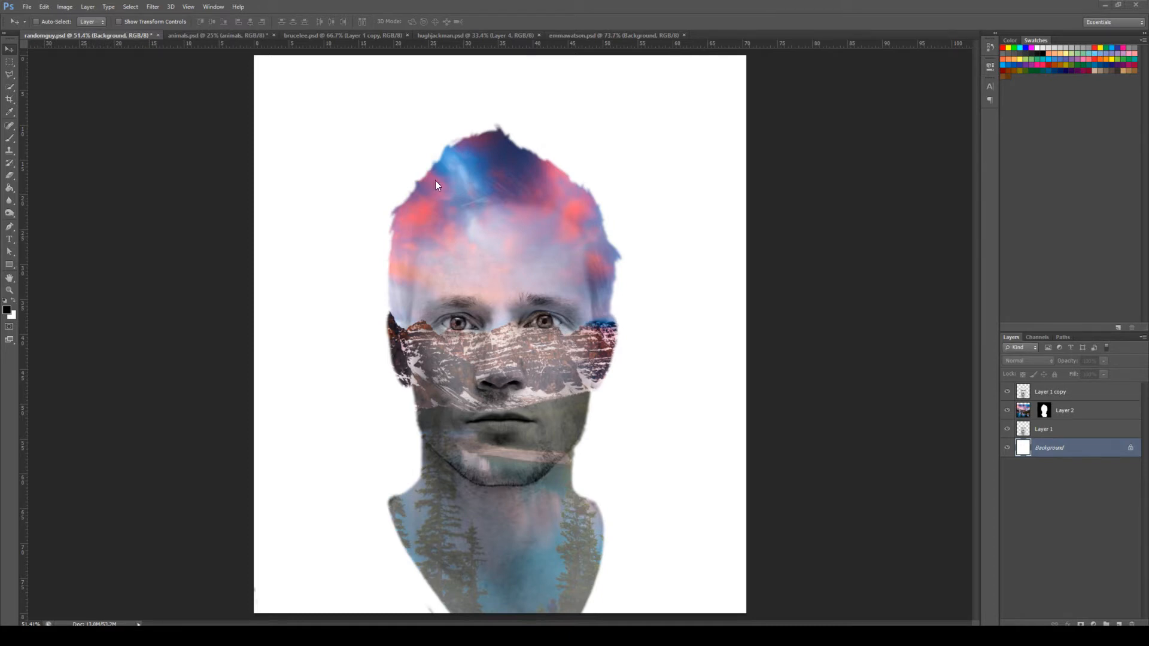
mouse_move(707, 320)
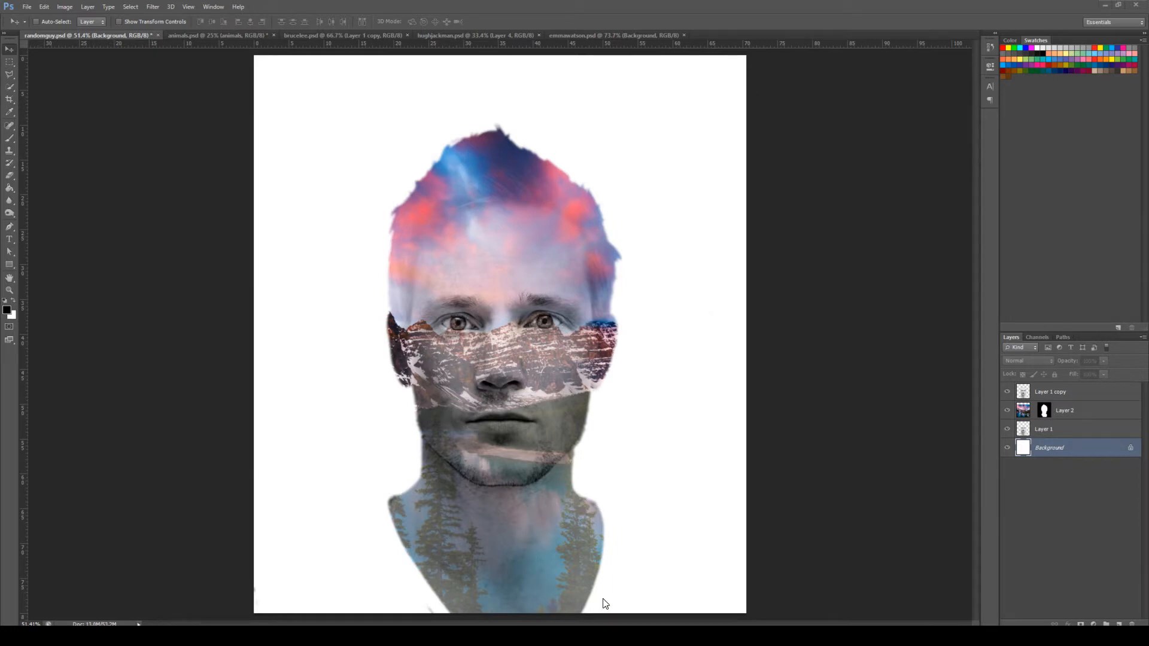
mouse_move(204, 45)
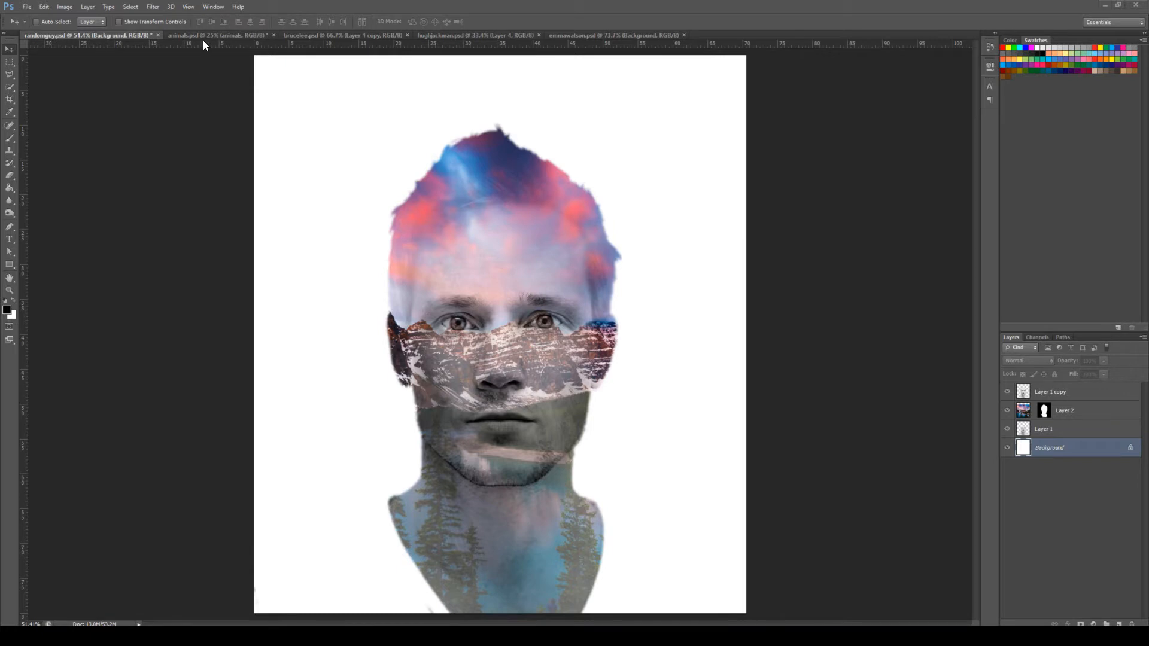
Step: Switch to the animals.psd document with the animal double-exposure collage
click(217, 34)
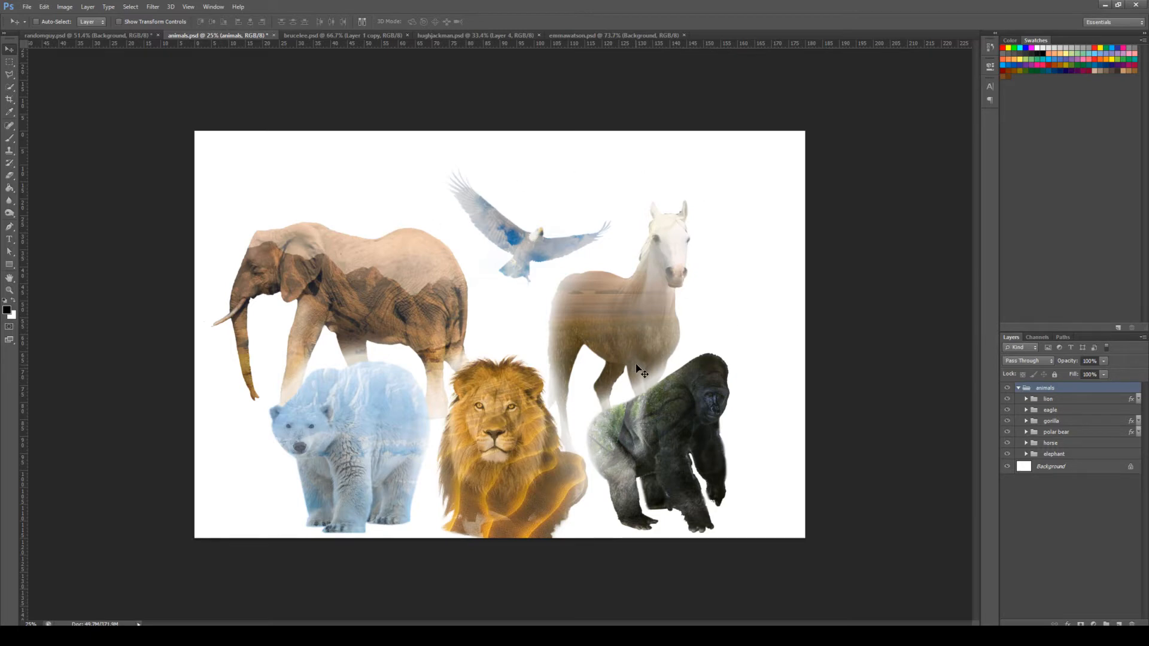
mouse_move(526, 286)
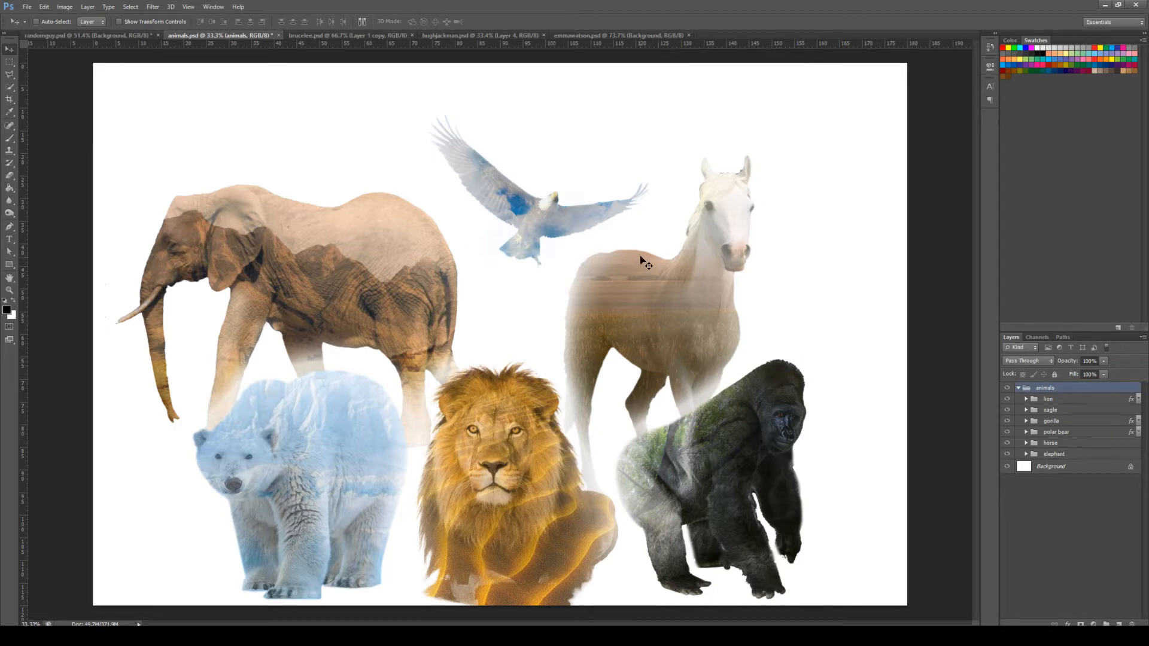
mouse_move(579, 348)
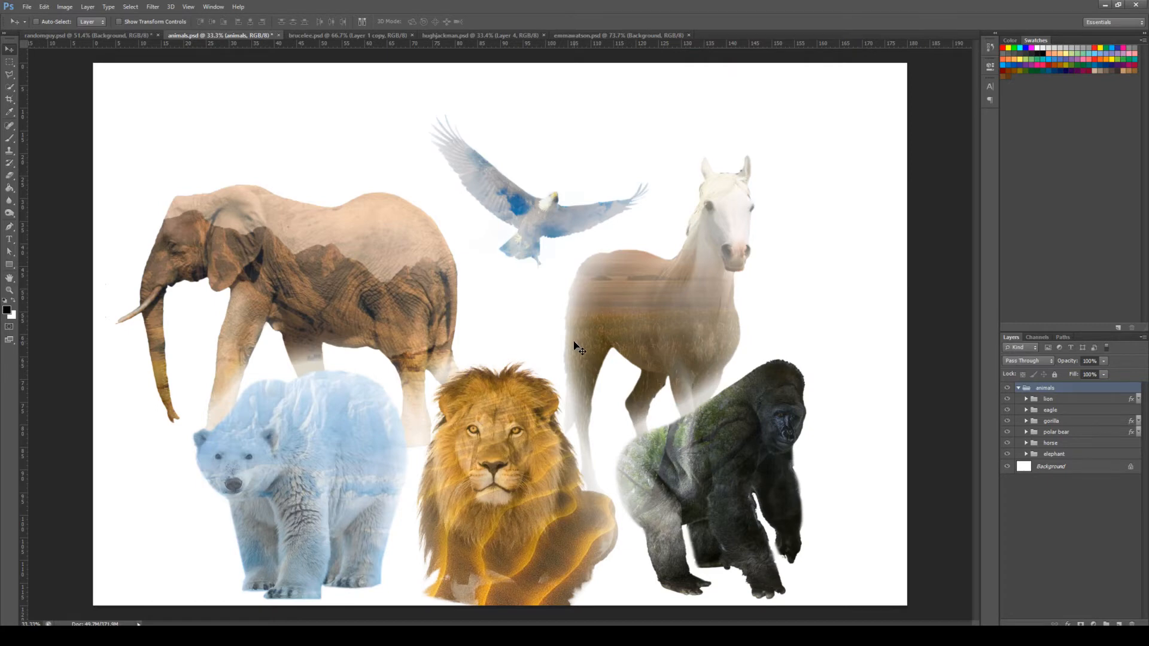
Step: View the brucelee.psd forest silhouette, then return to the man's mountain portrait document
click(318, 35)
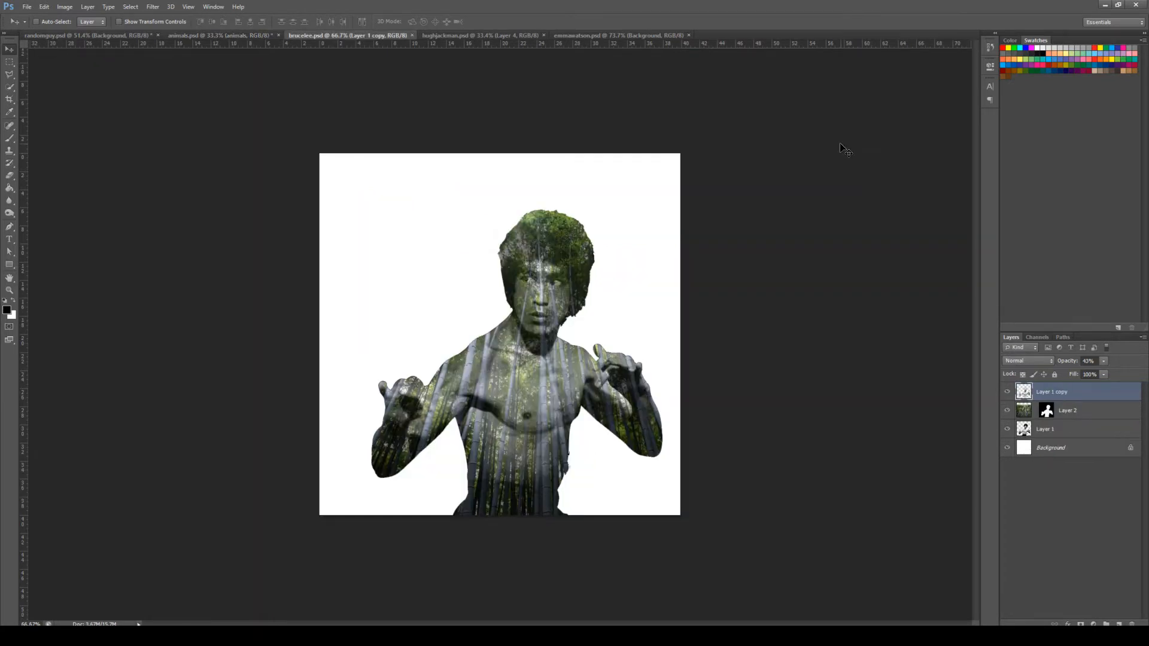
mouse_move(531, 225)
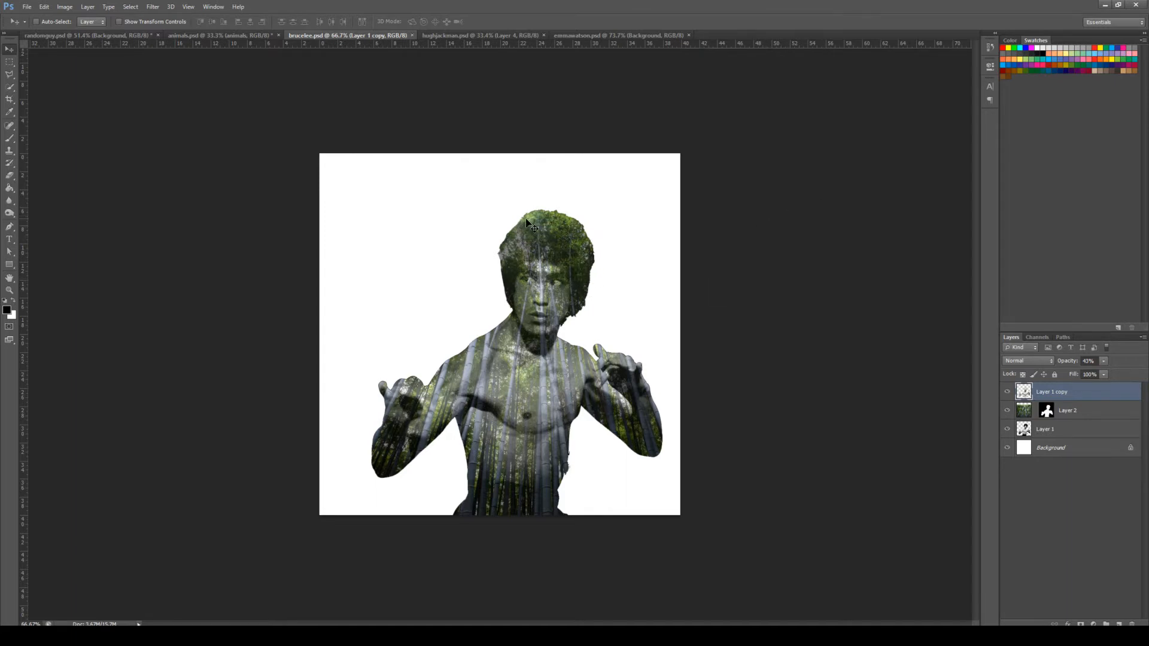
click(80, 35)
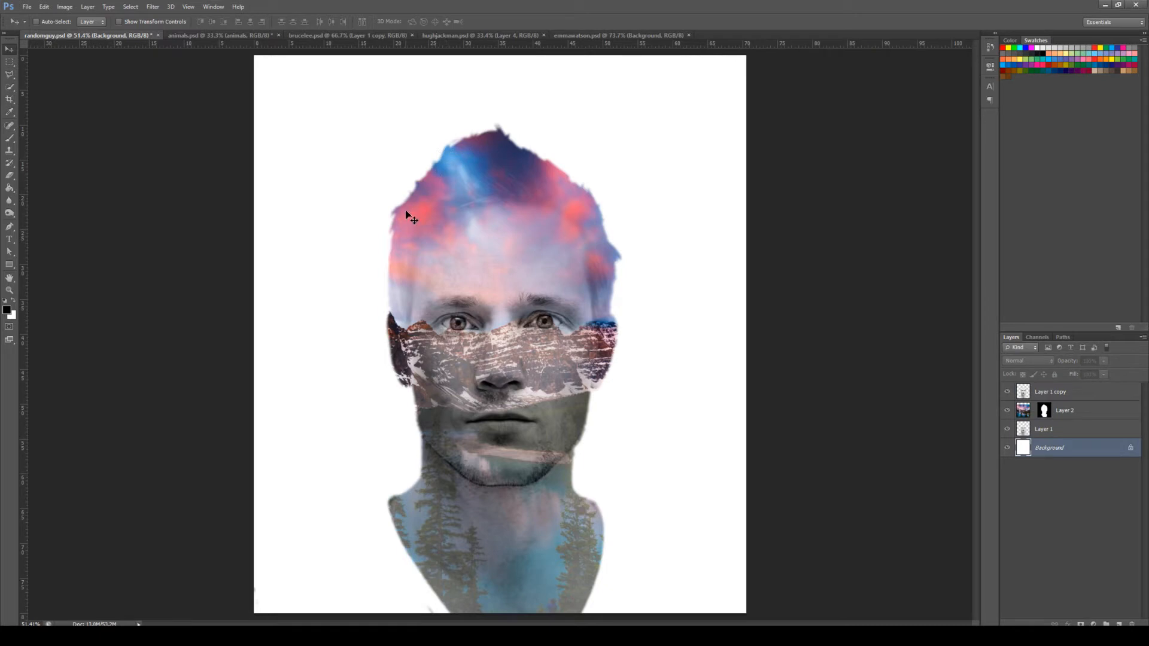
mouse_move(393, 247)
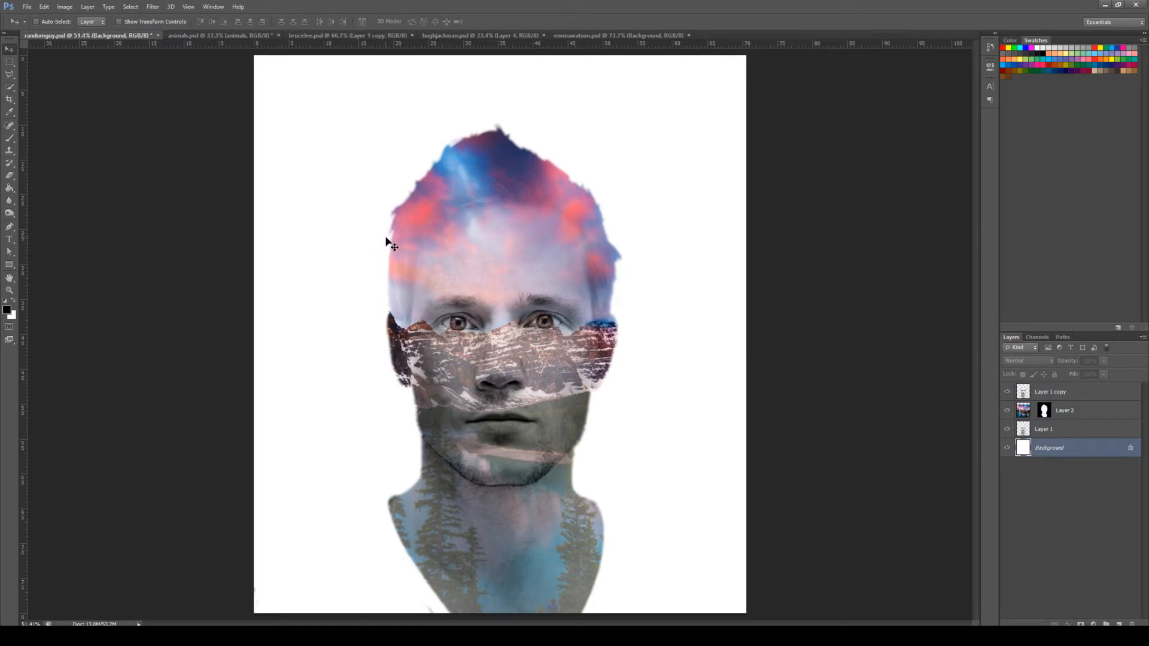
mouse_move(387, 178)
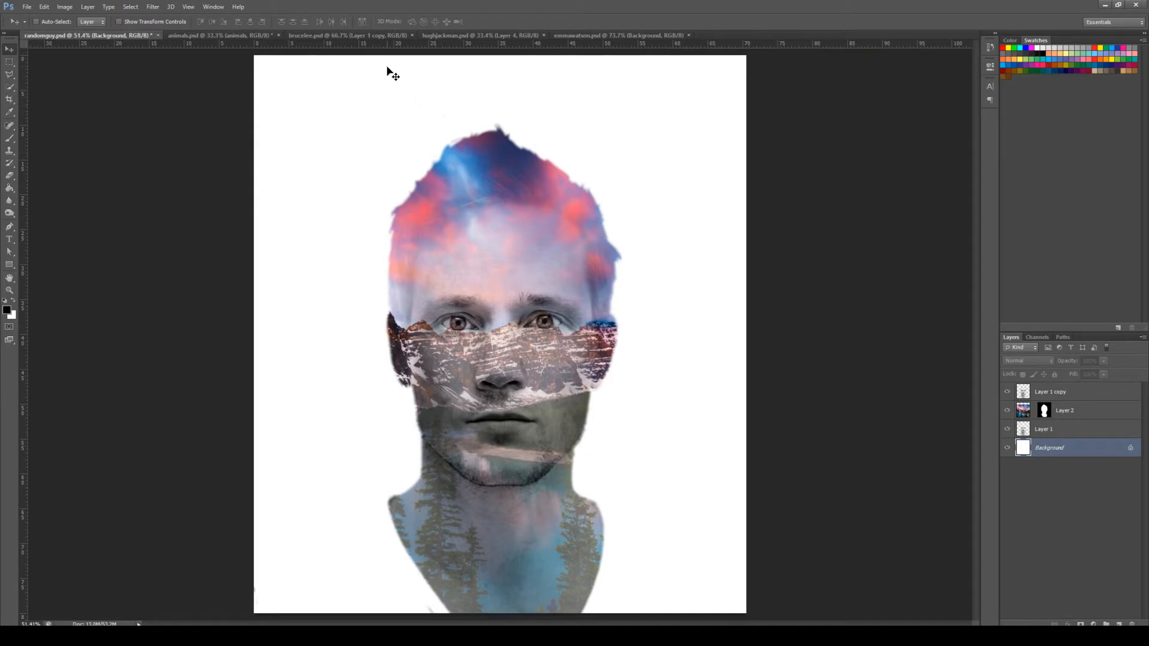
Step: Switch to the hughjackman.psd document blending a face into a comic-hero silhouette
click(445, 35)
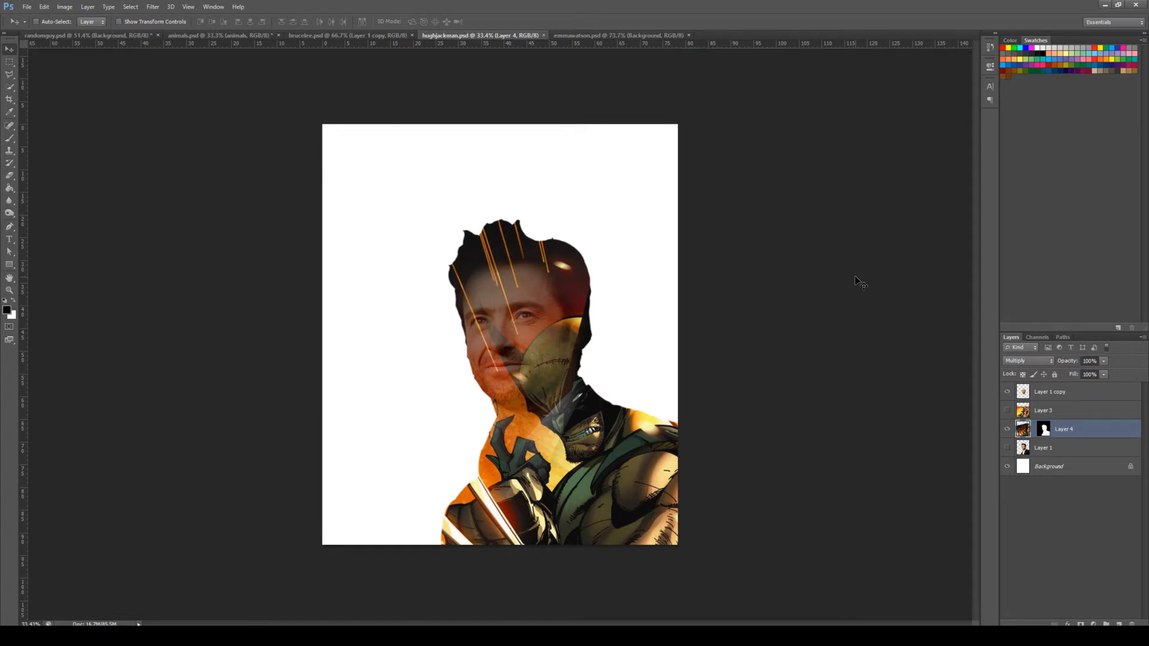
mouse_move(516, 265)
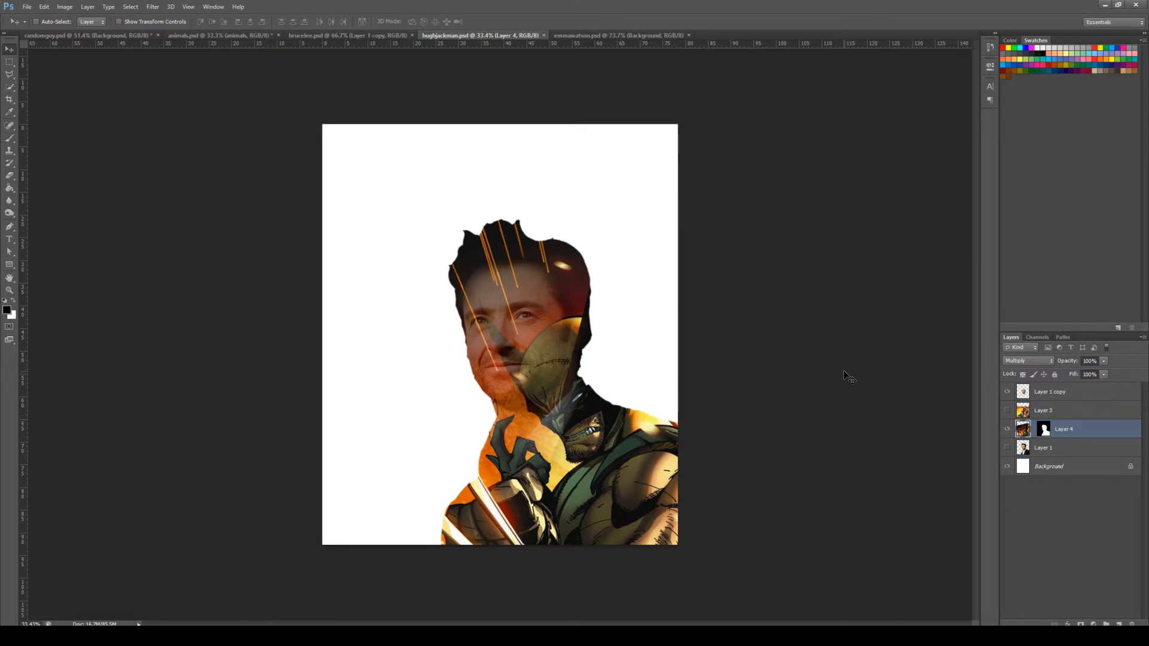
Step: Switch to the emmawatson.psd night-castle silhouette document
click(618, 35)
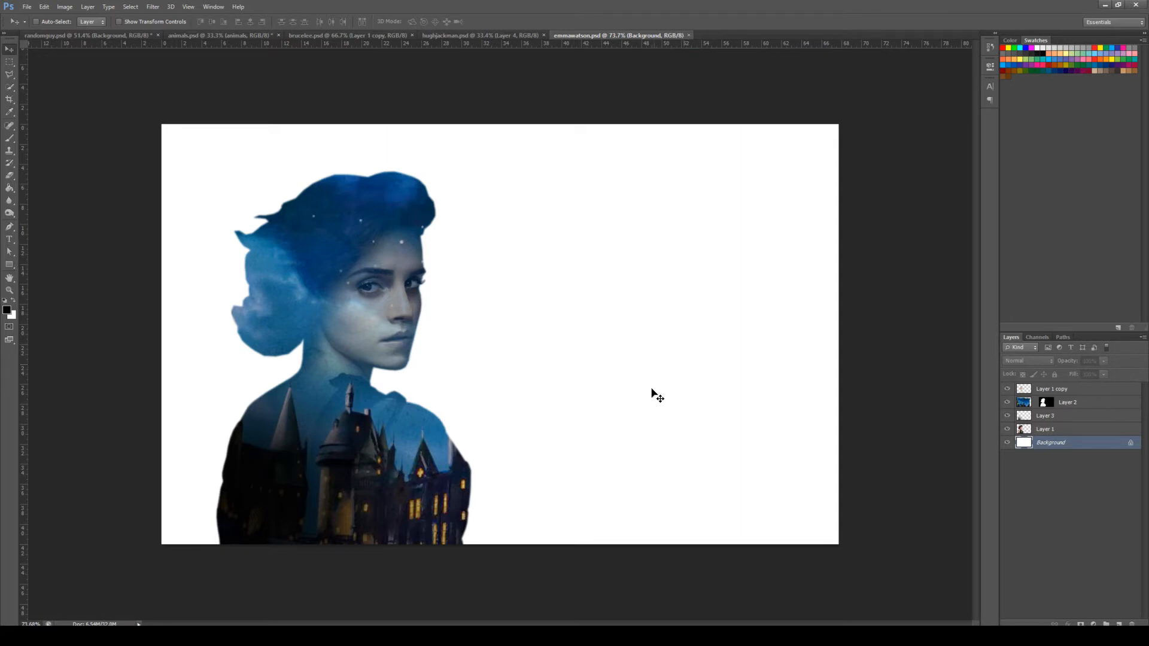
mouse_move(307, 354)
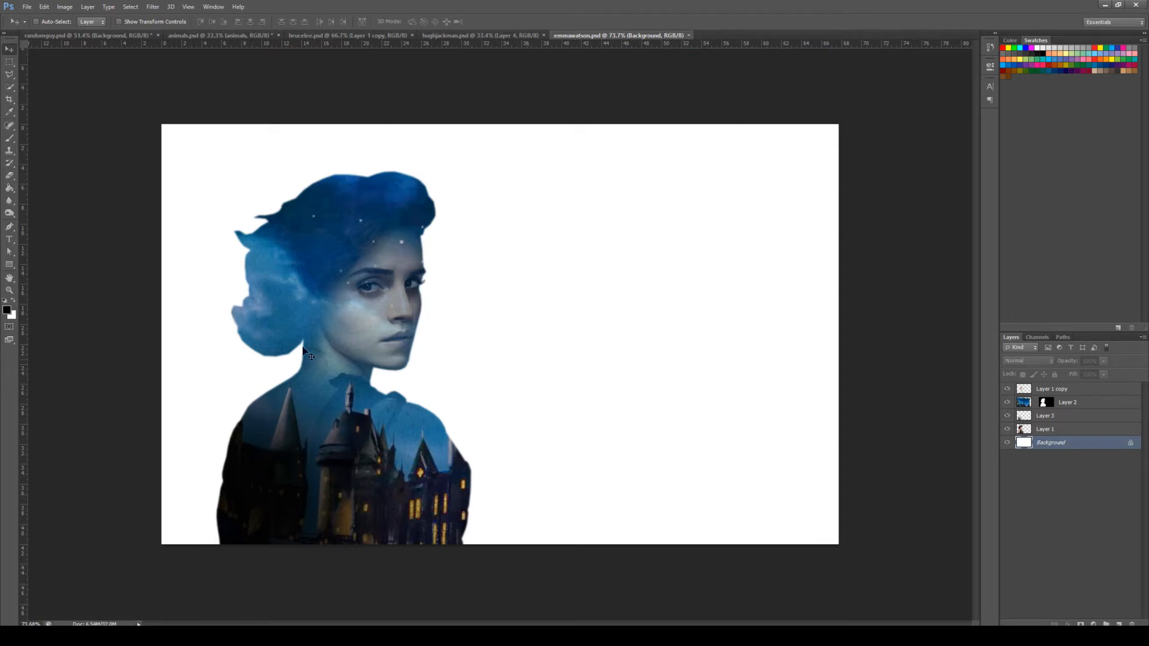
mouse_move(652, 421)
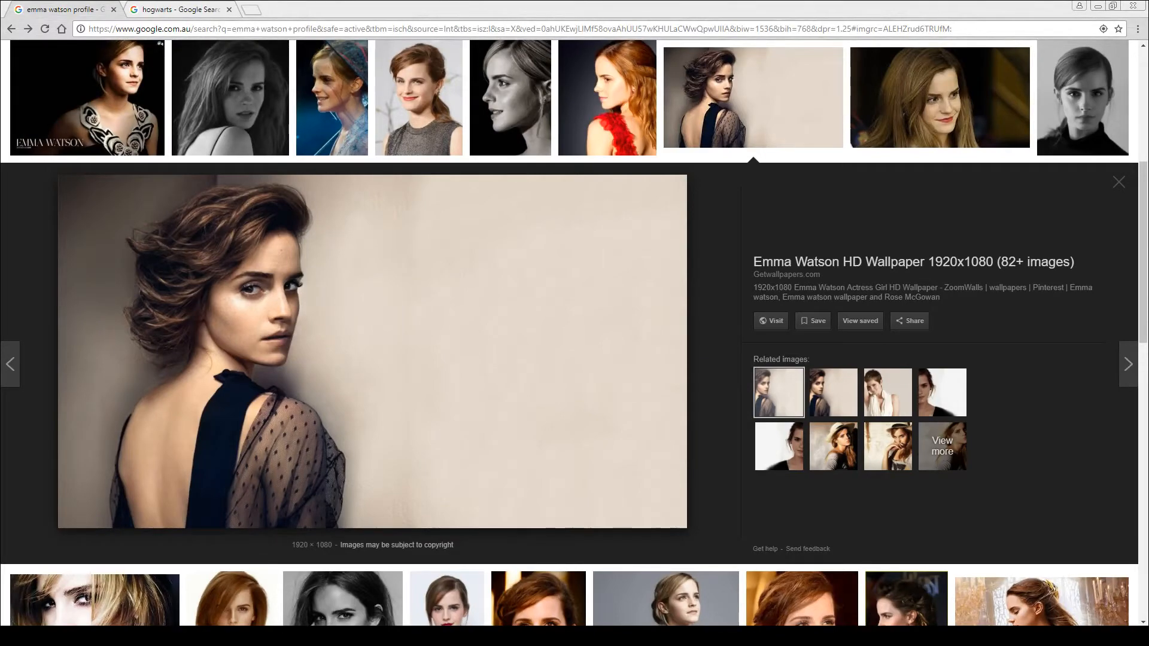
mouse_move(827, 548)
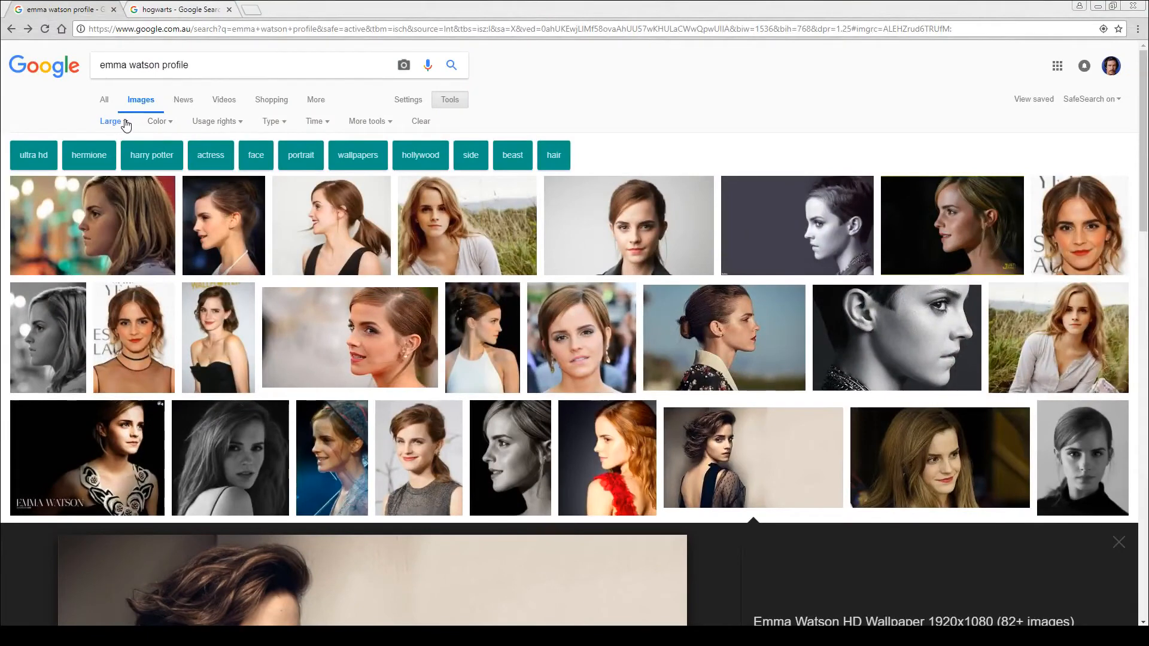
Step: Keep the Large size filter and scroll the results to find the over-the-shoulder portrait
click(110, 120)
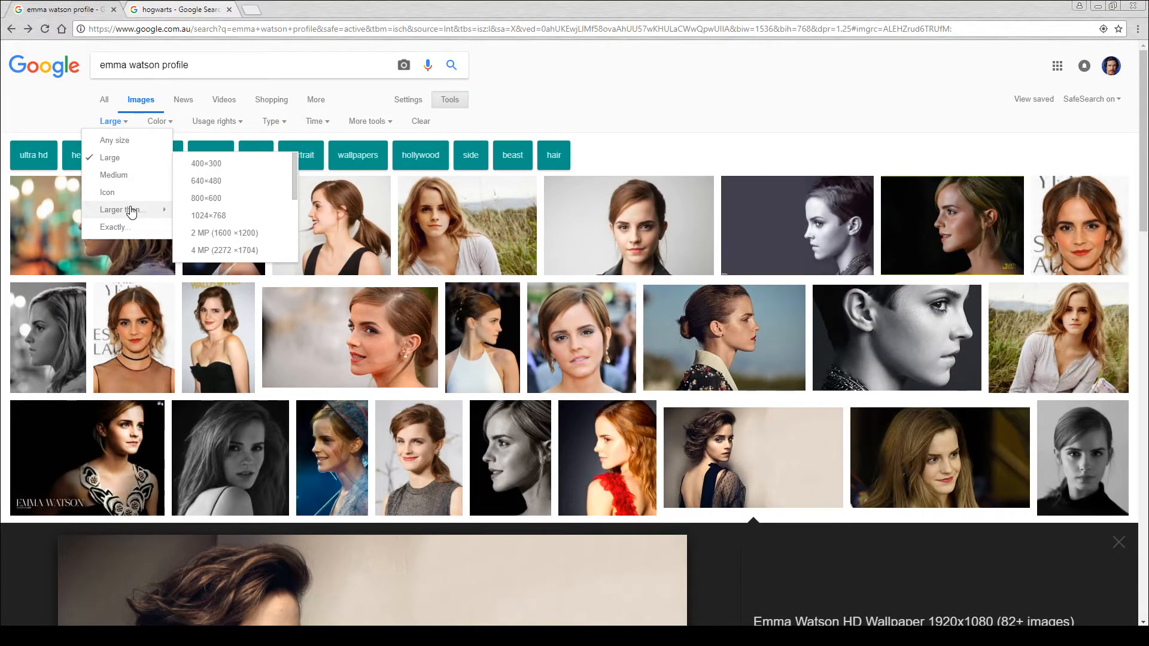
click(729, 127)
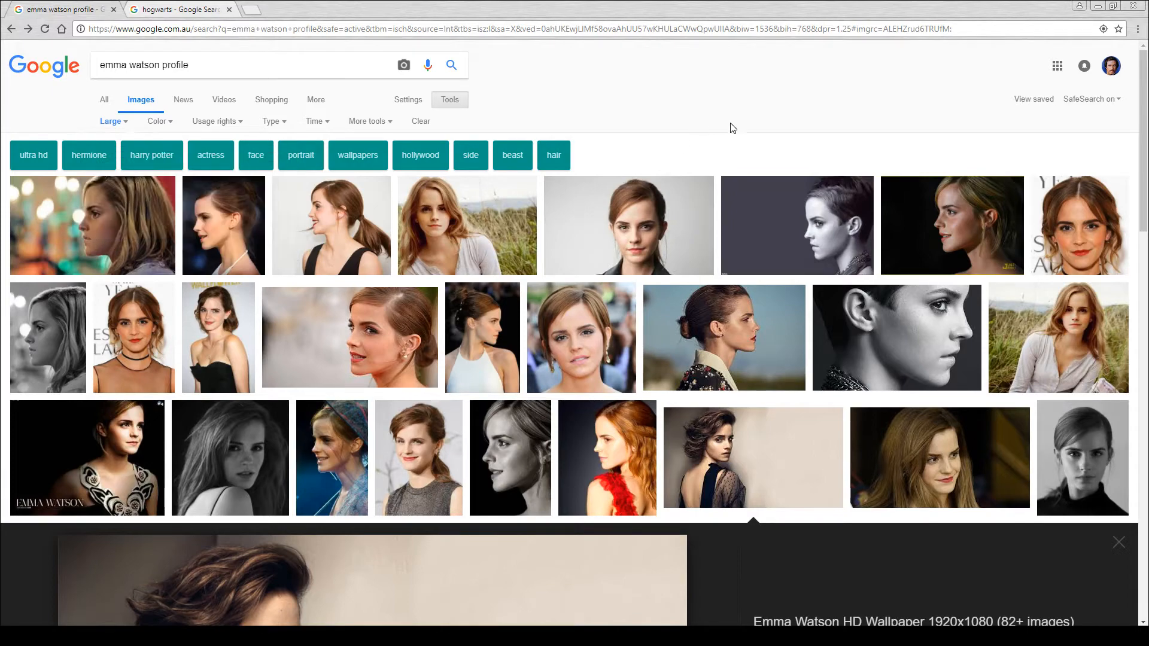
scroll(down, 3)
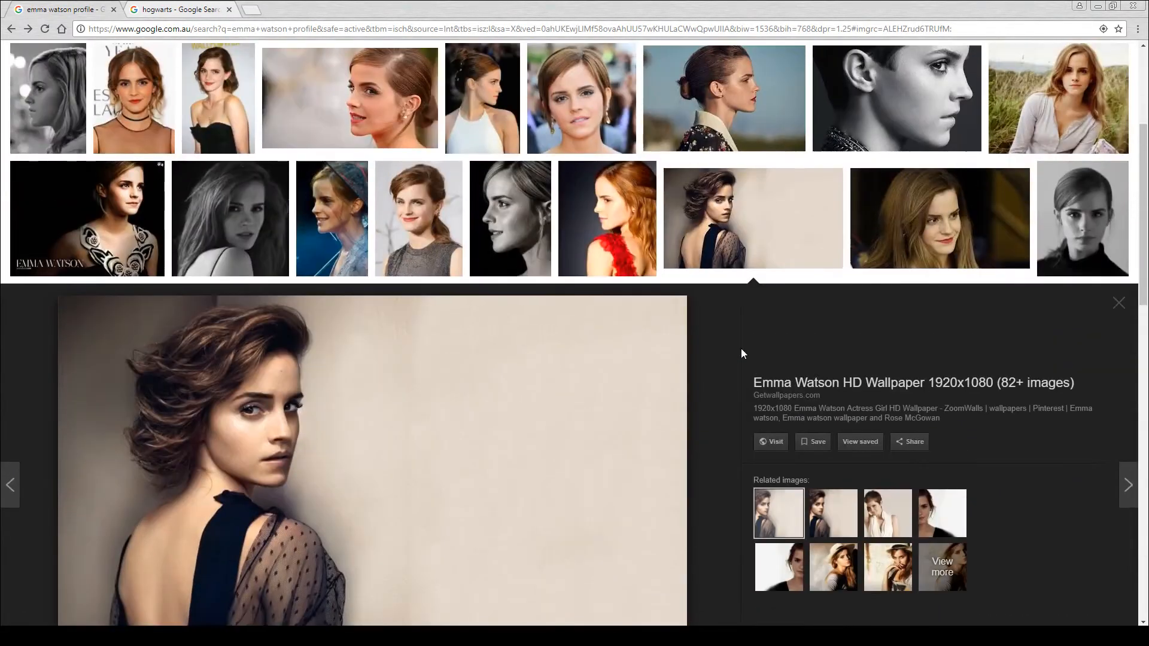
mouse_move(752, 376)
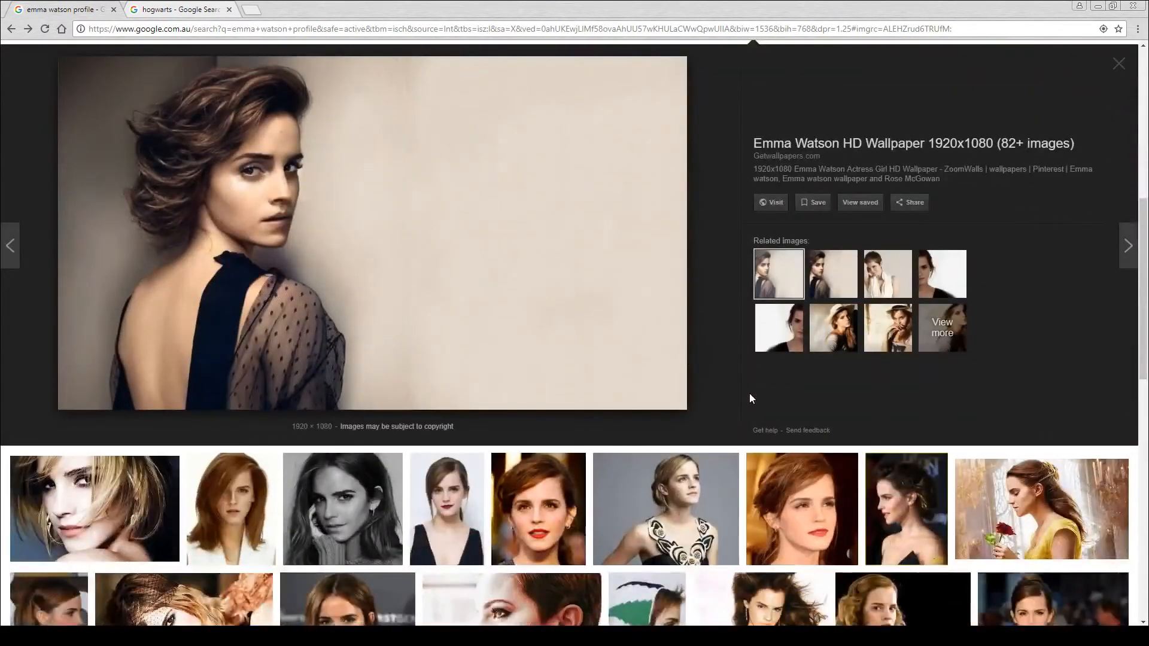
scroll(down, 3)
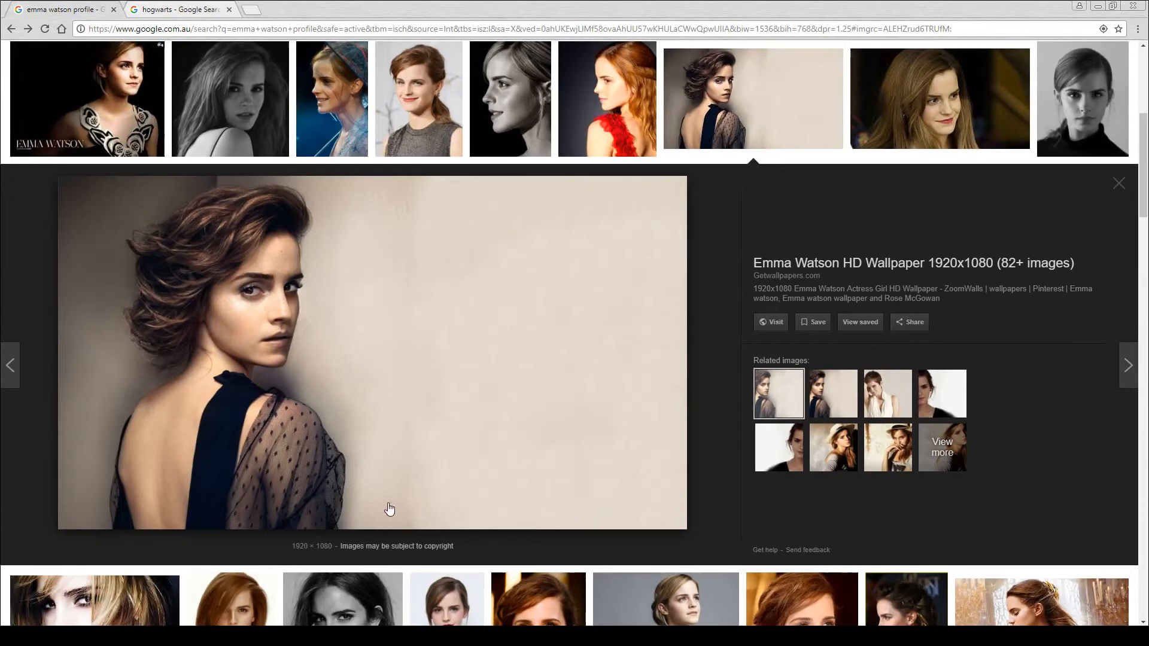
mouse_move(393, 446)
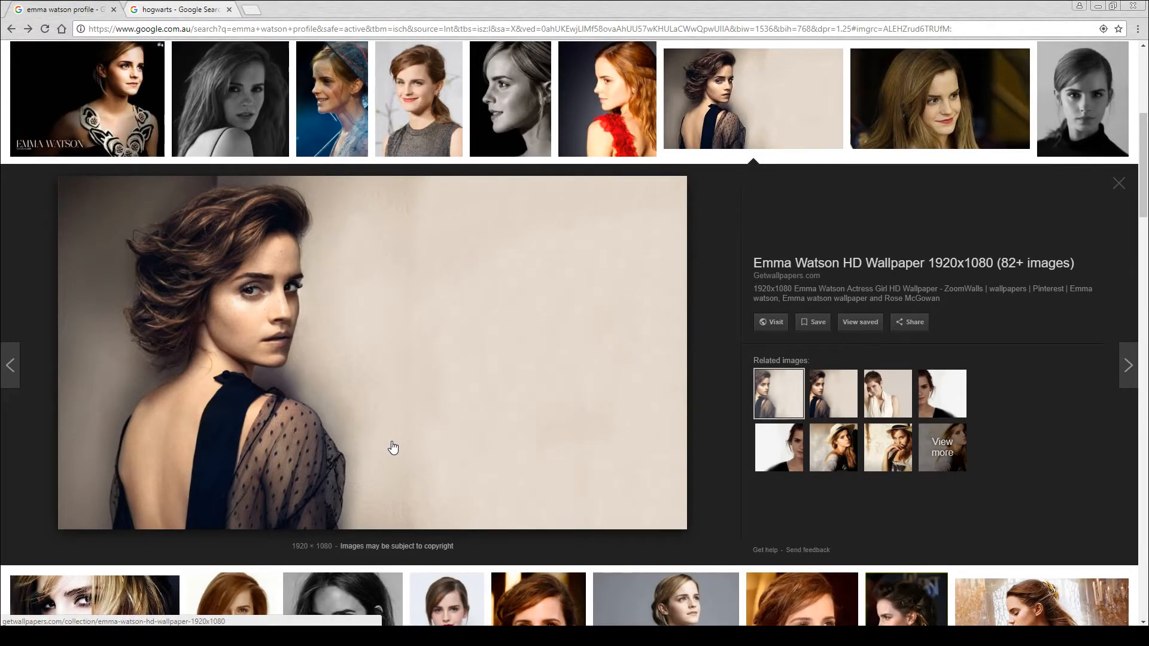
mouse_move(325, 429)
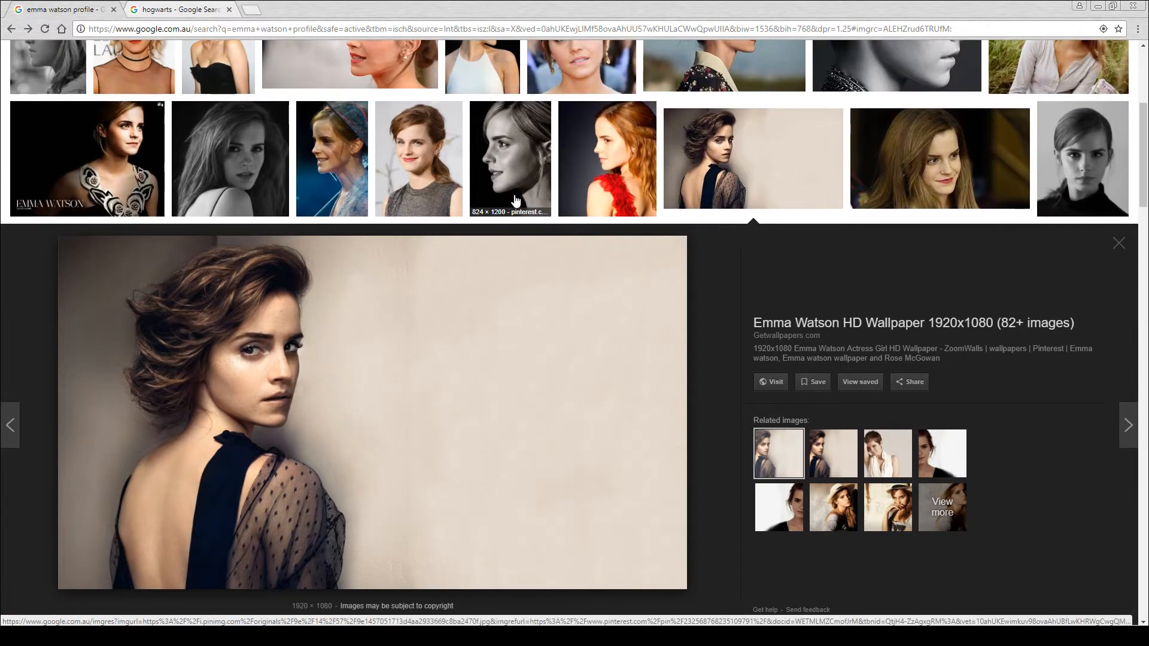
mouse_move(548, 167)
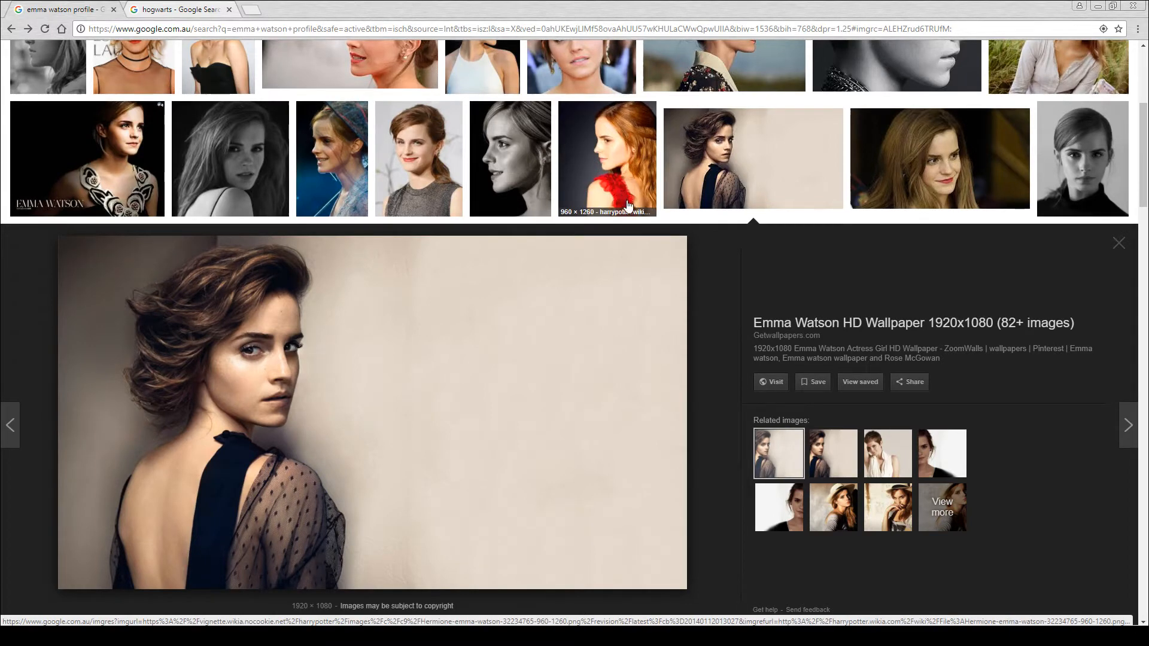
mouse_move(508, 354)
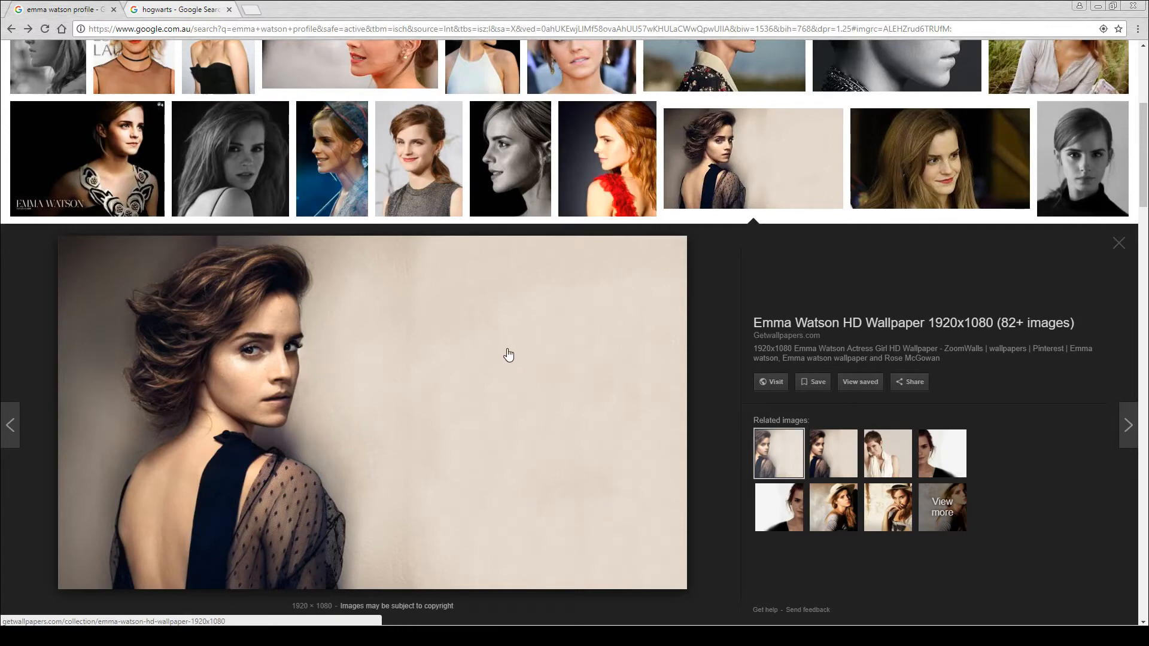
mouse_move(363, 396)
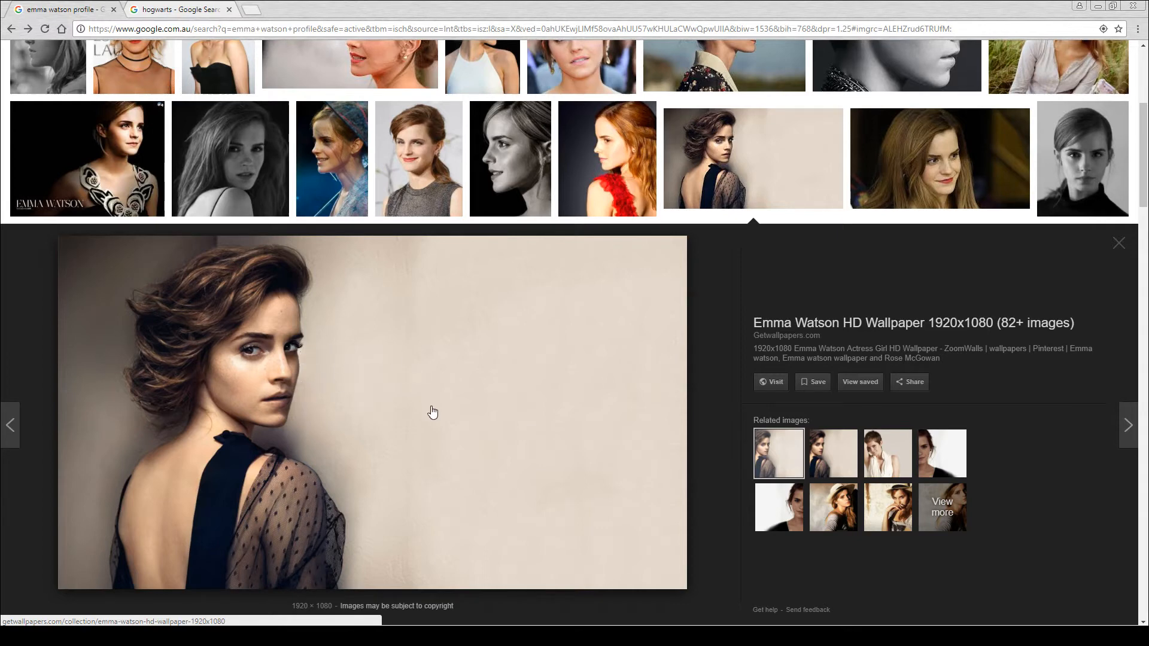
mouse_move(434, 415)
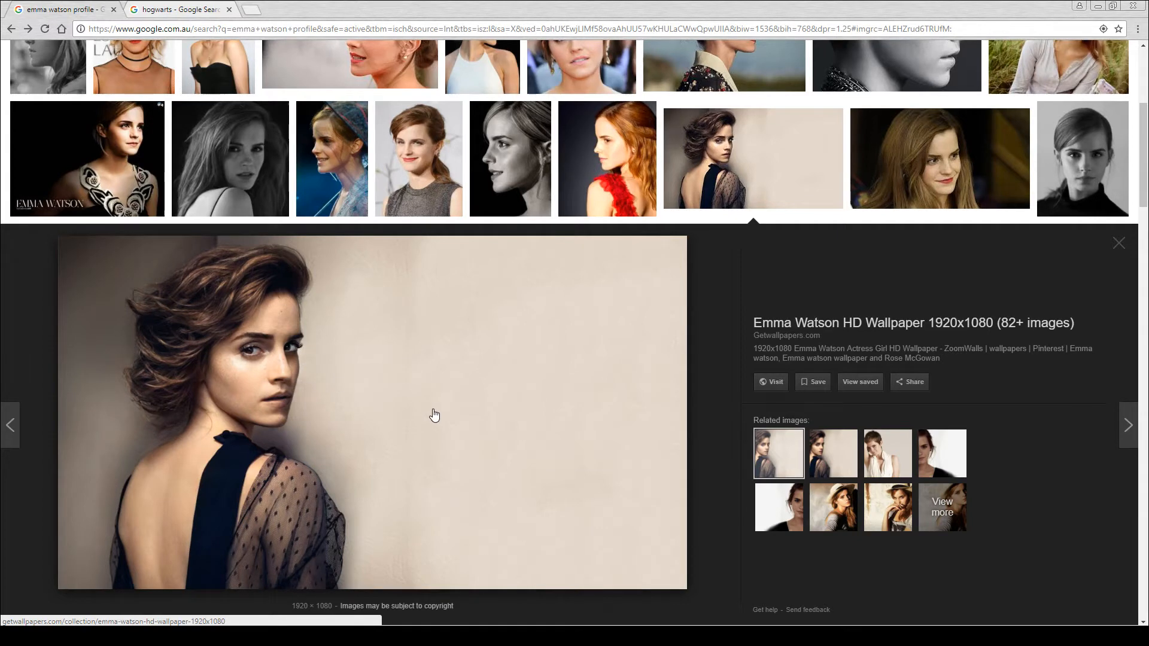
Step: Switch to the hogwarts results tab and scroll to the lit night-castle thumbnail
click(175, 9)
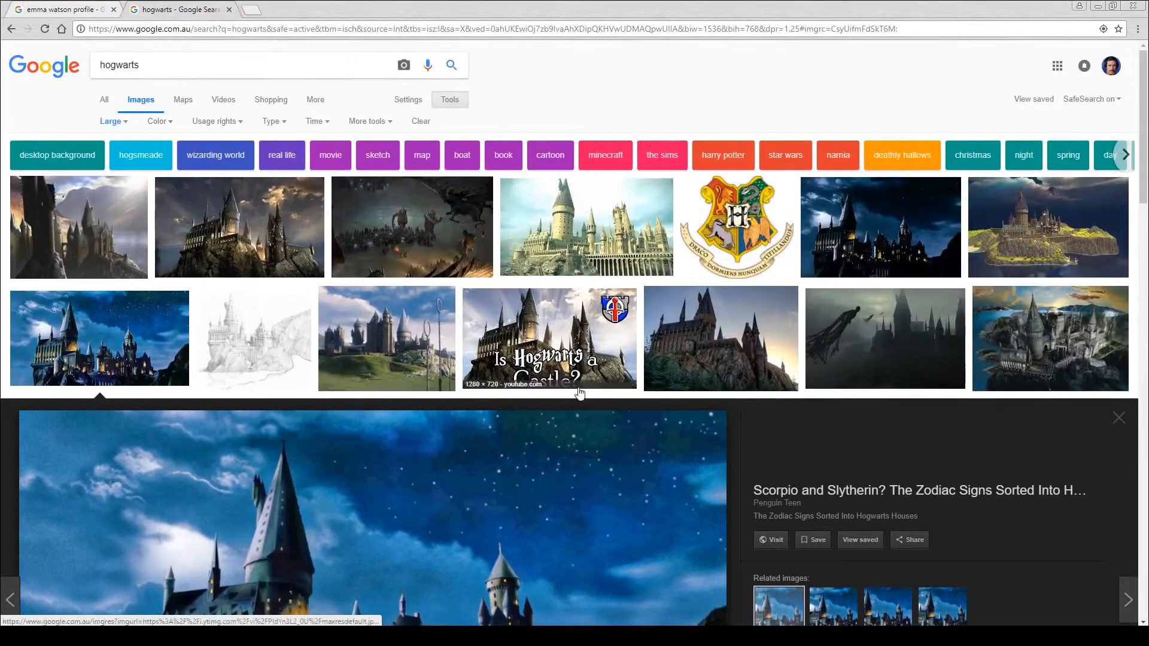
scroll(down, 3)
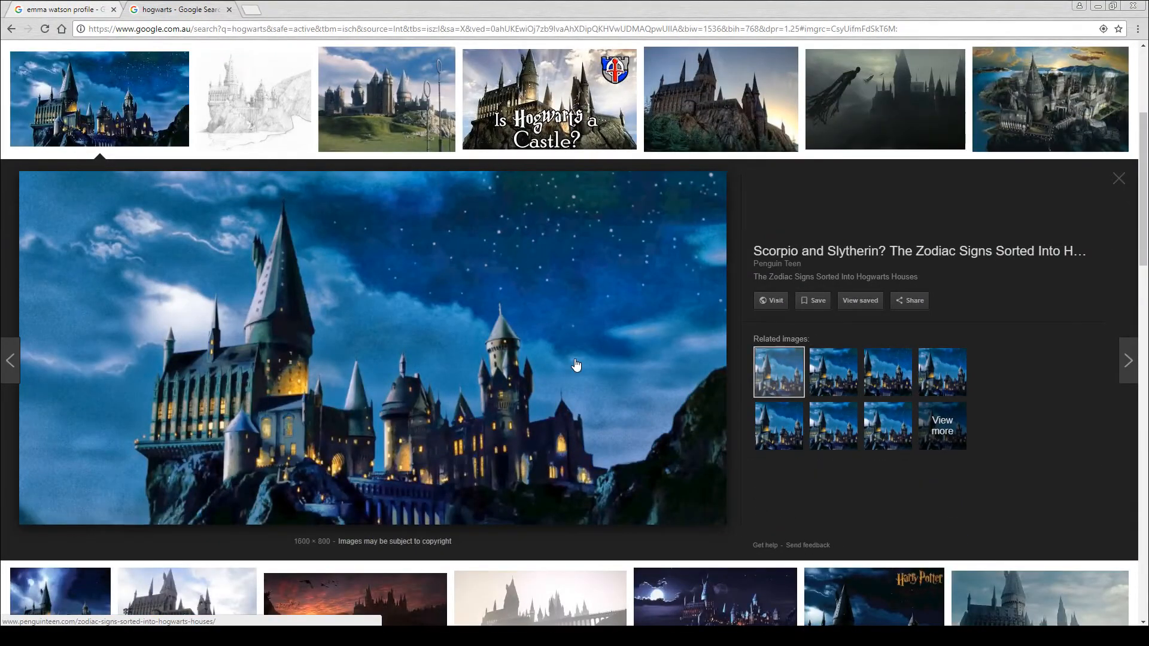
mouse_move(518, 236)
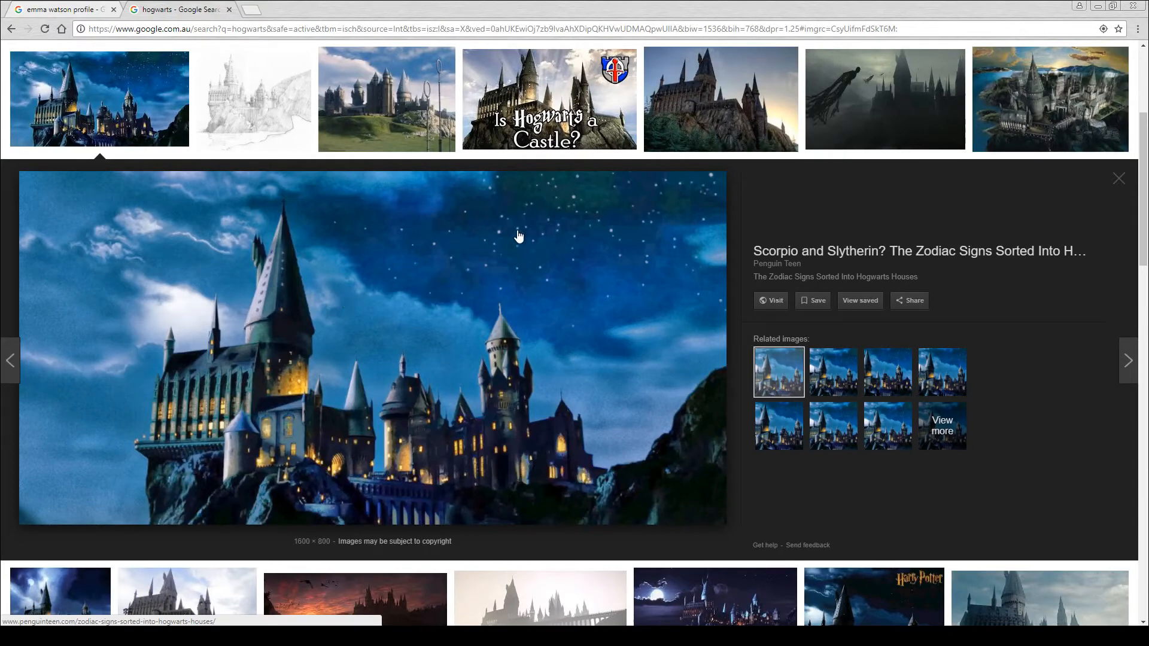
mouse_move(388, 231)
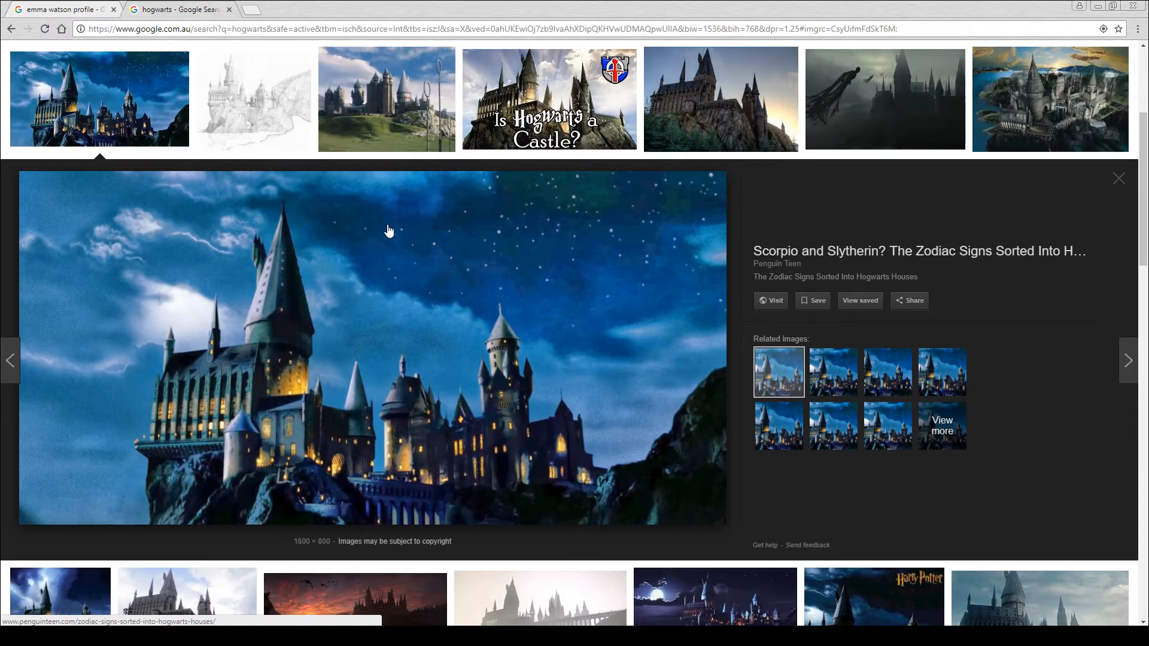
mouse_move(469, 313)
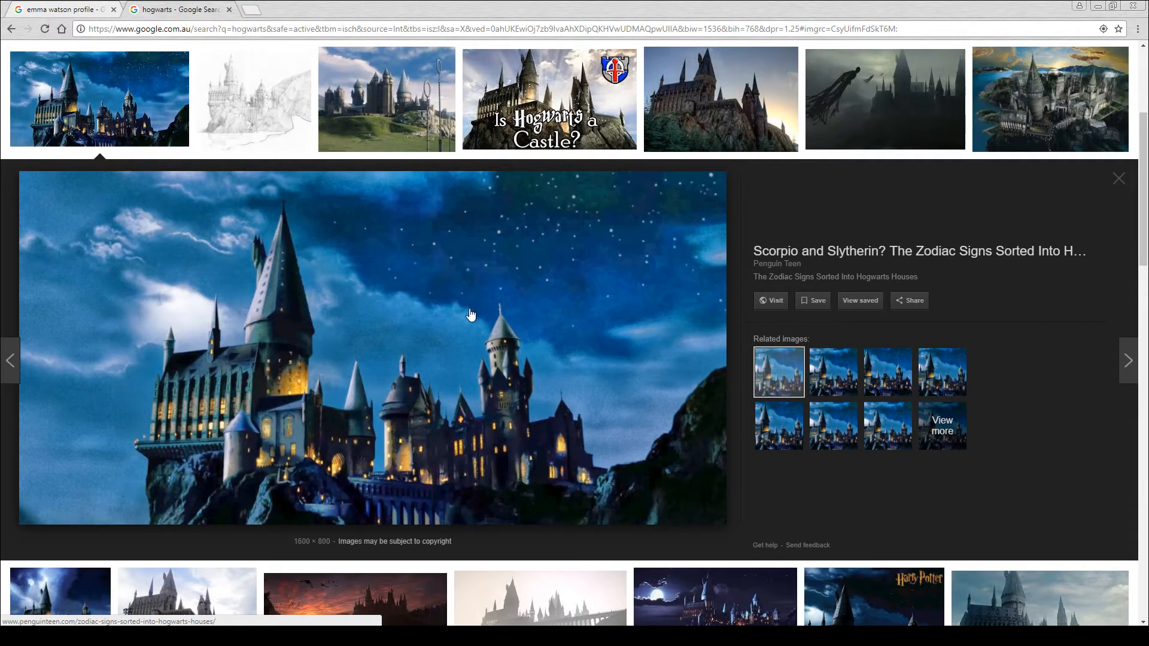
mouse_move(475, 307)
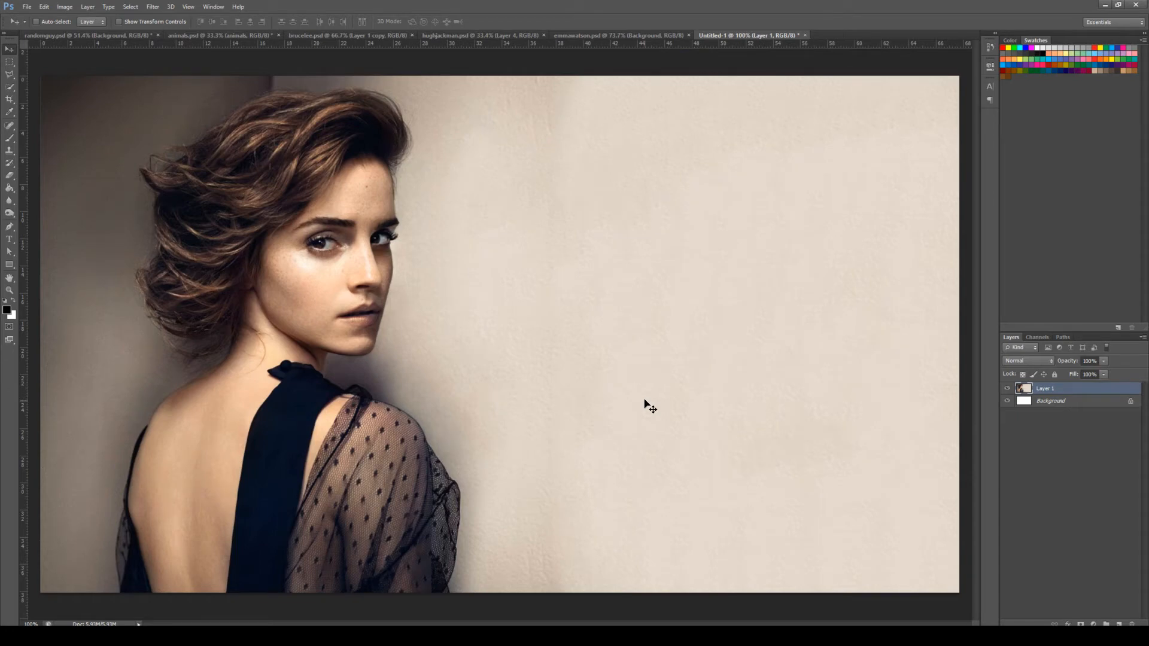
mouse_move(564, 382)
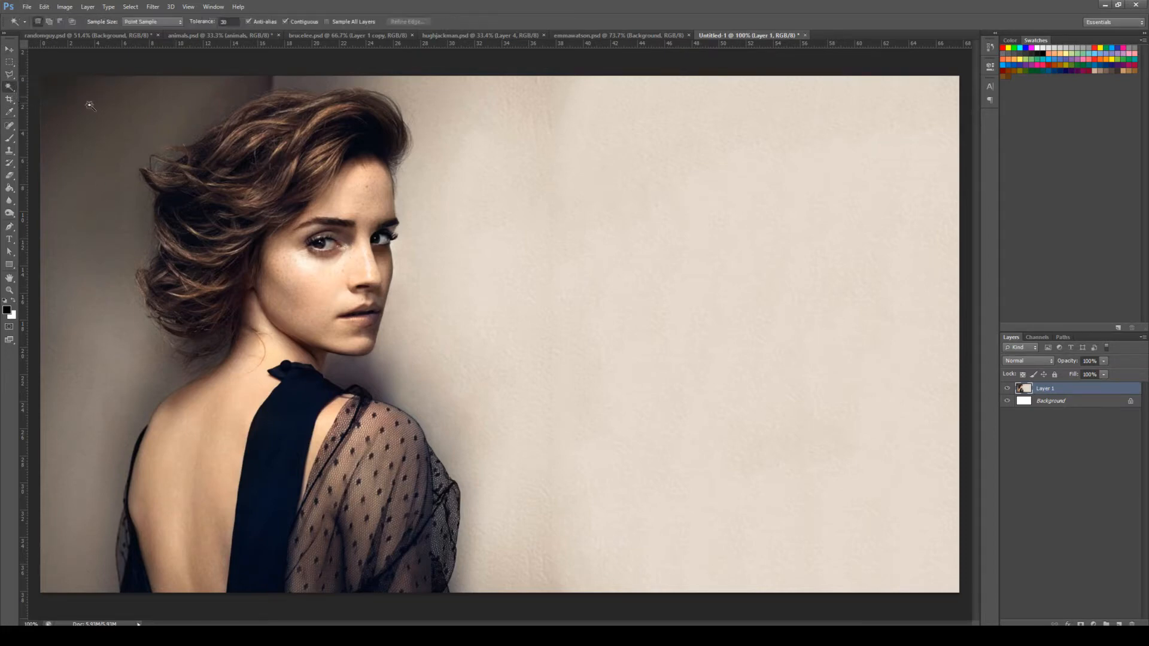
mouse_move(603, 321)
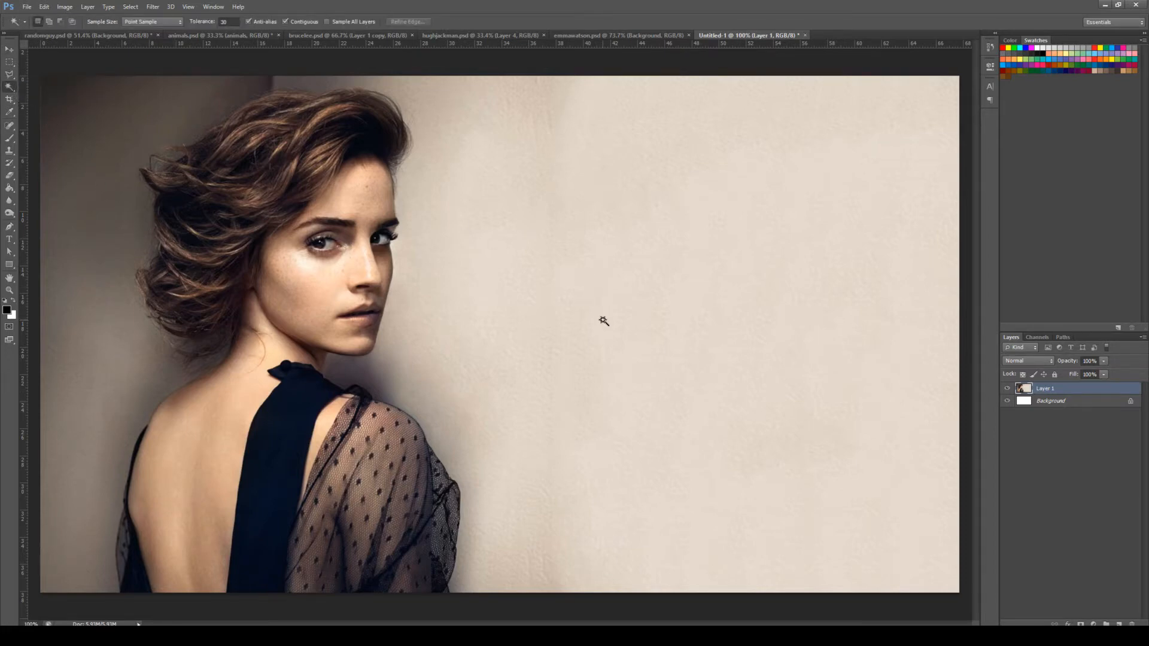
Step: Select the beige wall behind the woman with the Magic Wand Tool
click(603, 320)
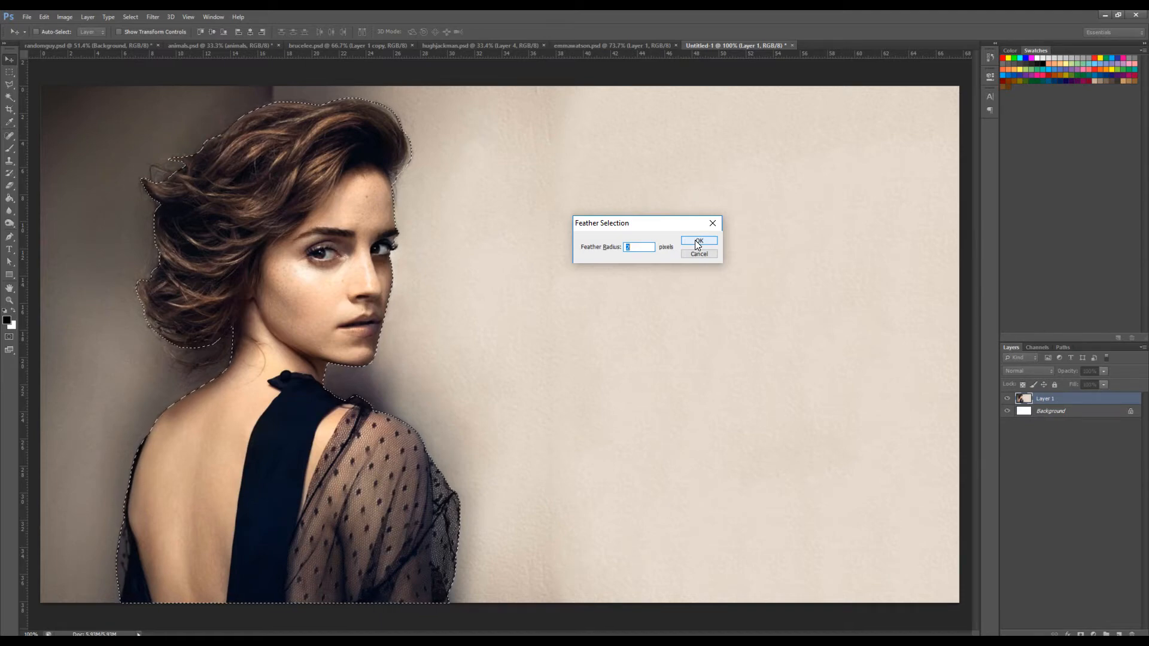
Step: Confirm the Feather dialog and clear the beige background, leaving the woman cut out
click(696, 241)
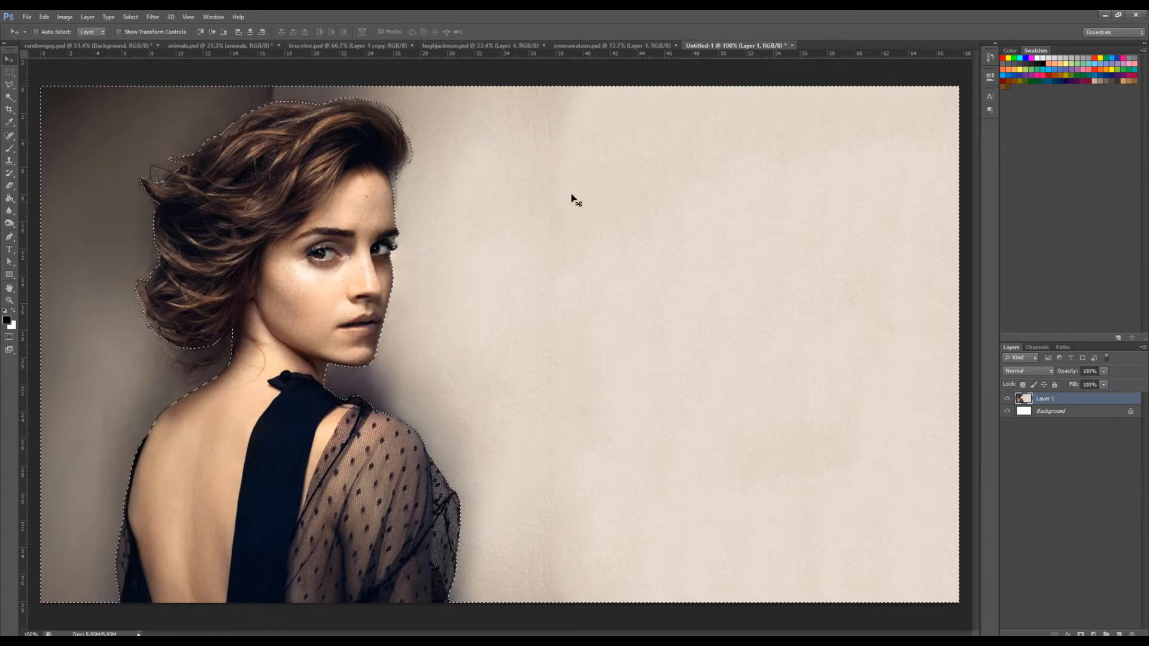
mouse_move(789, 313)
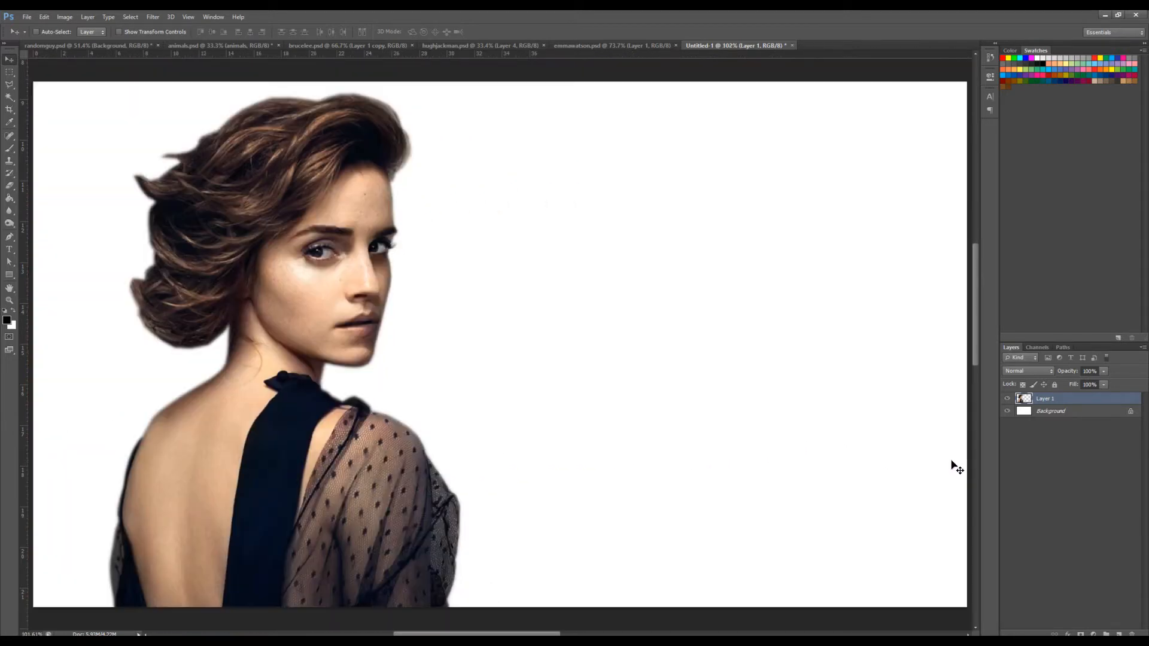
click(1008, 410)
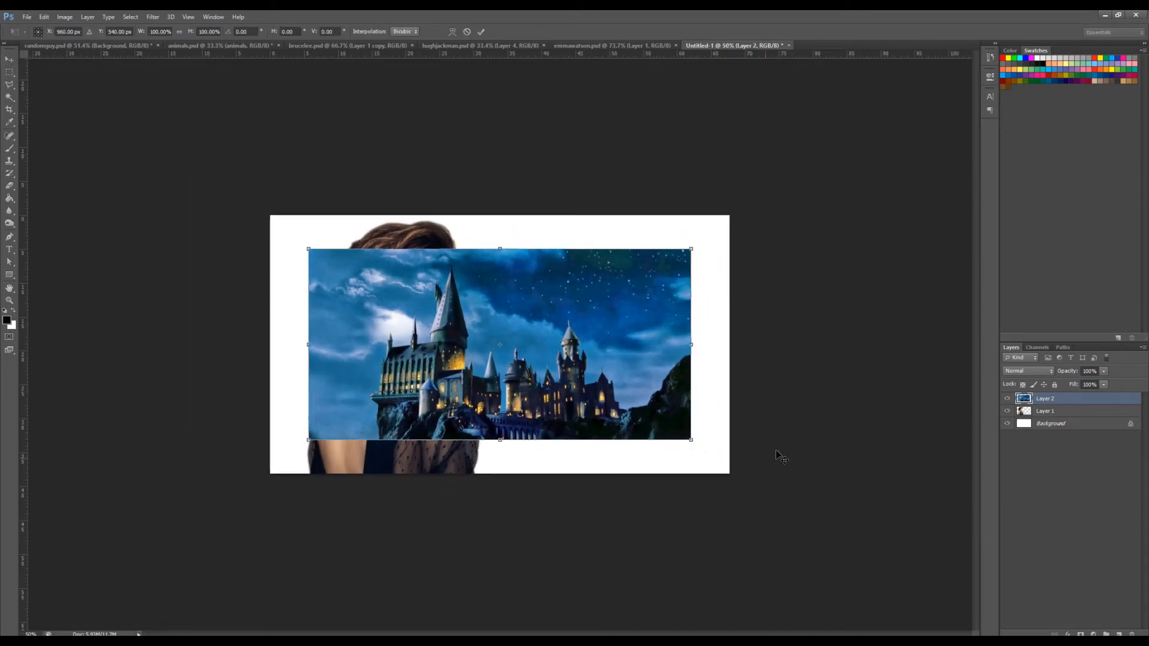
Step: Scale the pasted castle layer up by its corner handles to cover the upper portrait
drag(307, 248, 242, 214)
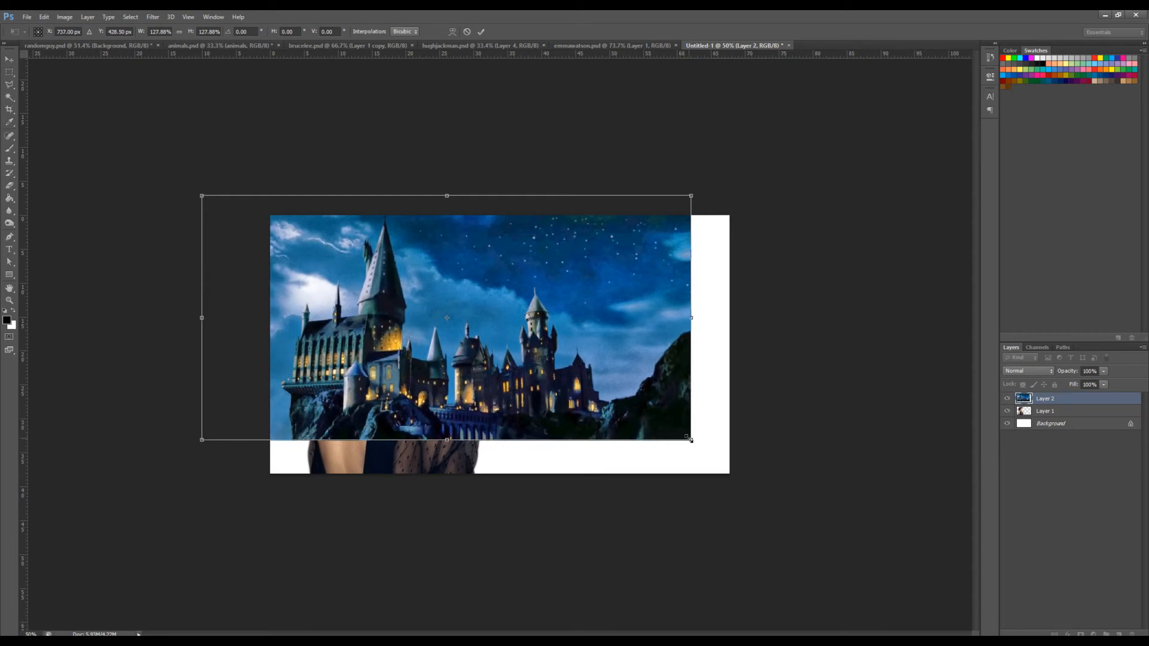
drag(690, 439, 823, 505)
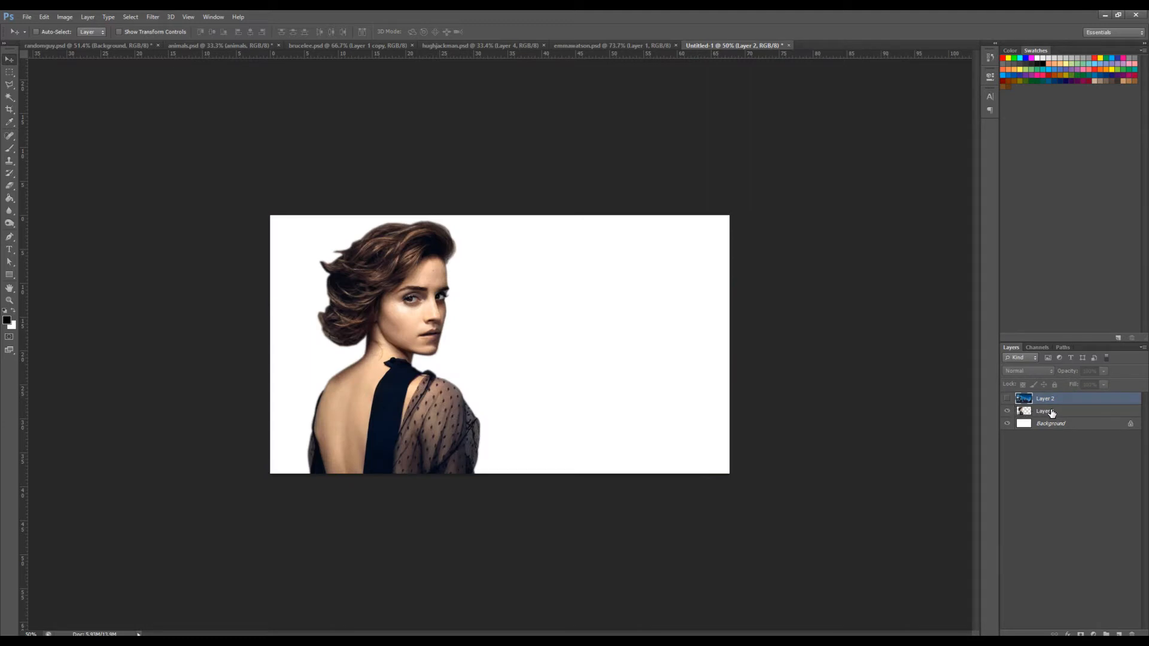
mouse_move(1043, 411)
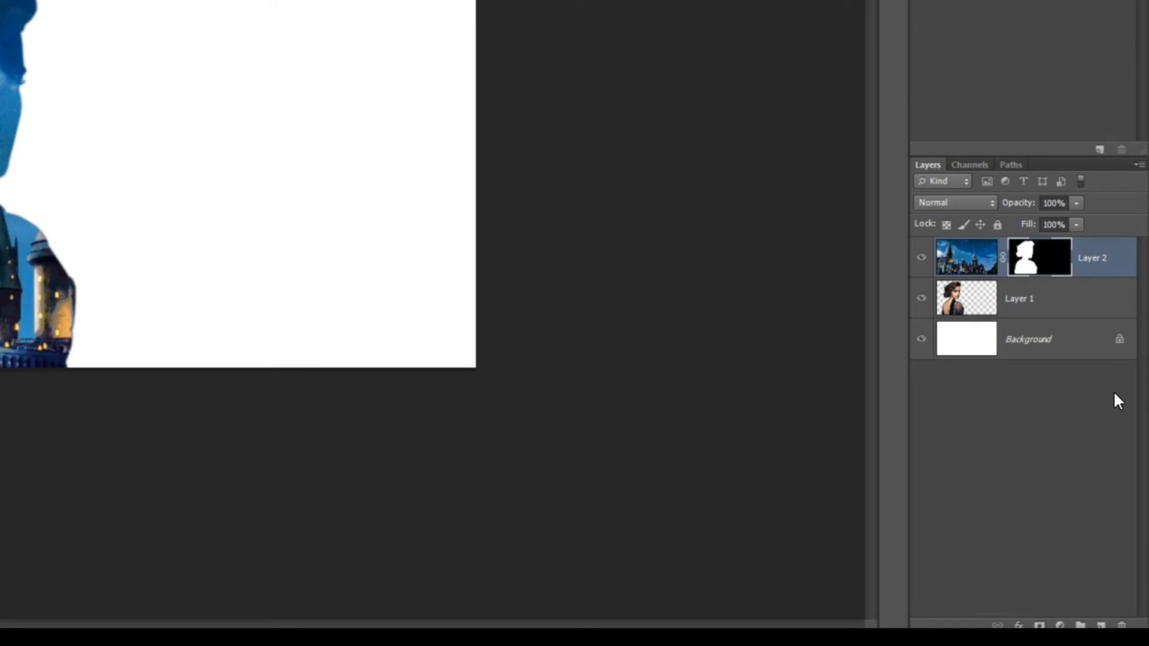
mouse_move(1050, 280)
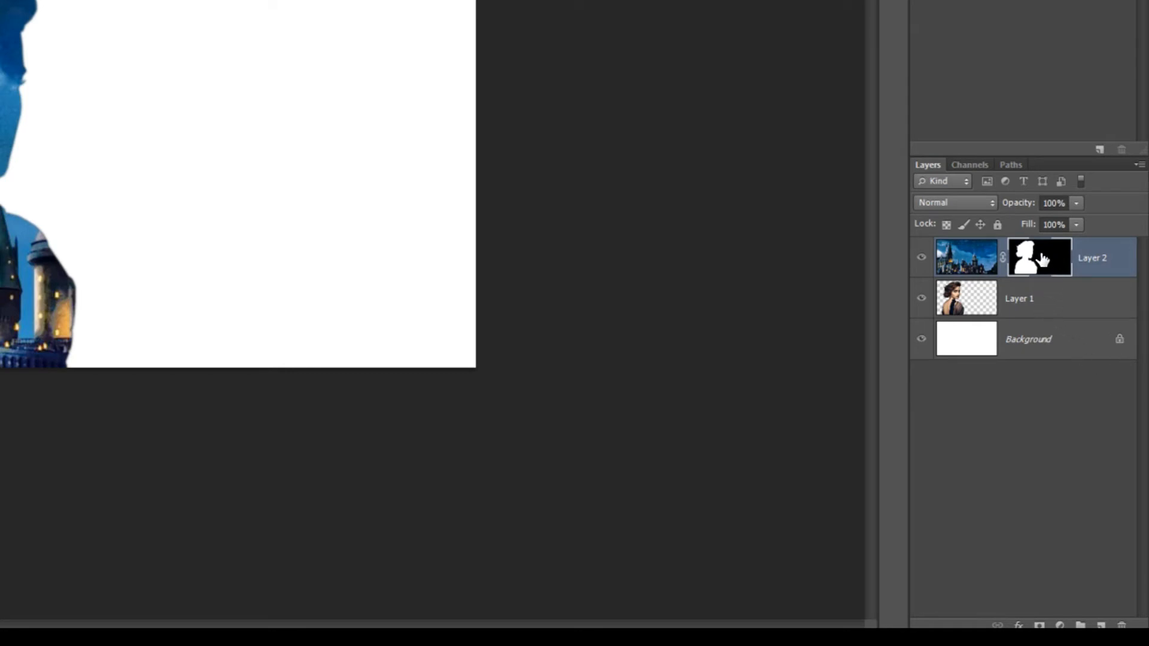
mouse_move(1038, 258)
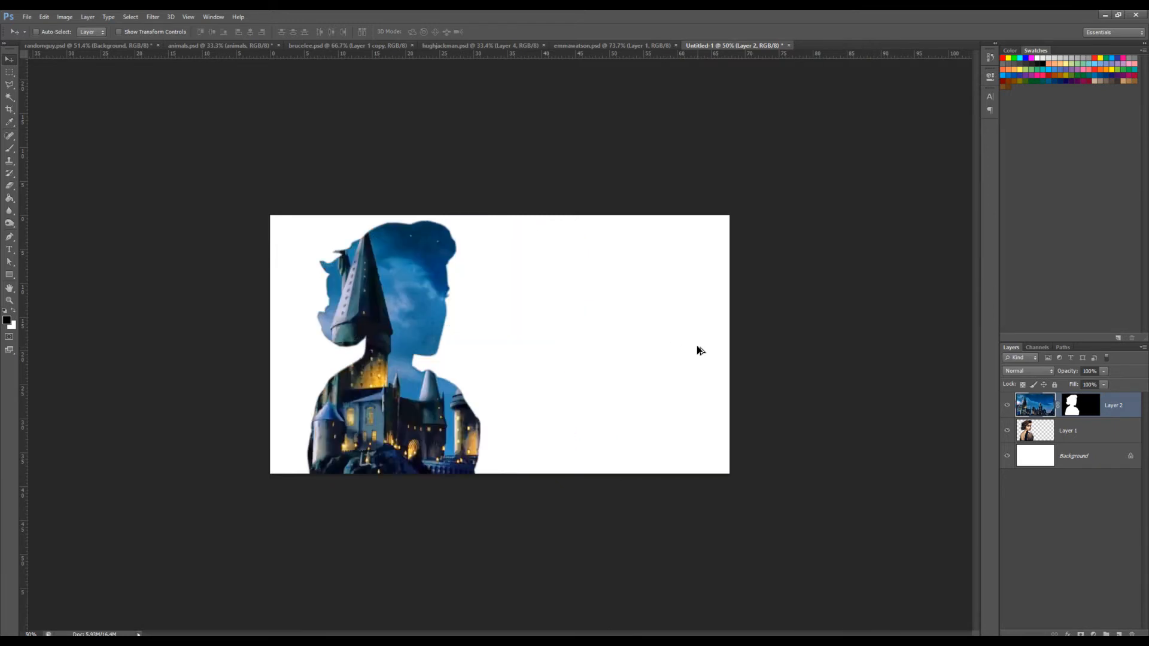
mouse_move(1097, 537)
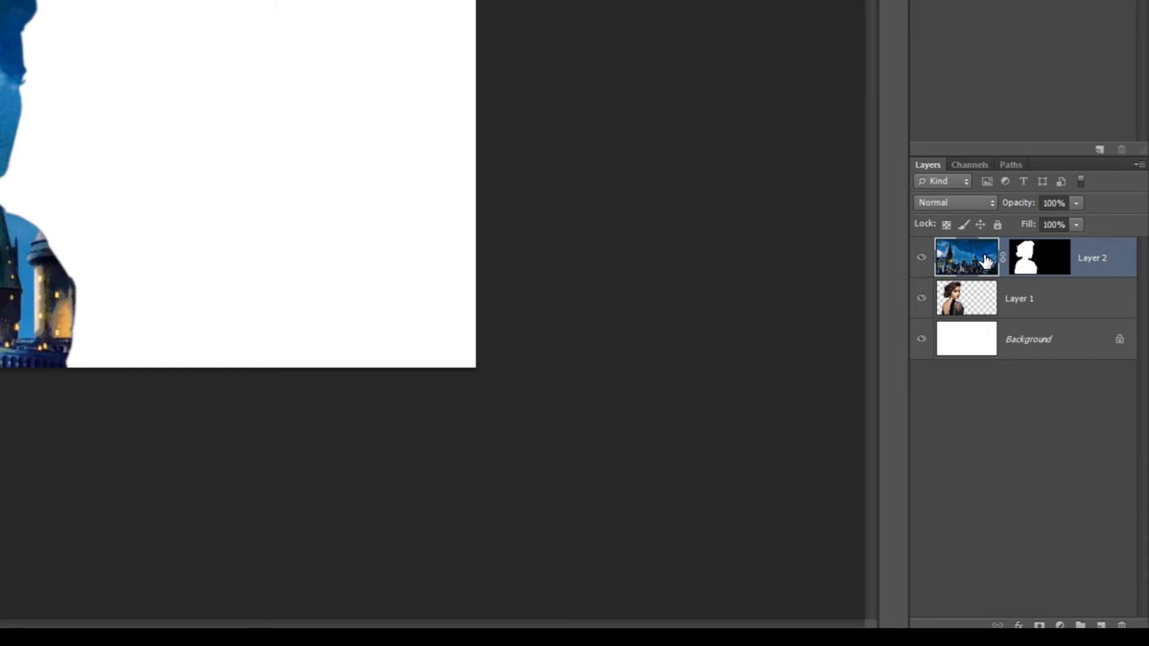
mouse_move(1029, 253)
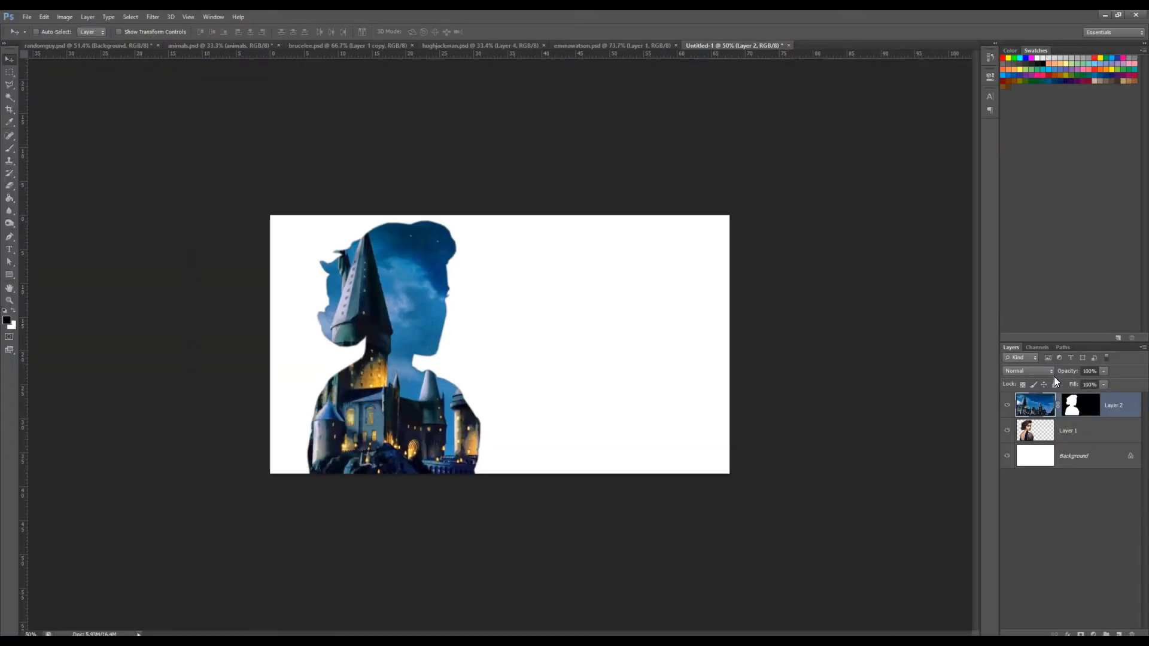
Step: Set the masked castle layer's blend mode to Multiply so her face shows through
click(1029, 371)
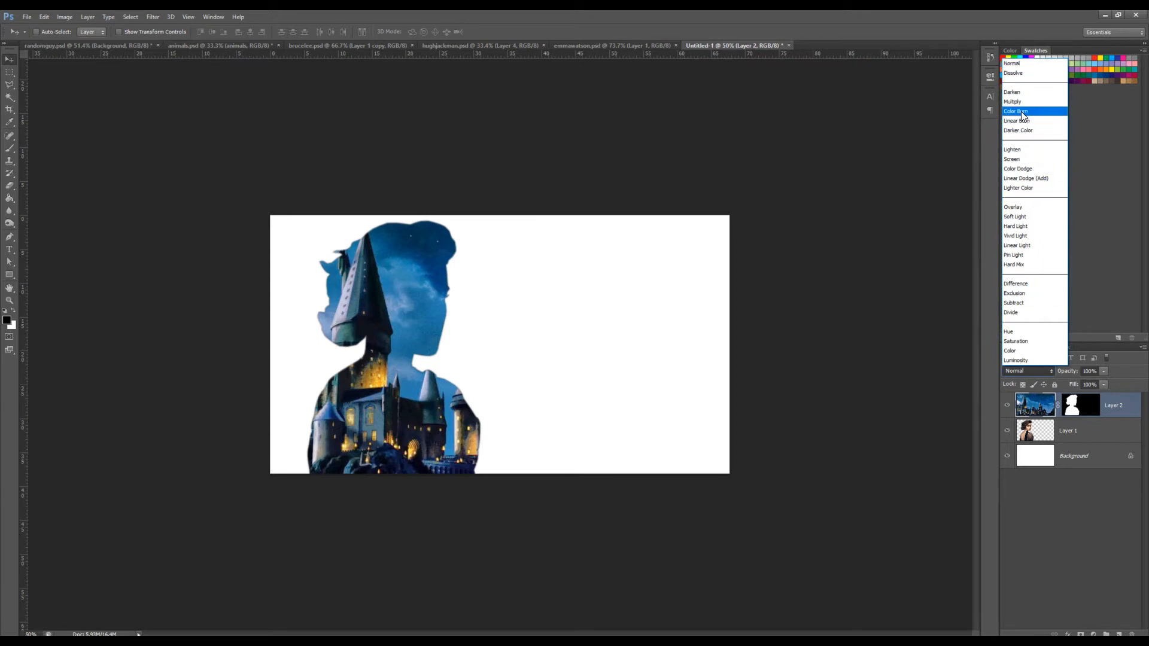
click(1012, 101)
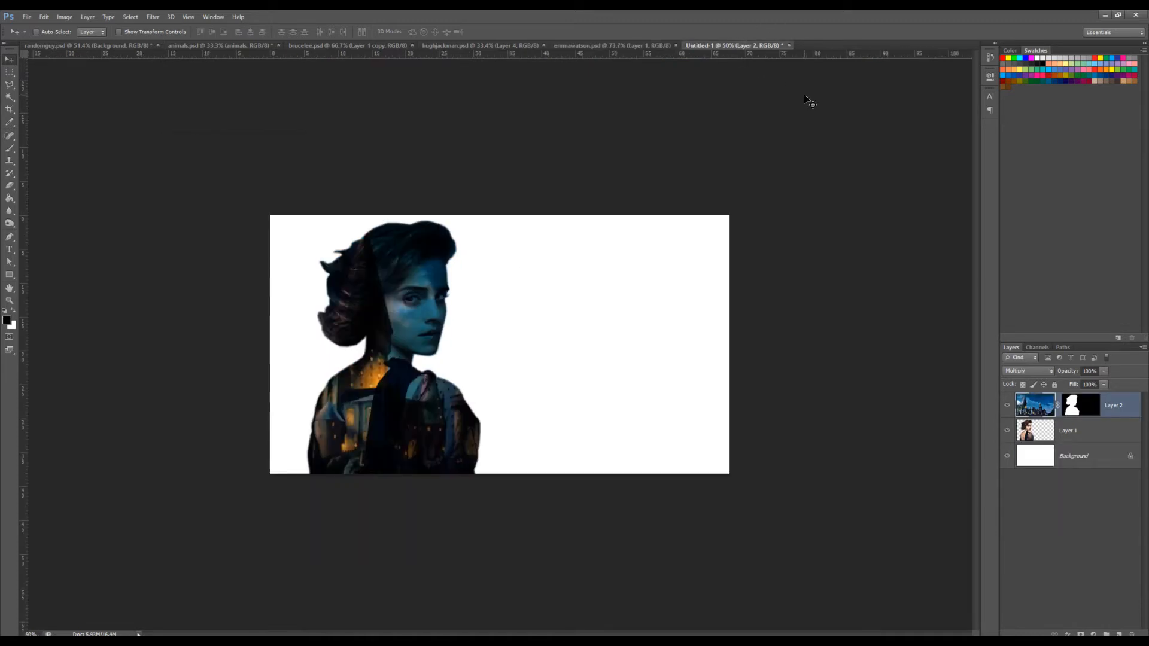
Step: Lower the face layer (Layer 1) to 44% opacity beneath the castle
click(1069, 429)
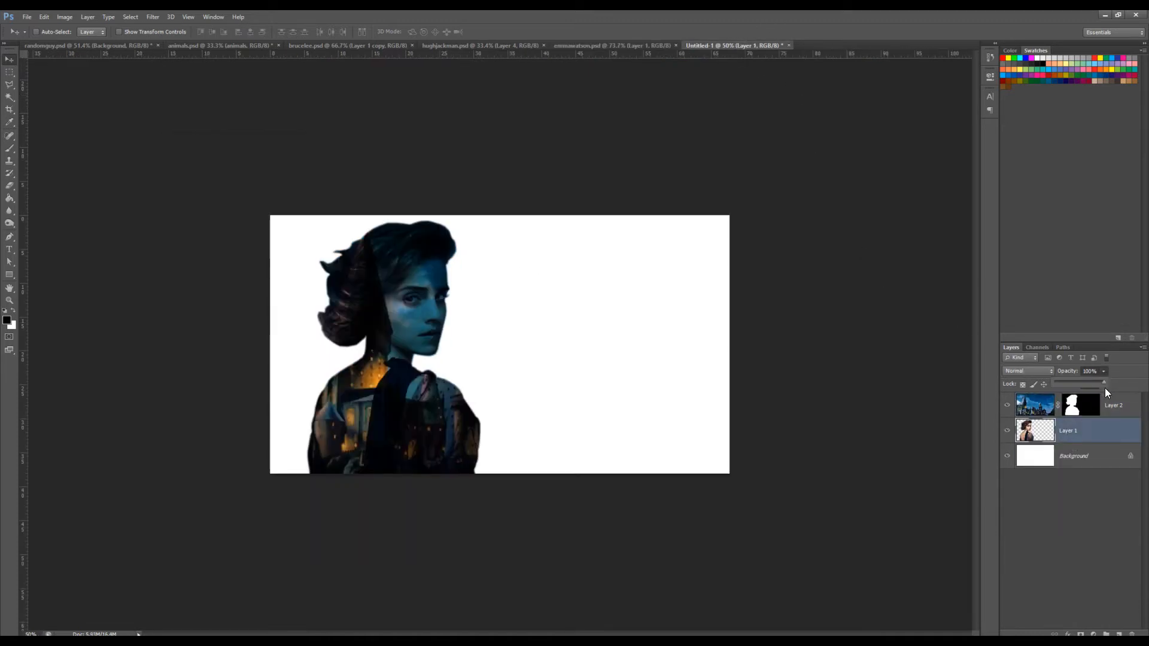
drag(1101, 384, 1073, 385)
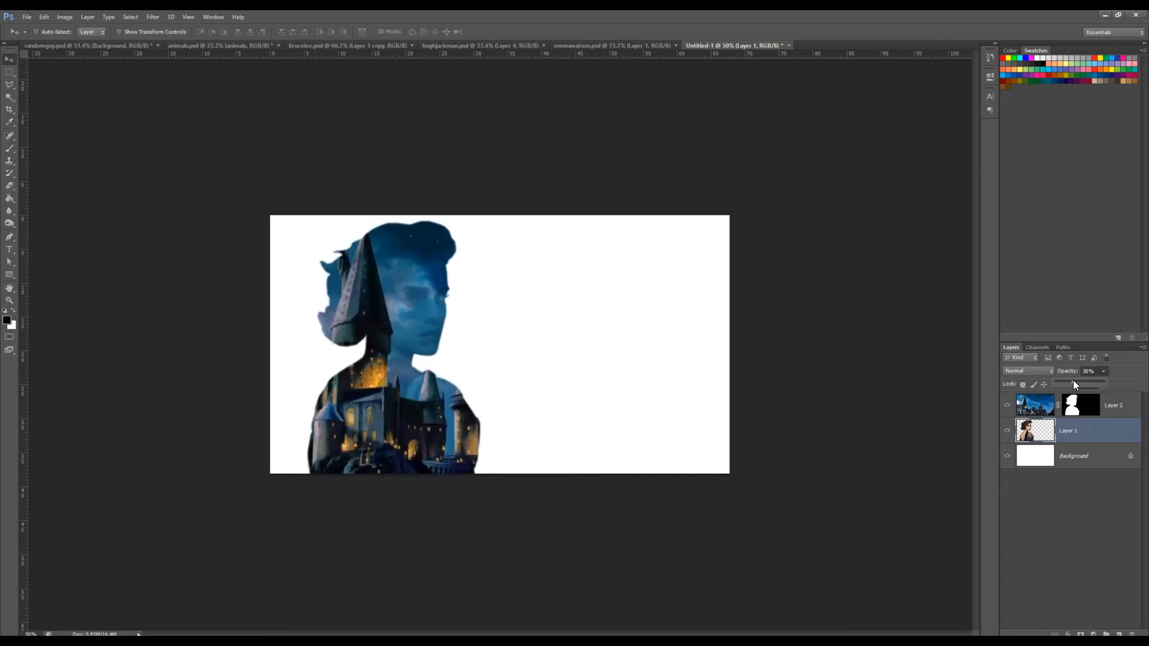
drag(1070, 384, 1080, 384)
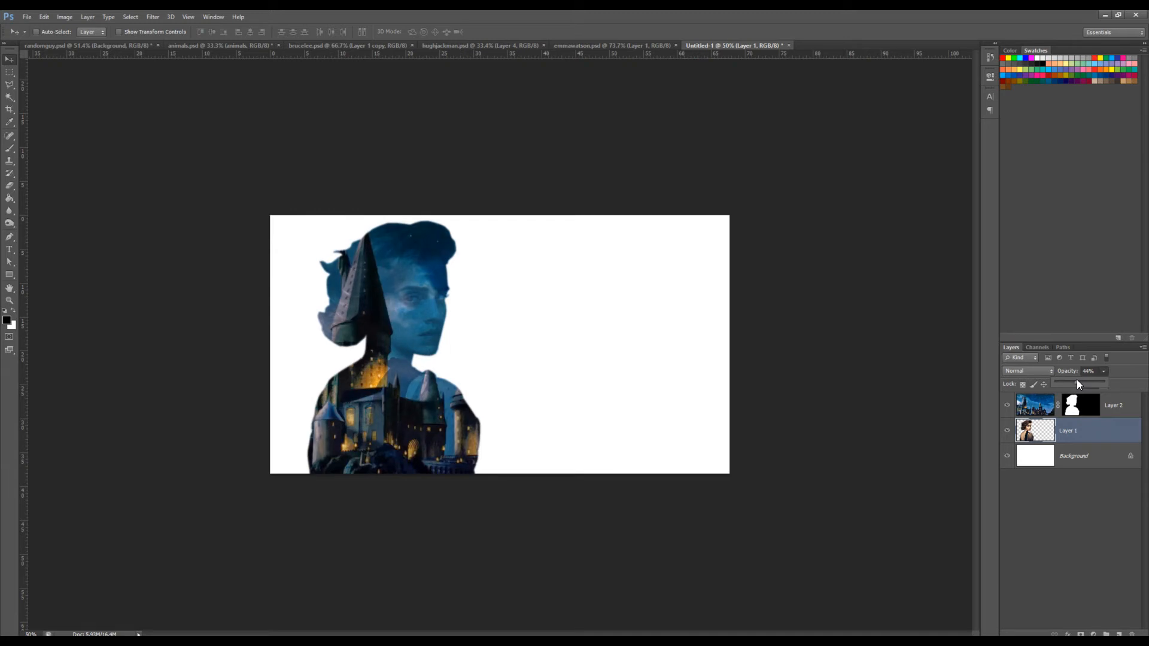
Step: Put a duplicate of the face layer on top of the stack at 20% opacity
click(1067, 429)
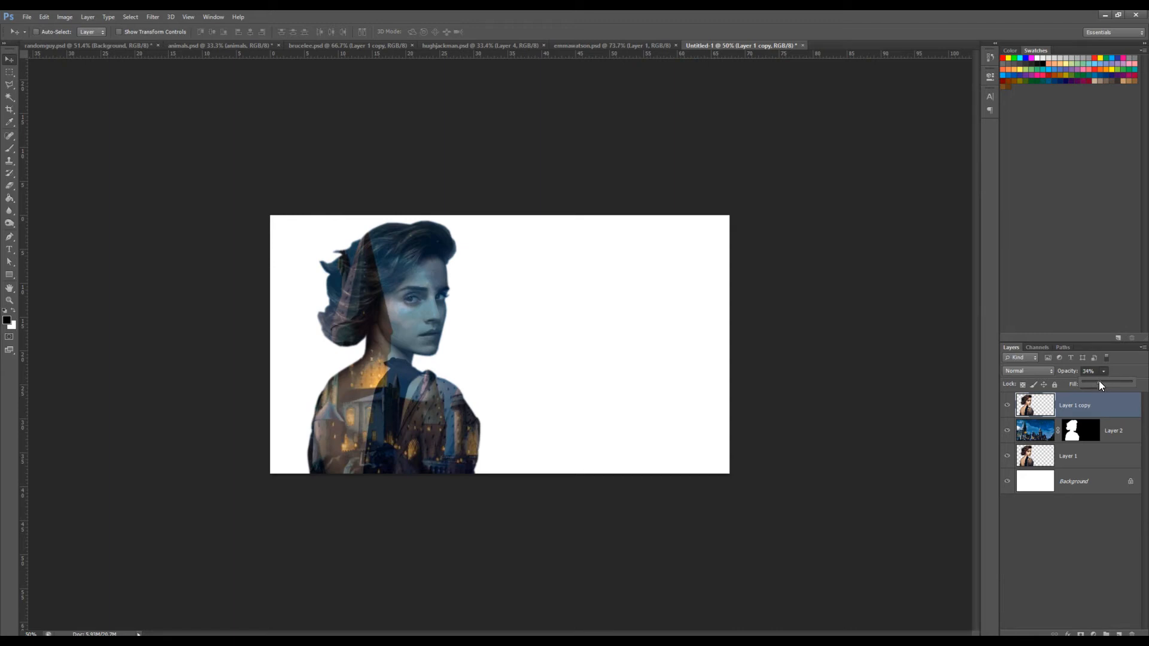
drag(1117, 384, 1091, 384)
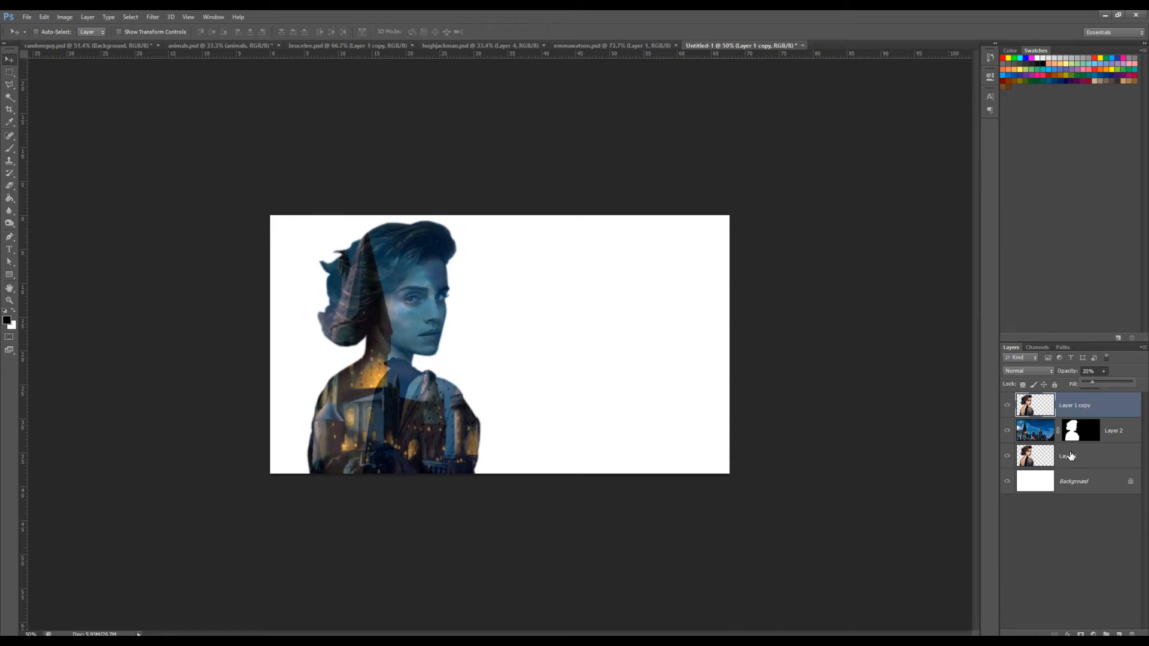
click(1073, 454)
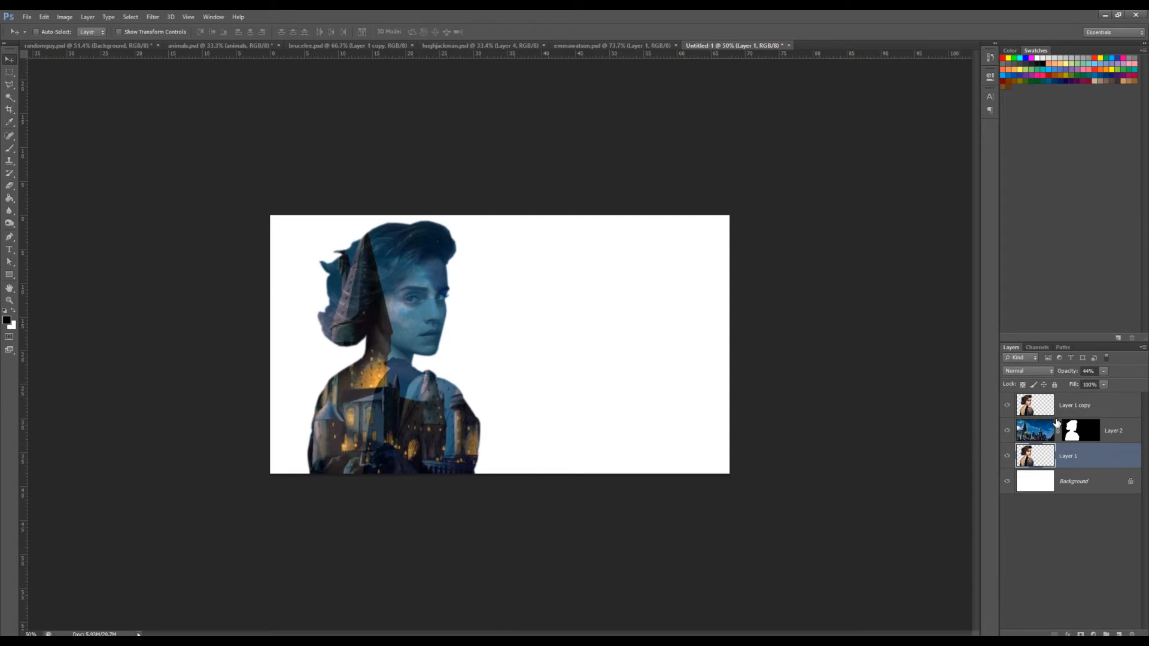
mouse_move(1057, 420)
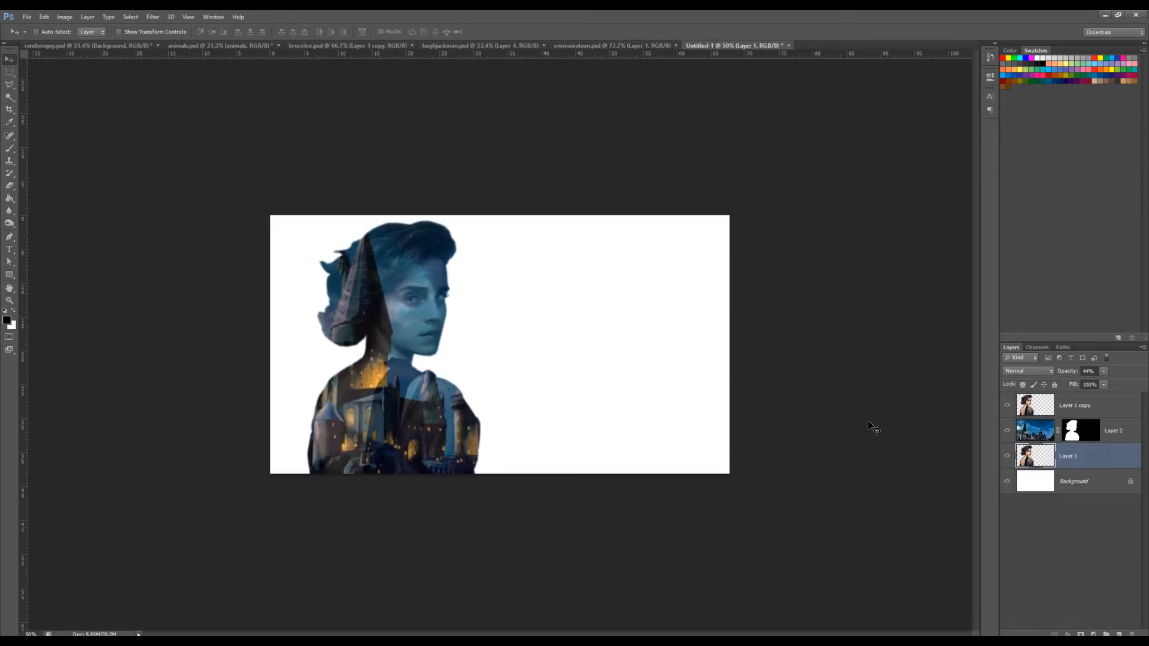
Step: Erase the faint top face copy along the hair outline and around the neck
click(1073, 405)
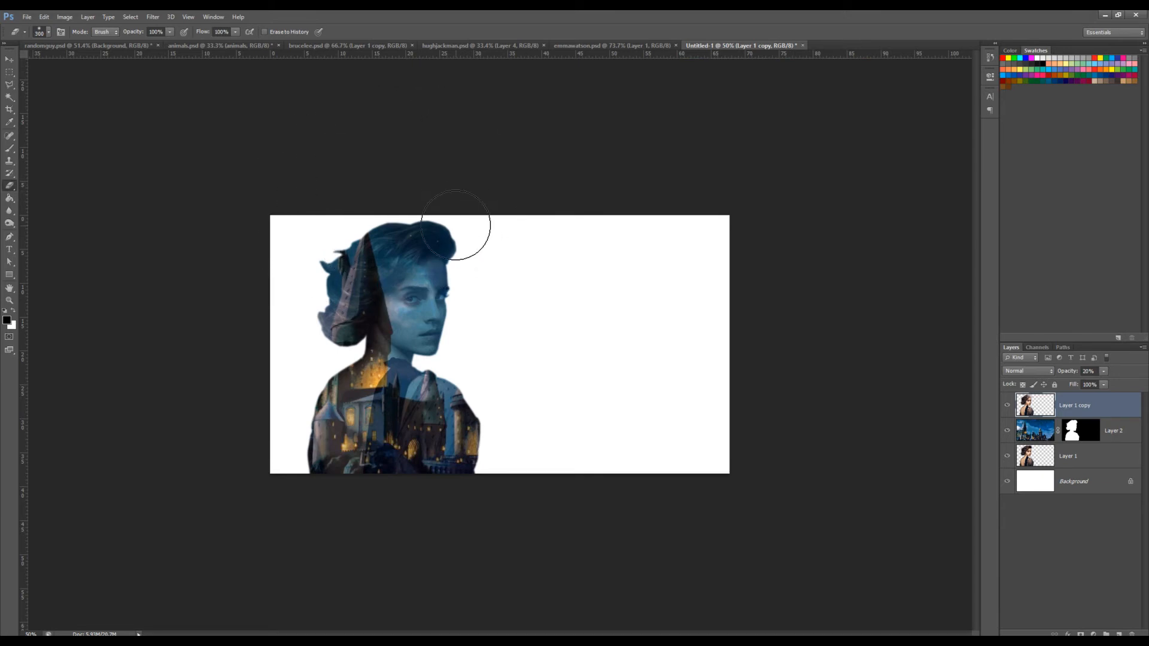
mouse_move(459, 246)
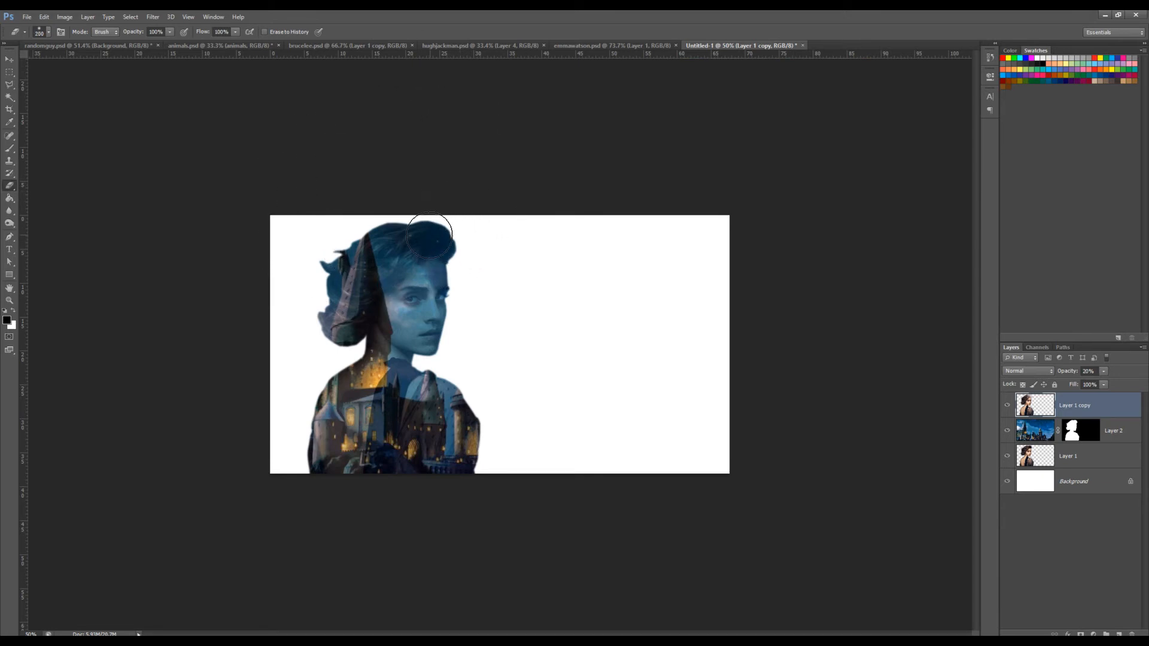
drag(428, 234, 344, 227)
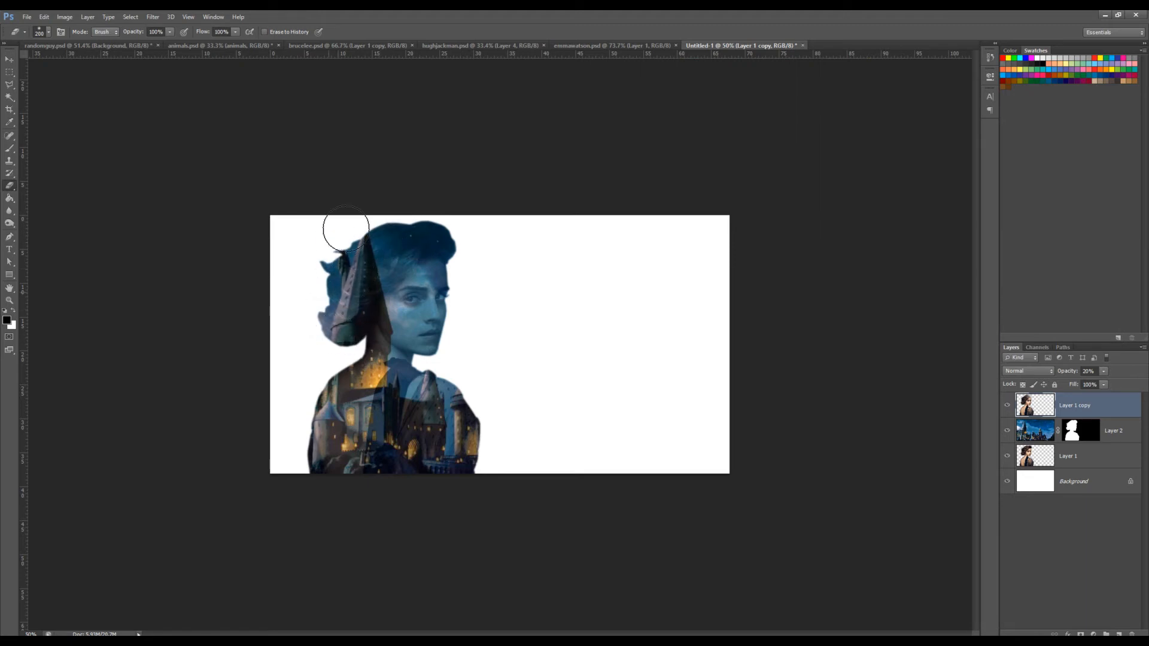
drag(346, 230, 452, 237)
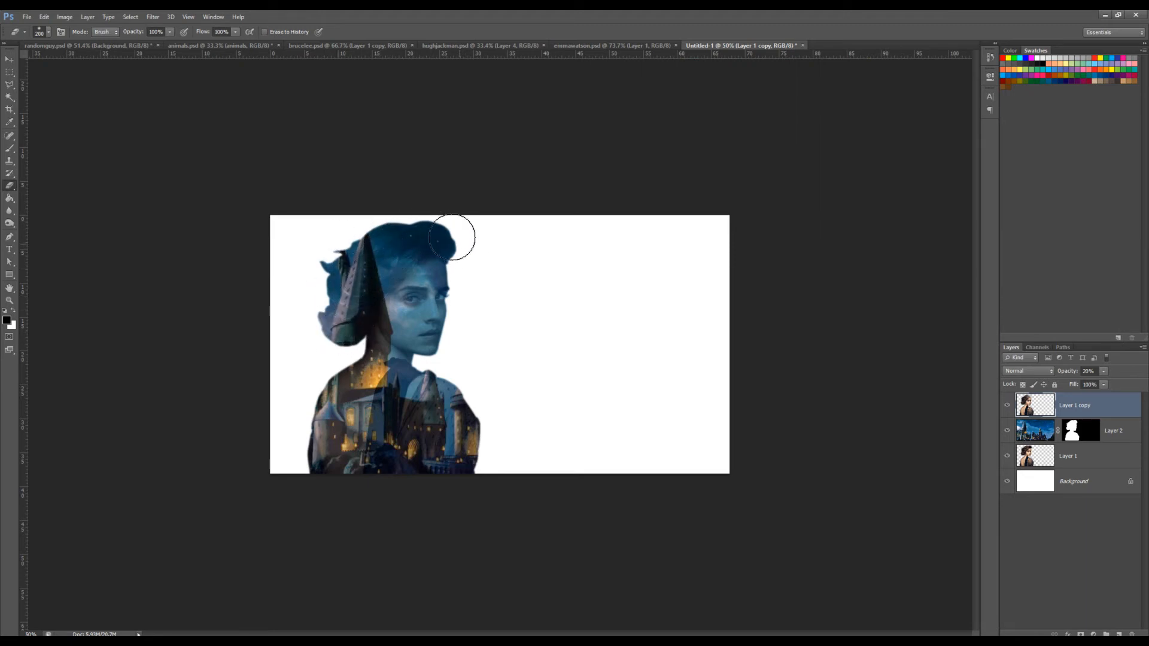
drag(453, 237, 345, 331)
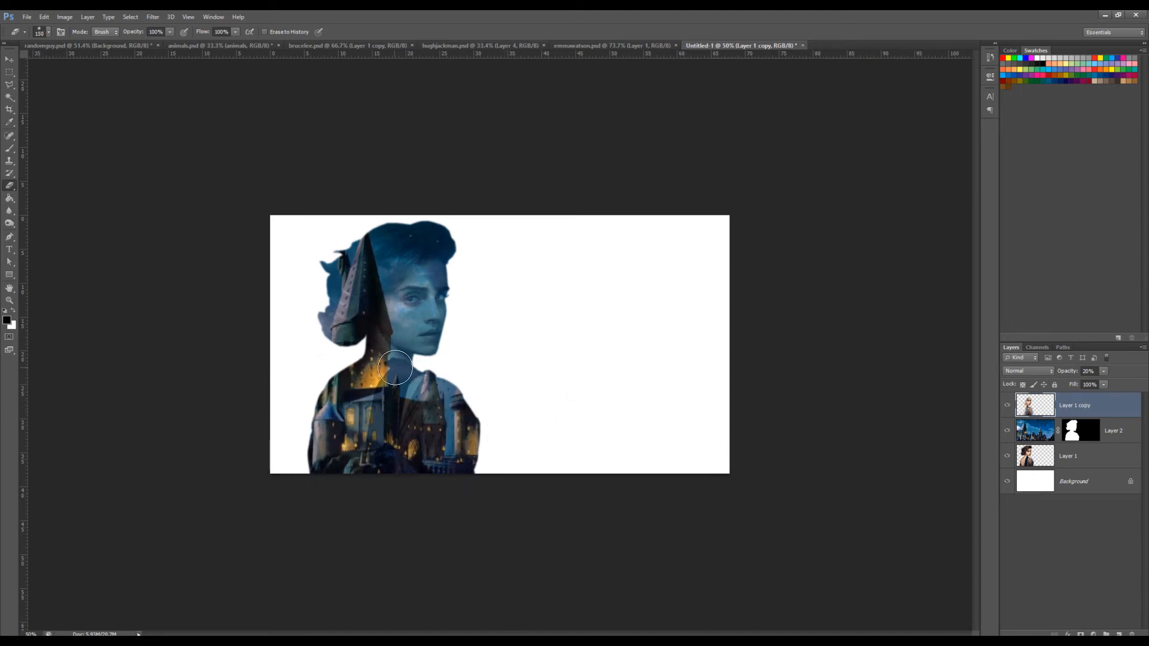
drag(396, 367, 363, 373)
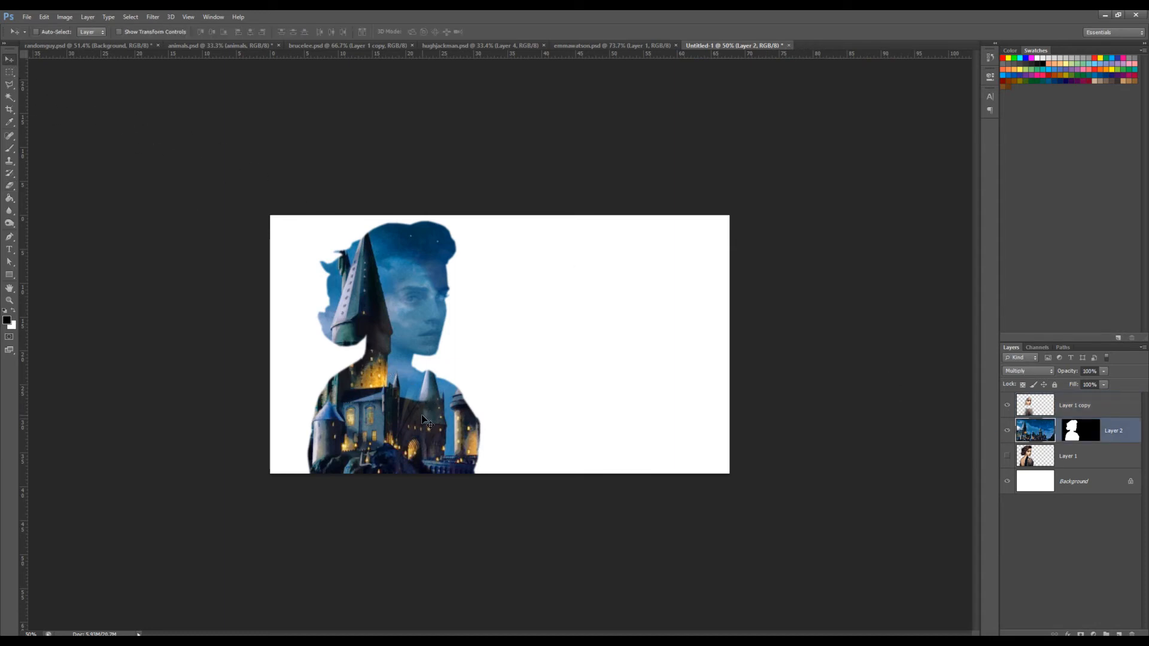
Step: Move the castle picture lower inside the silhouette so sky sits over the head
drag(425, 421, 348, 432)
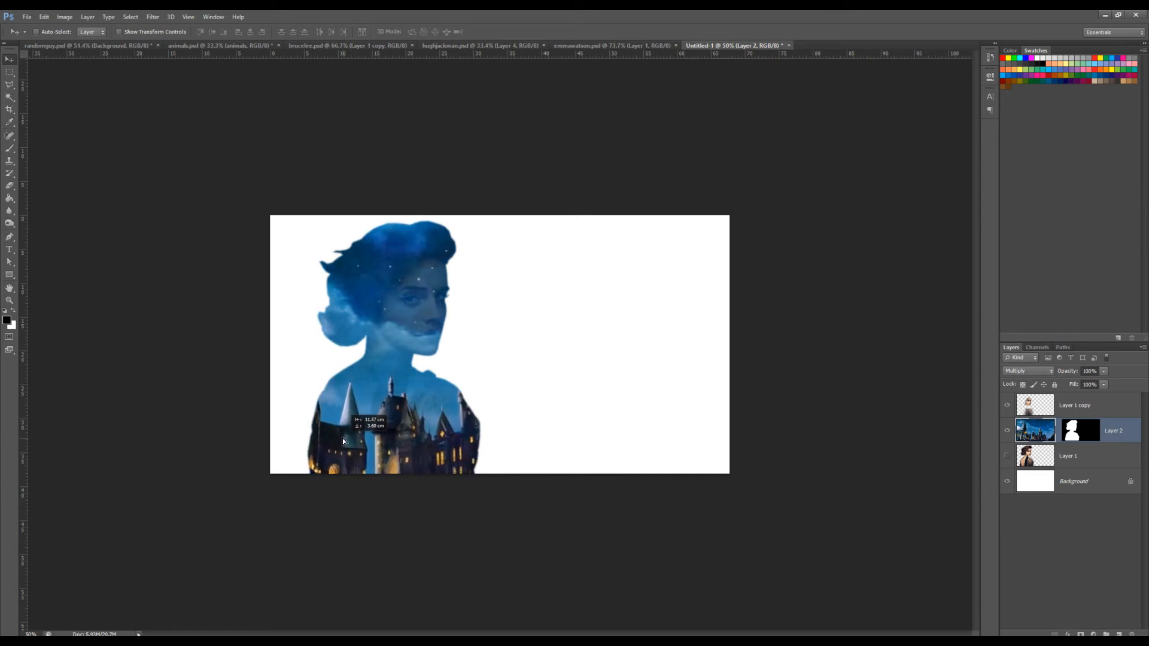
drag(343, 439, 339, 449)
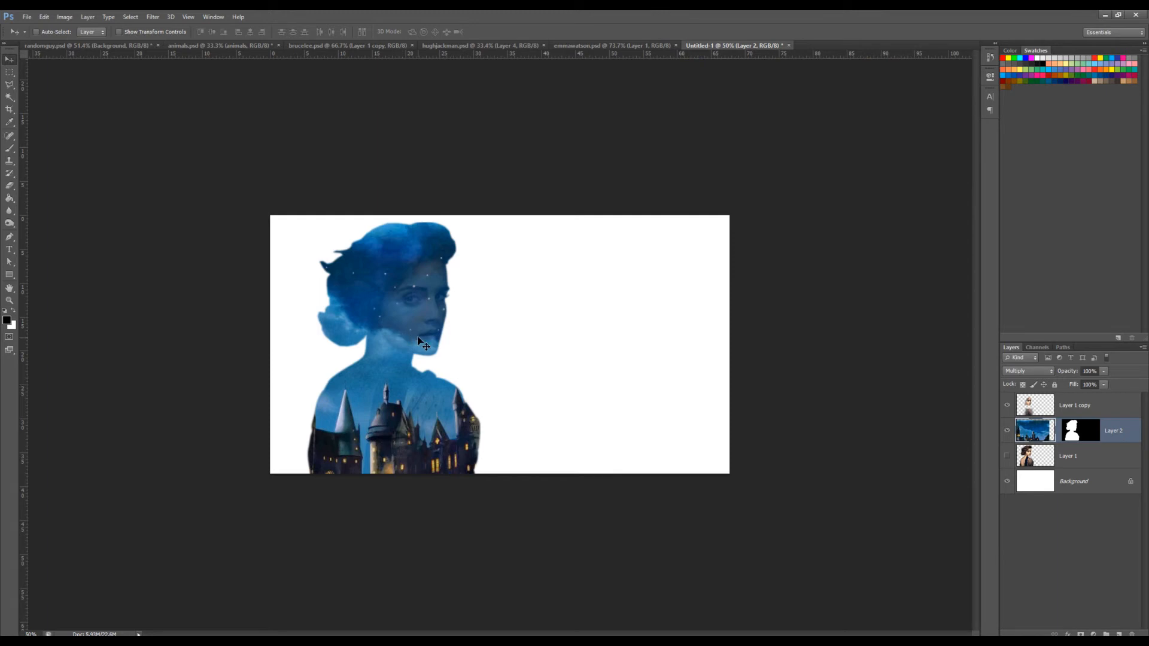
mouse_move(396, 384)
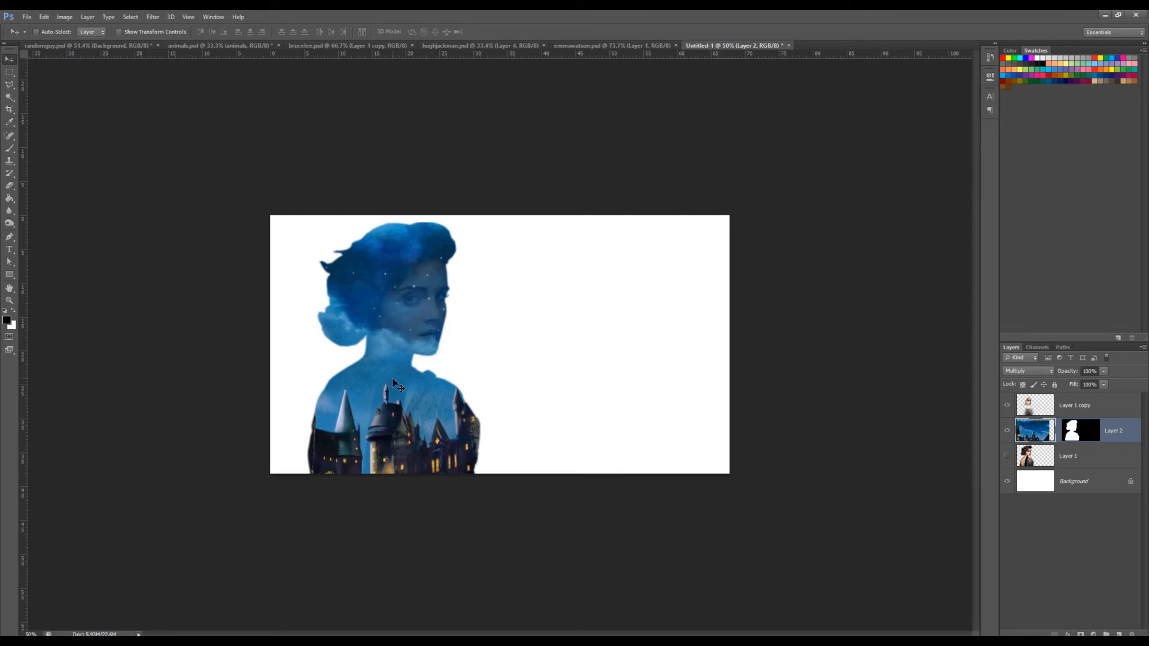
drag(392, 384, 407, 406)
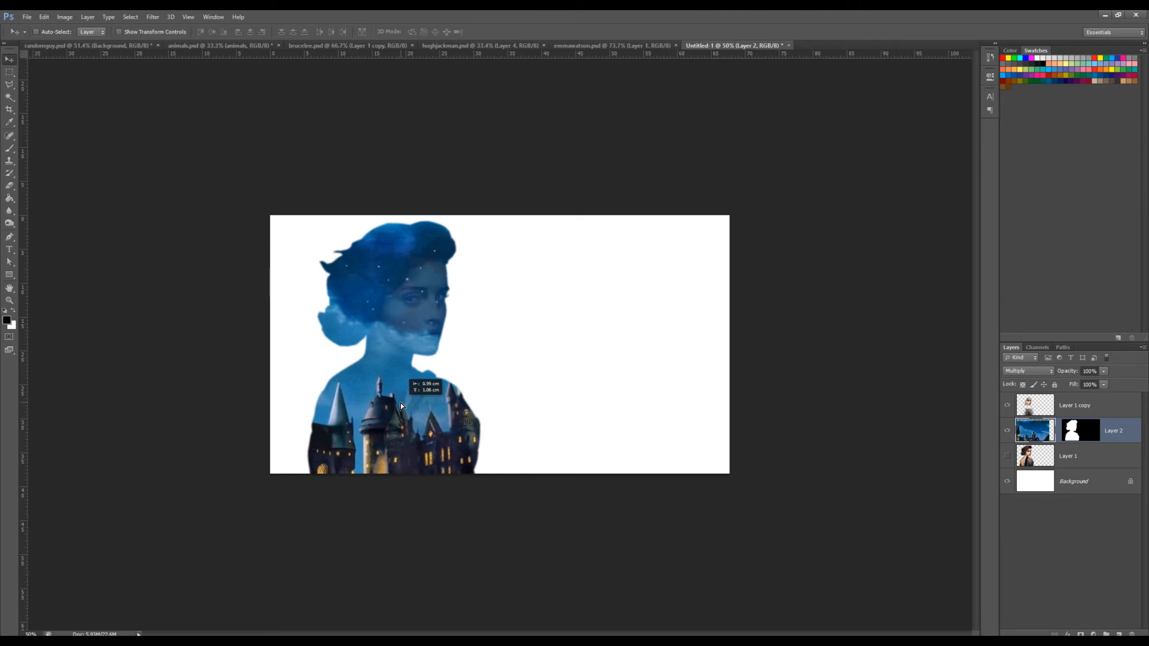
drag(400, 407, 401, 388)
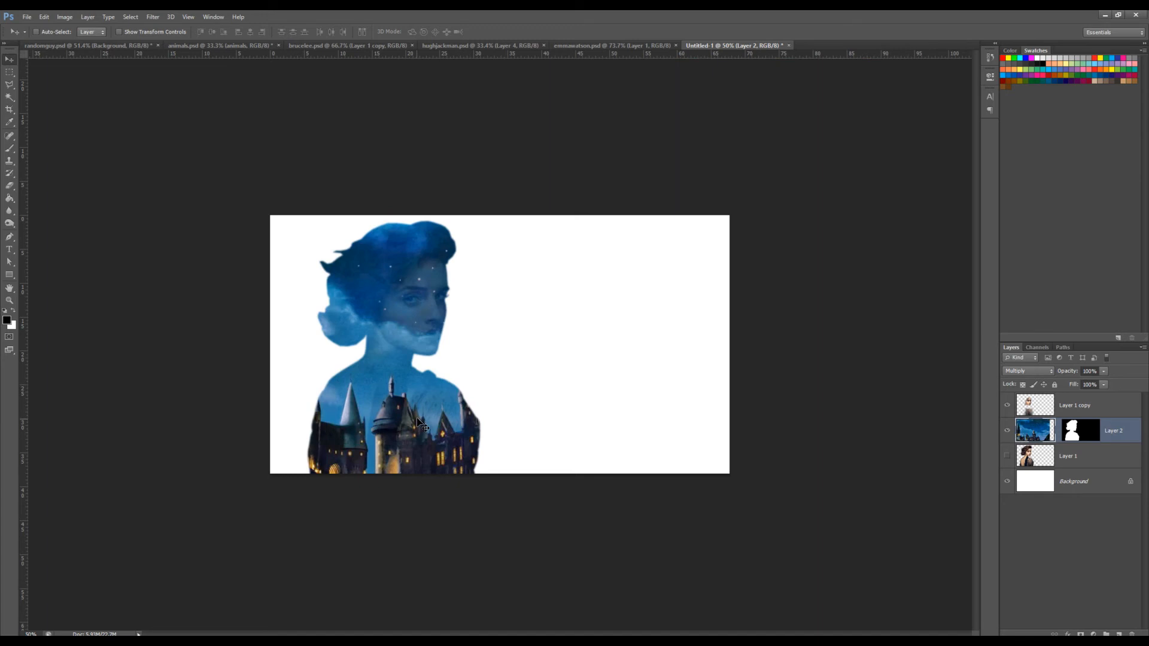
Step: Enlarge the castle picture with Free Transform so towers fill the lower body
key(ctrl+t)
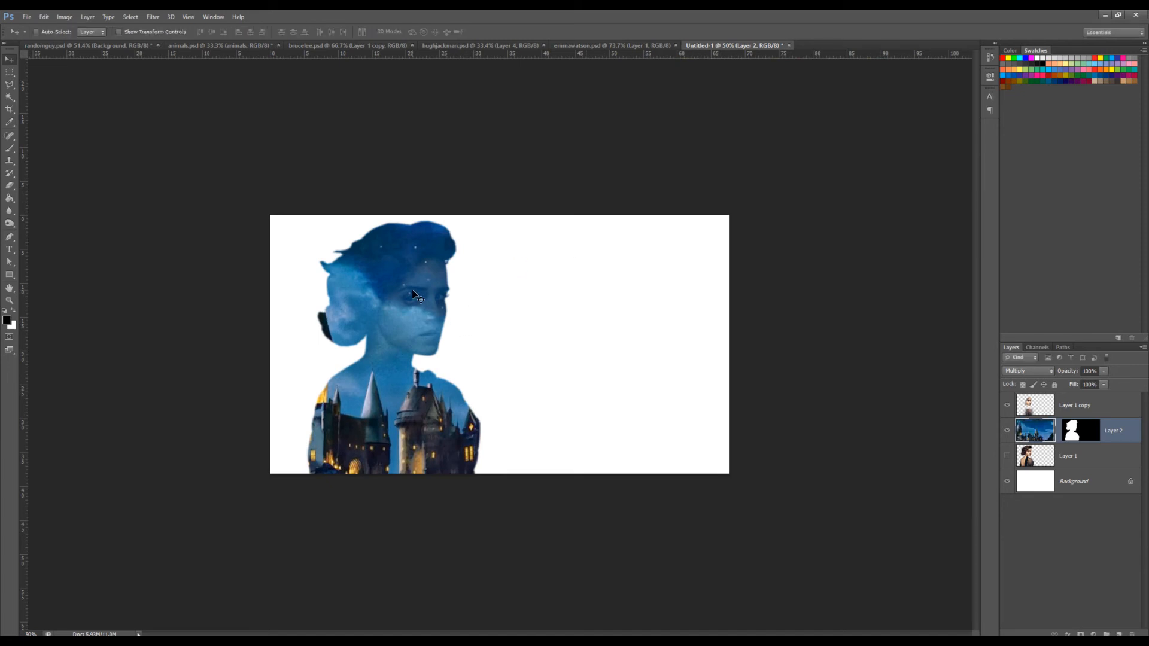
drag(414, 297, 400, 293)
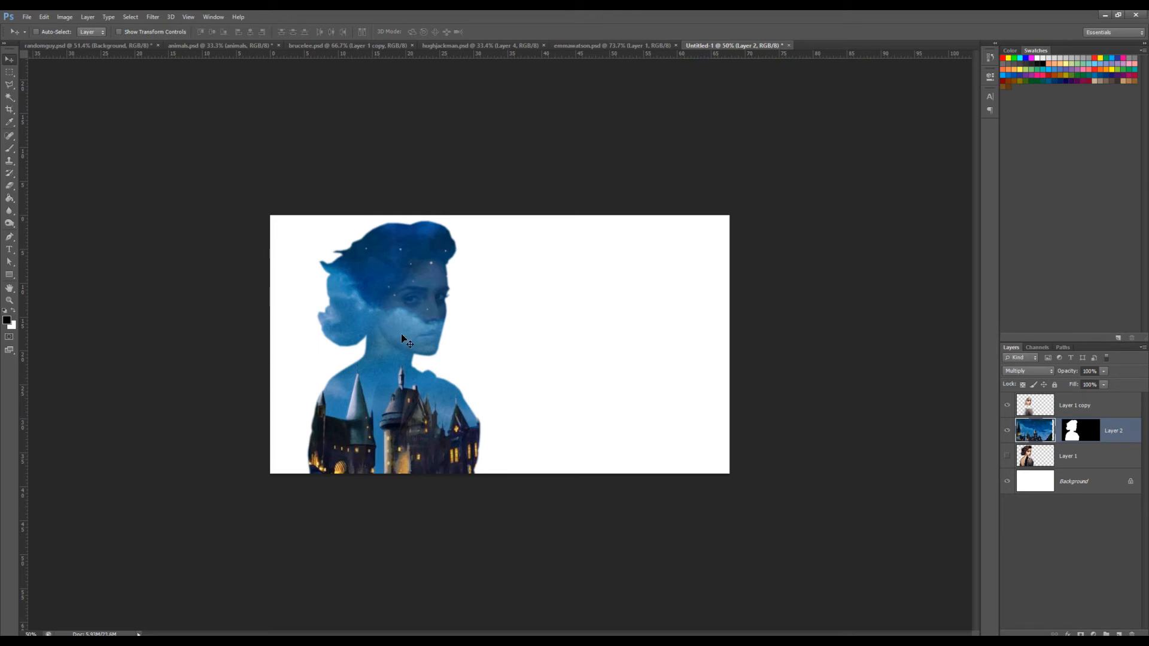
mouse_move(469, 314)
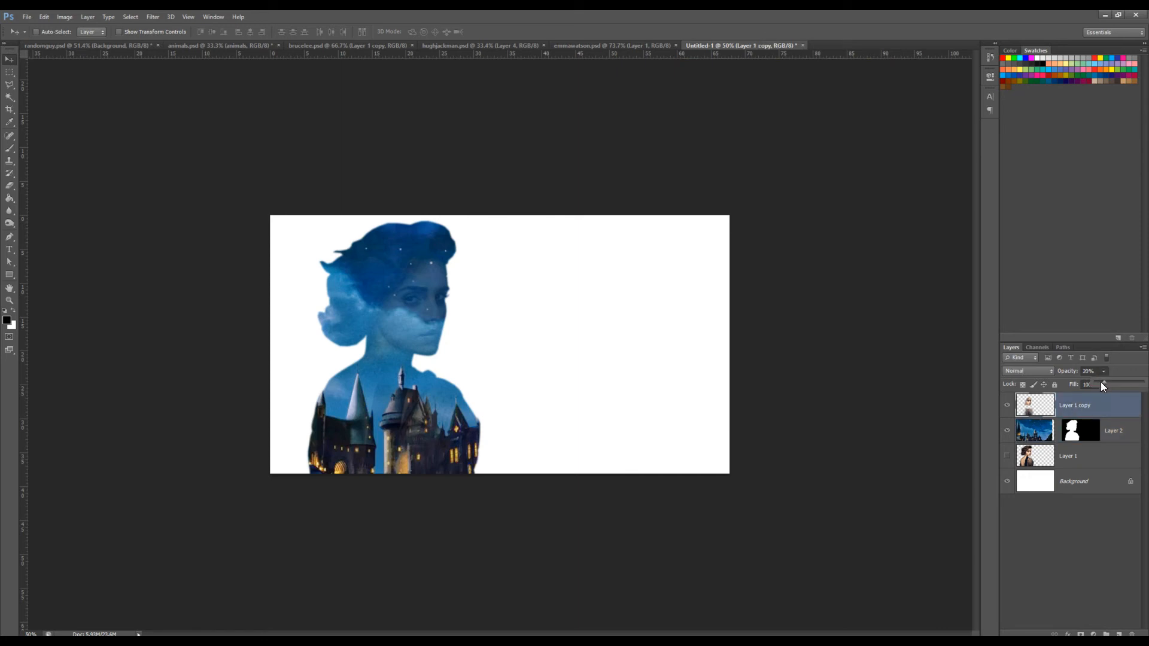
Step: Raise the top face copy to 34% opacity and return to the Untitled-1 document
drag(1091, 384, 1121, 384)
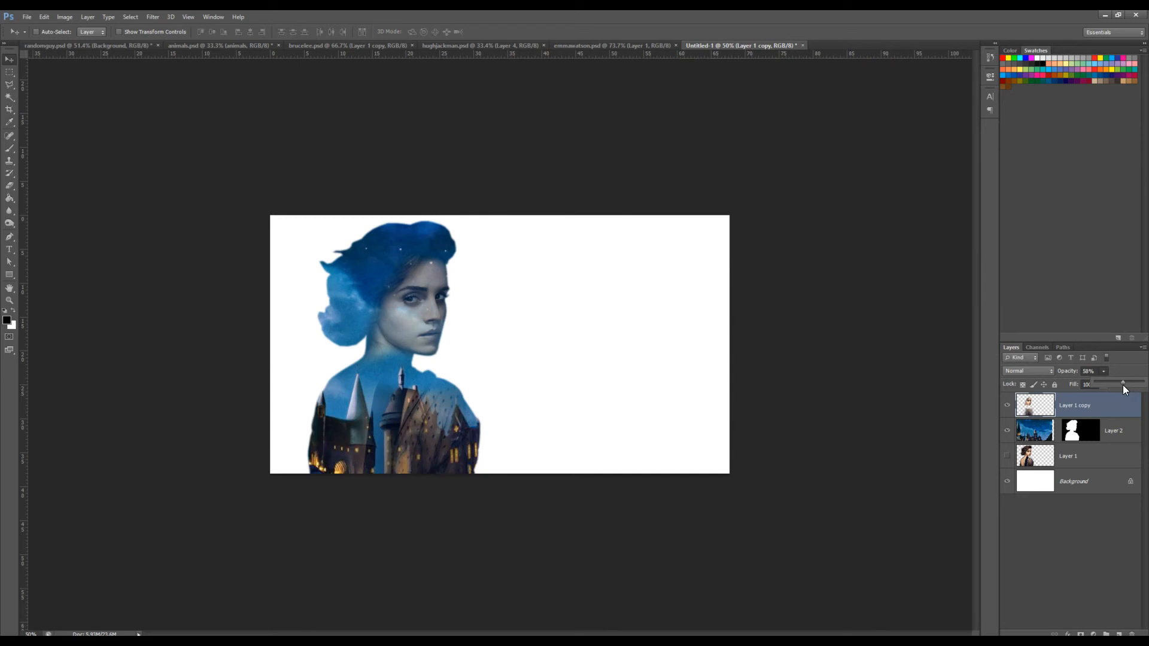
drag(1124, 384, 1115, 384)
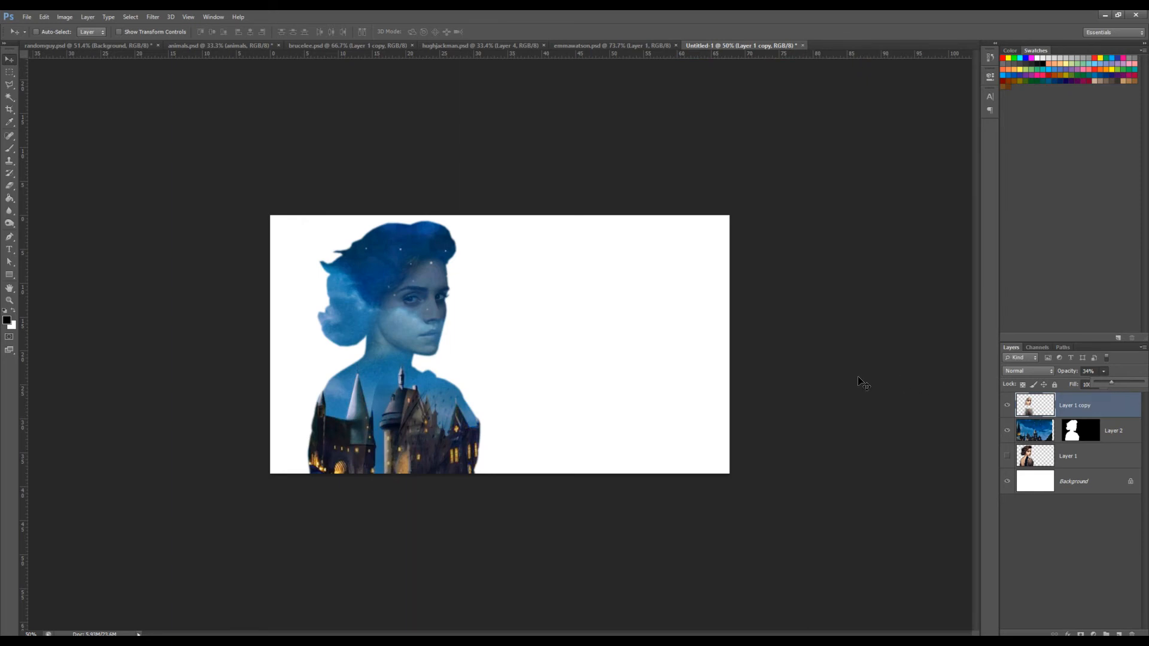
mouse_move(402, 316)
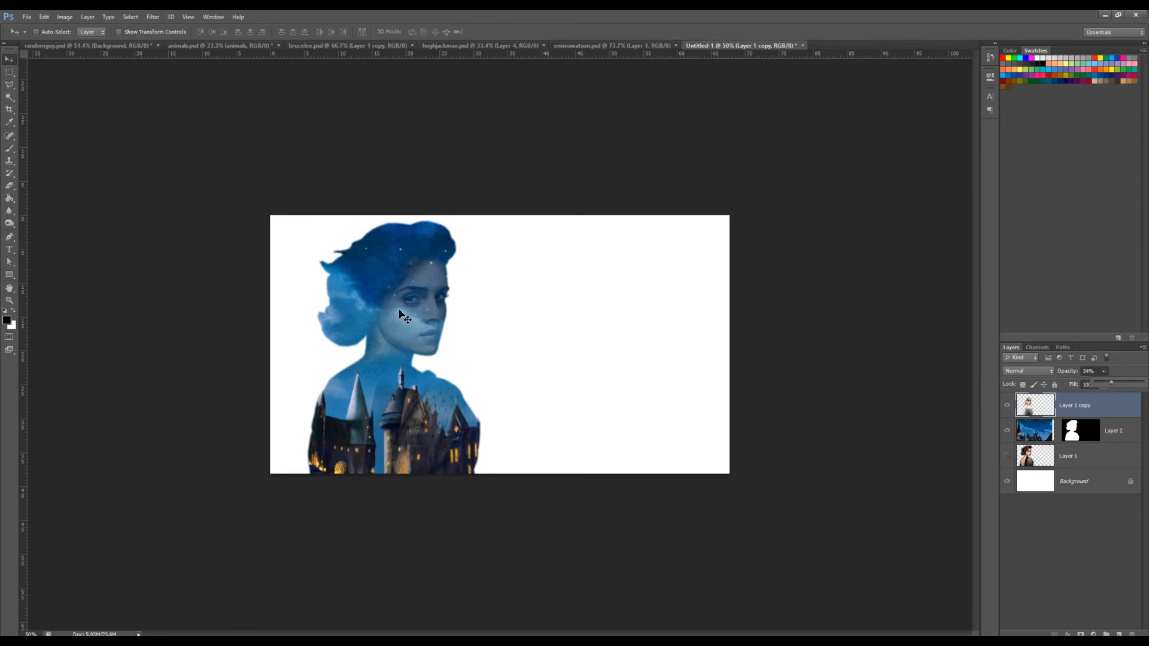
mouse_move(418, 326)
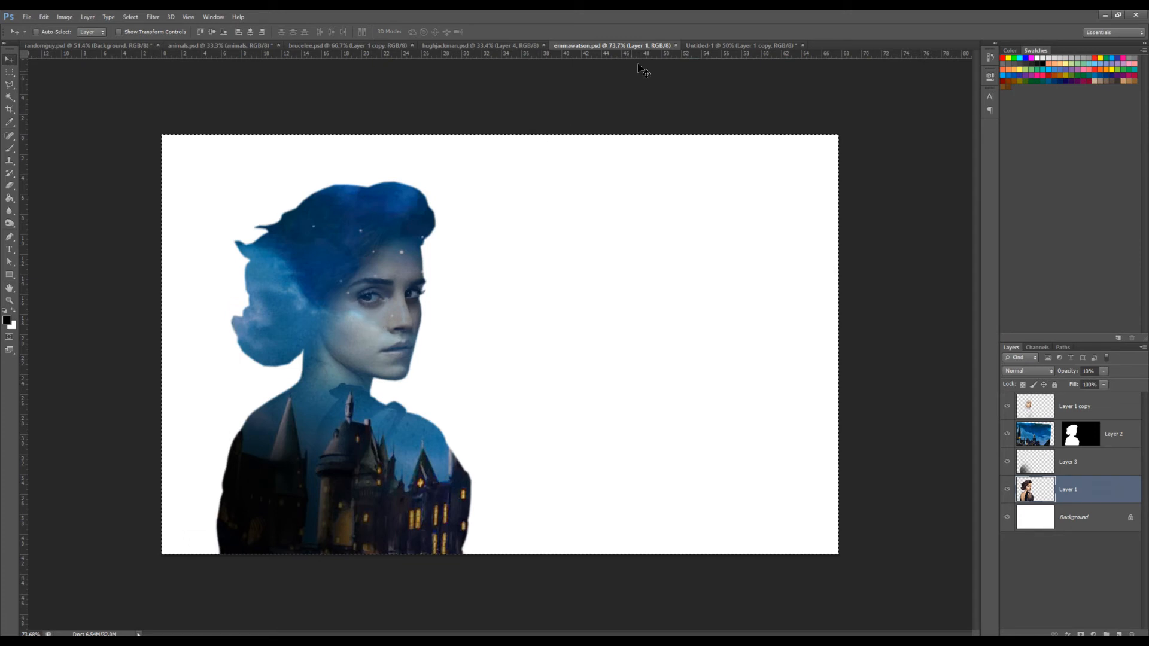
click(732, 45)
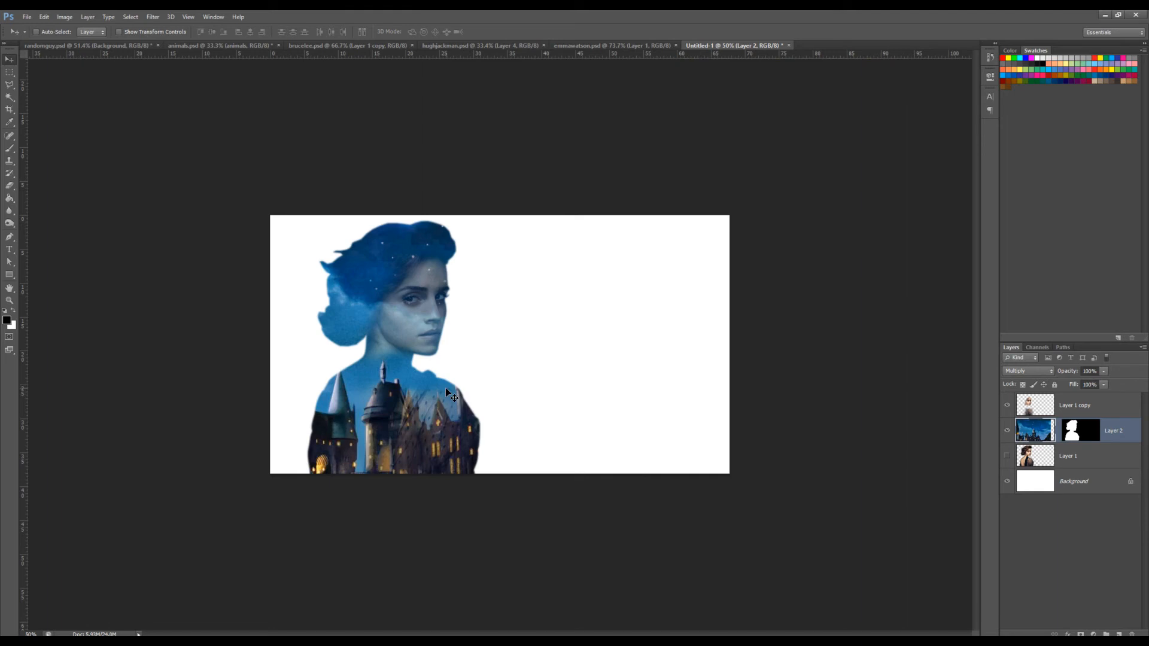
mouse_move(433, 386)
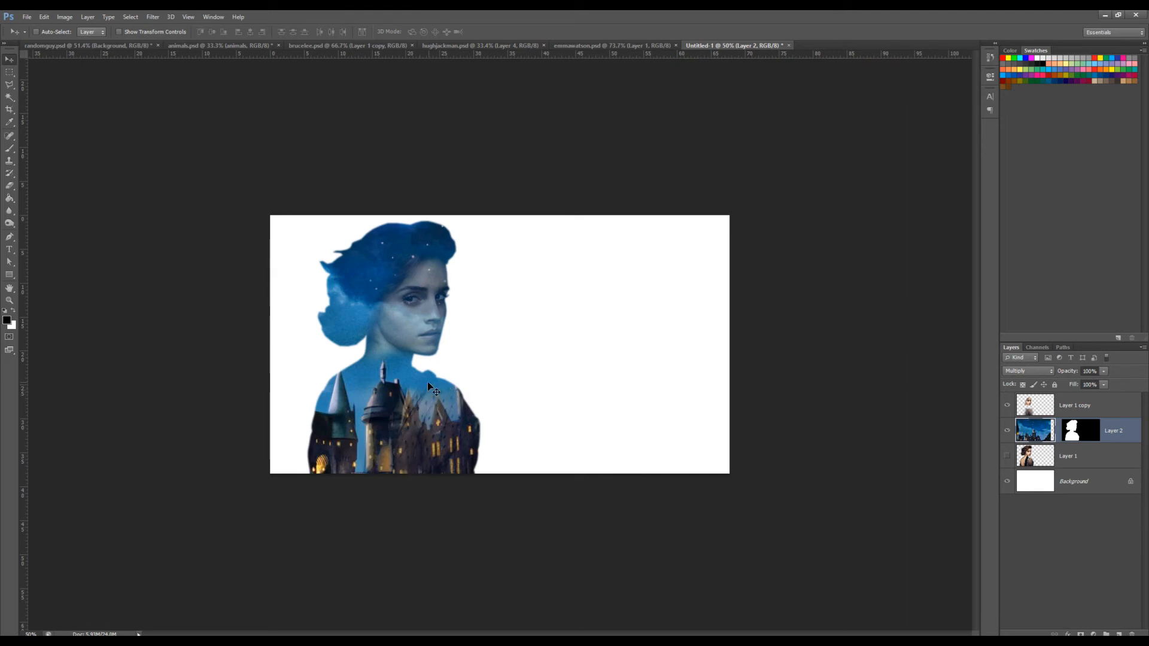
Step: Erase the face overlay over the castle towers at the bottom of the silhouette
click(1074, 406)
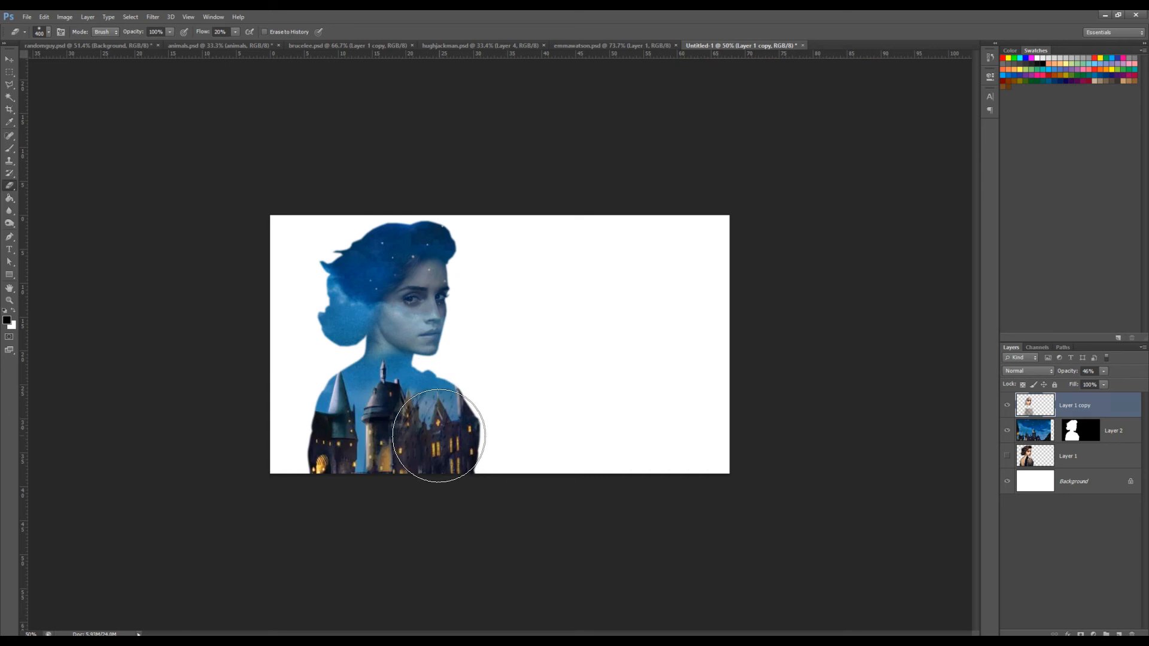
drag(438, 435, 391, 487)
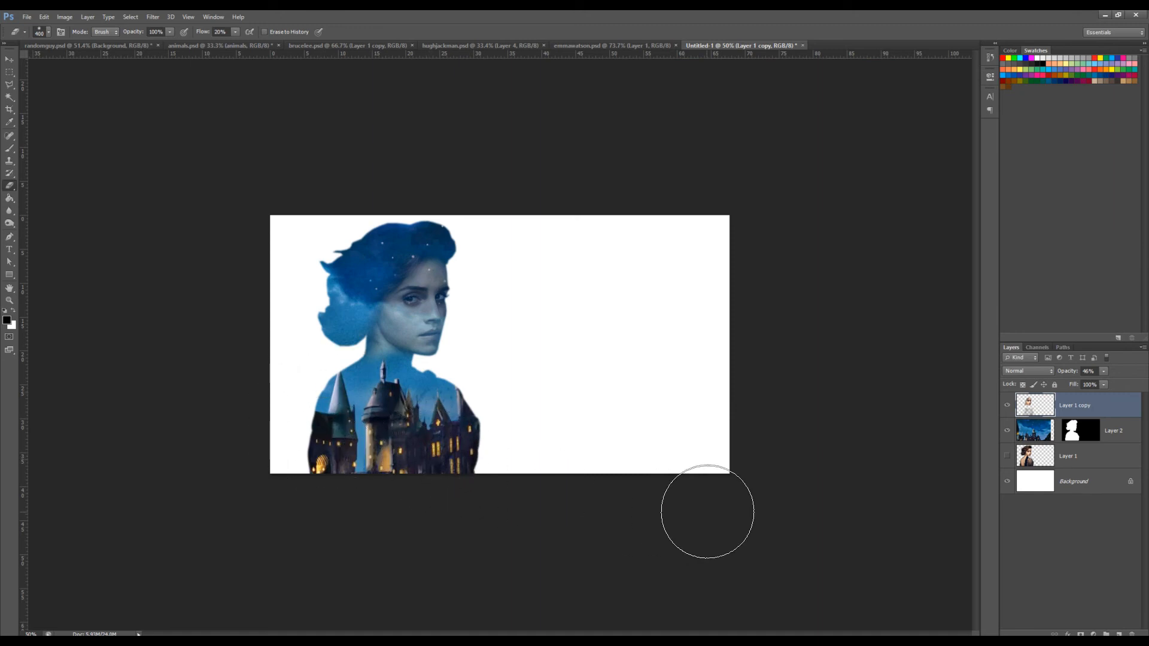
mouse_move(817, 420)
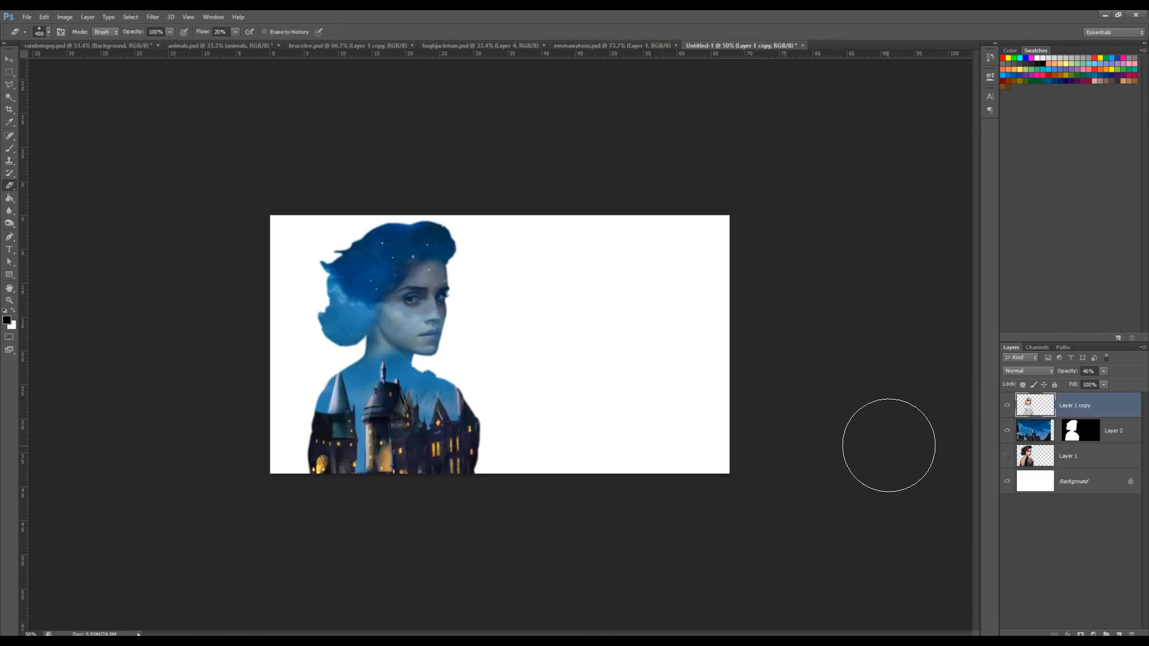
mouse_move(904, 458)
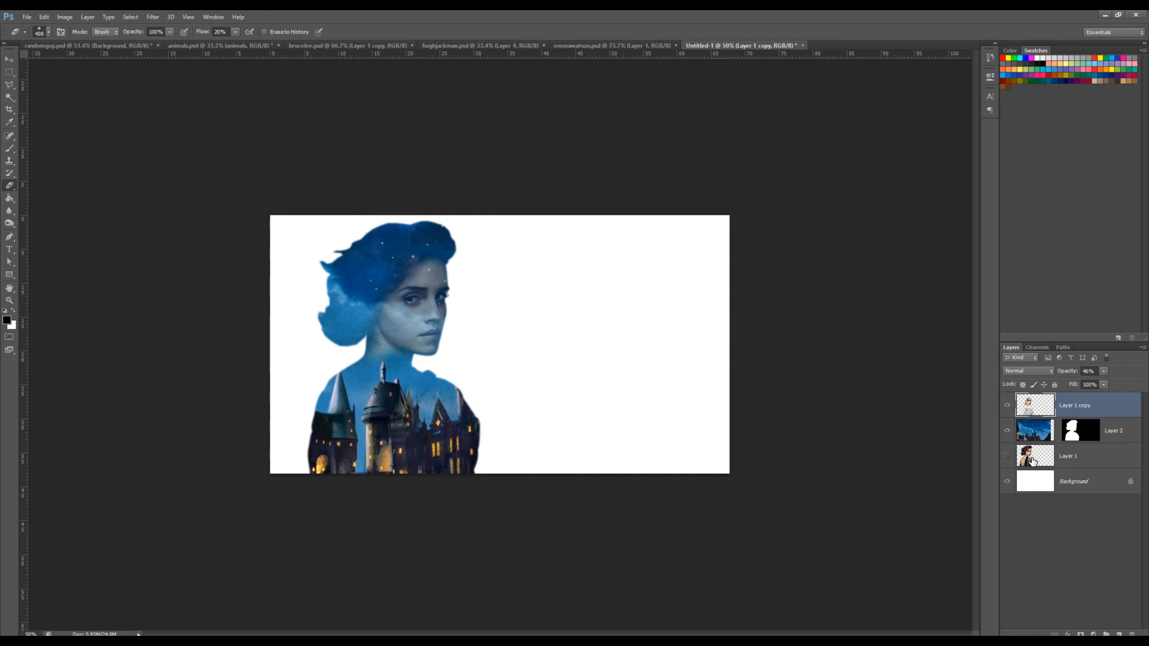
Step: Load the silhouette mask as a selection and switch to a soft black brush
click(1068, 456)
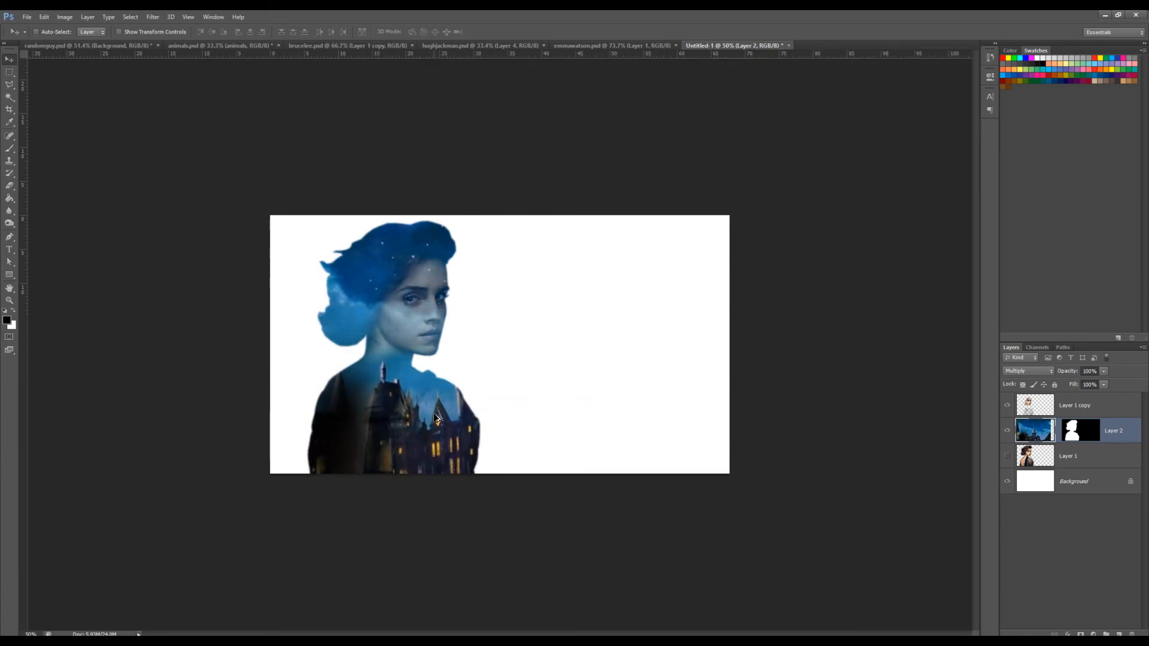
click(1075, 405)
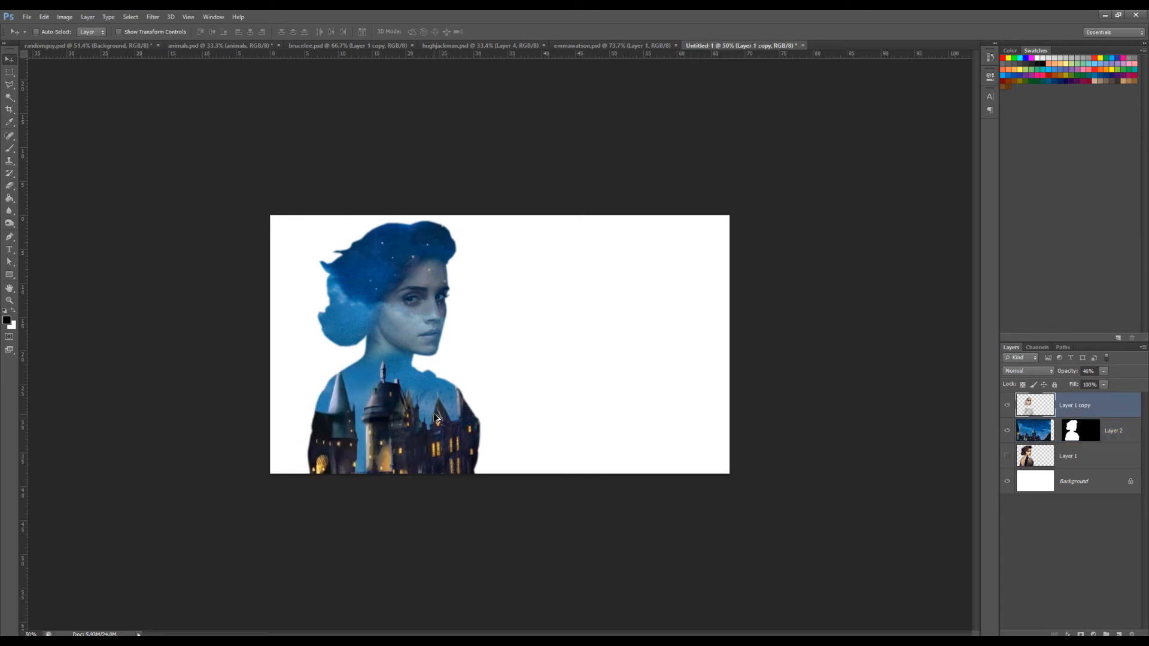
click(1070, 455)
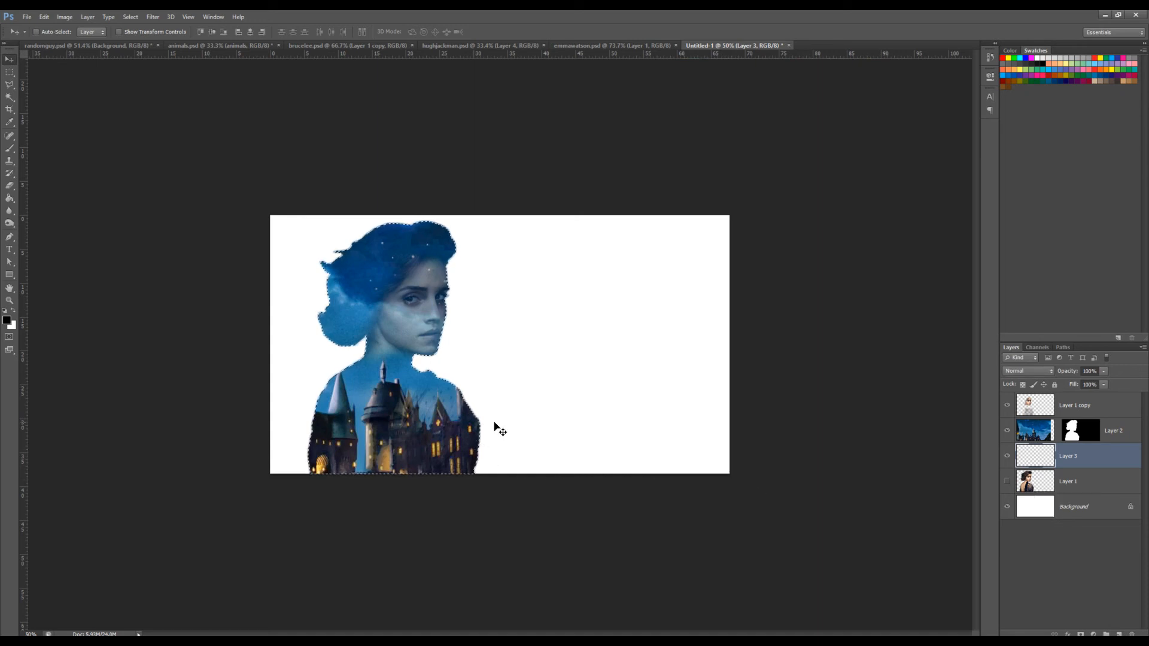
click(10, 135)
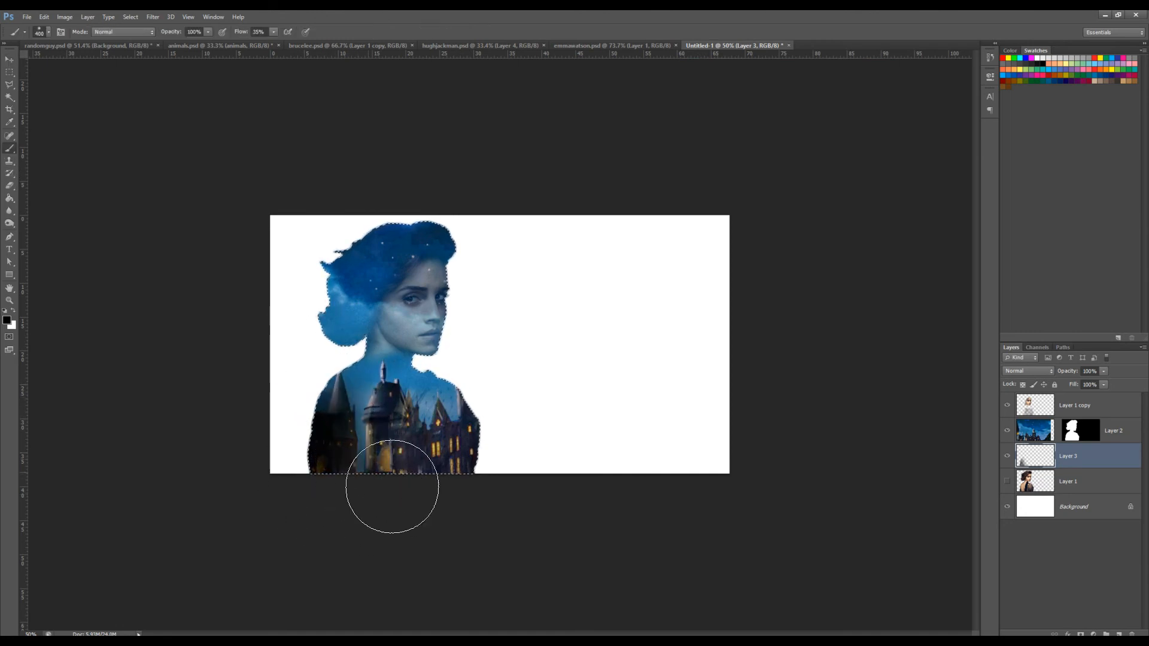
Step: Paint dark shading along the bottom and left side of the silhouette on a new layer
drag(393, 487, 337, 403)
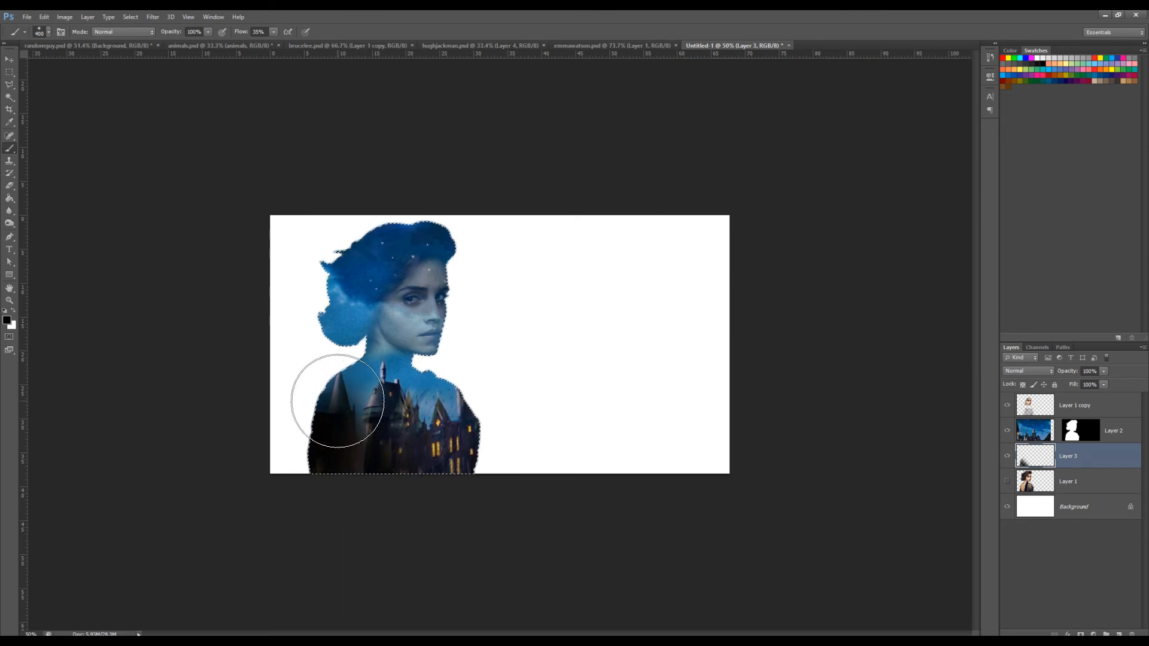
drag(338, 399, 403, 469)
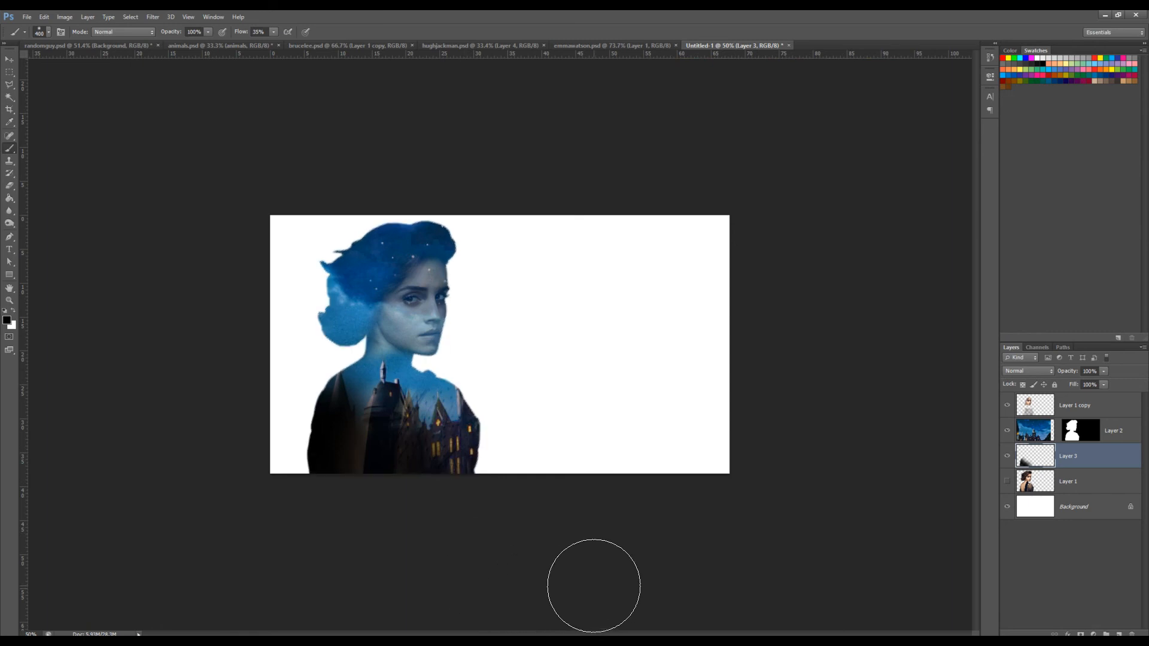
mouse_move(541, 449)
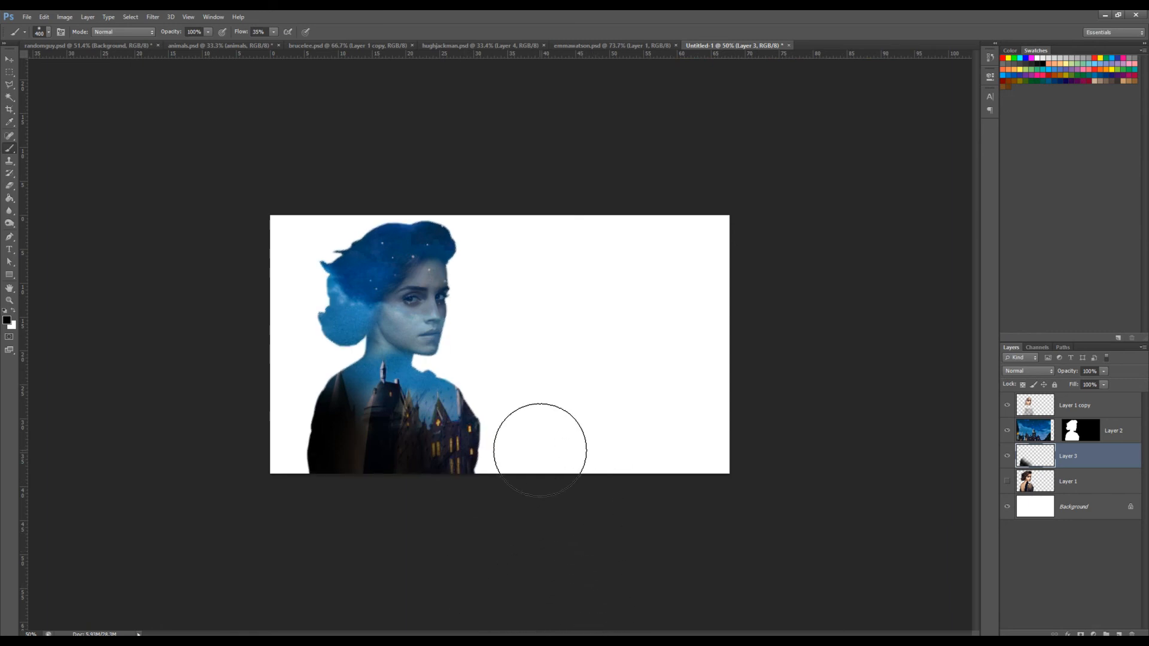
mouse_move(778, 468)
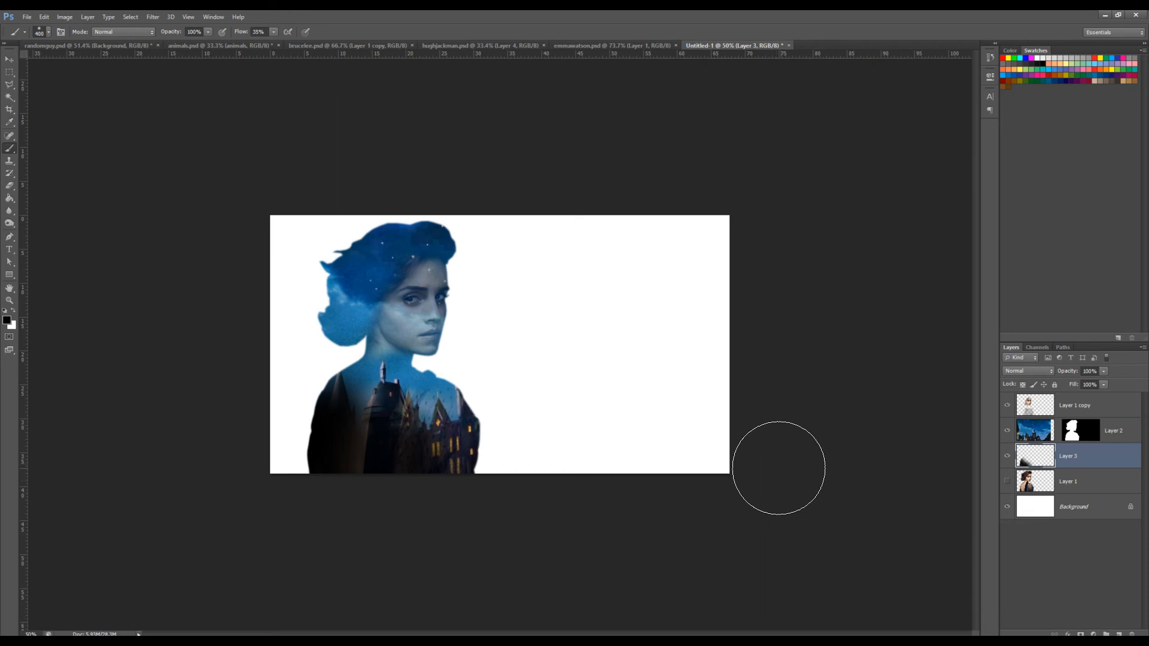
mouse_move(672, 315)
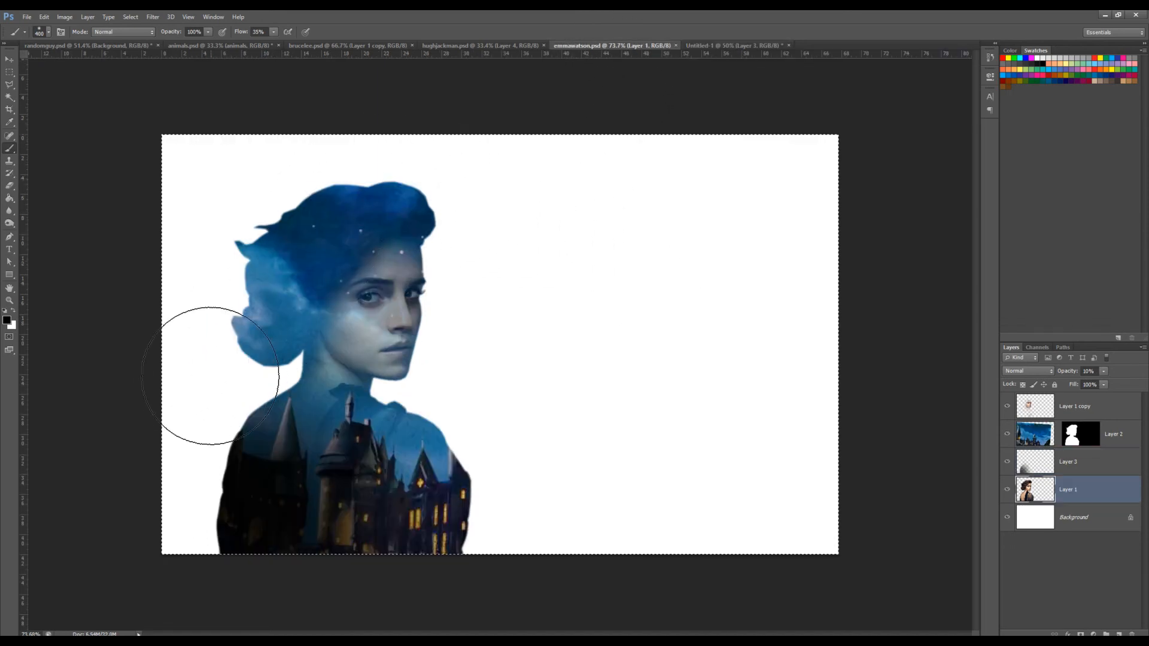
mouse_move(773, 136)
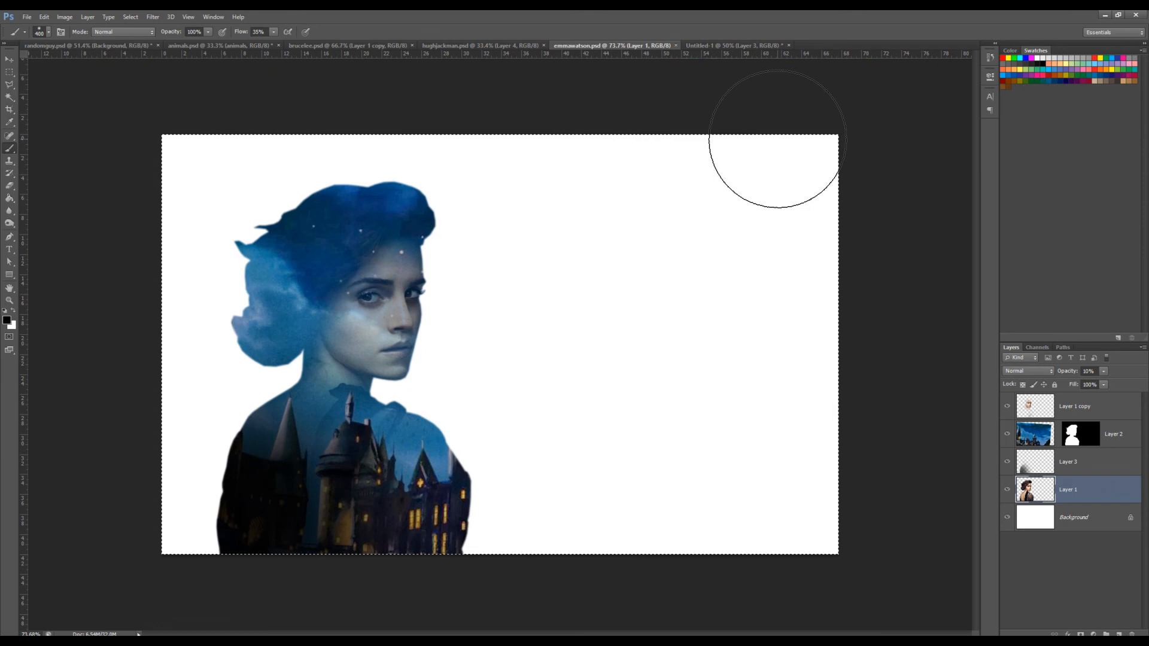
mouse_move(625, 321)
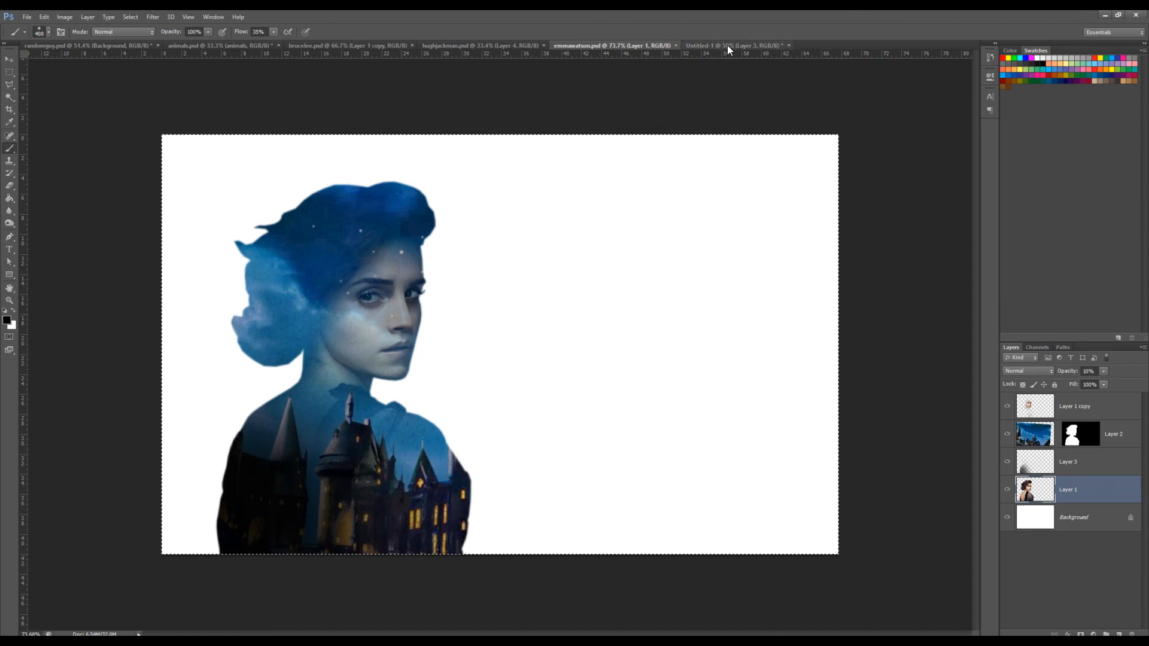
click(725, 45)
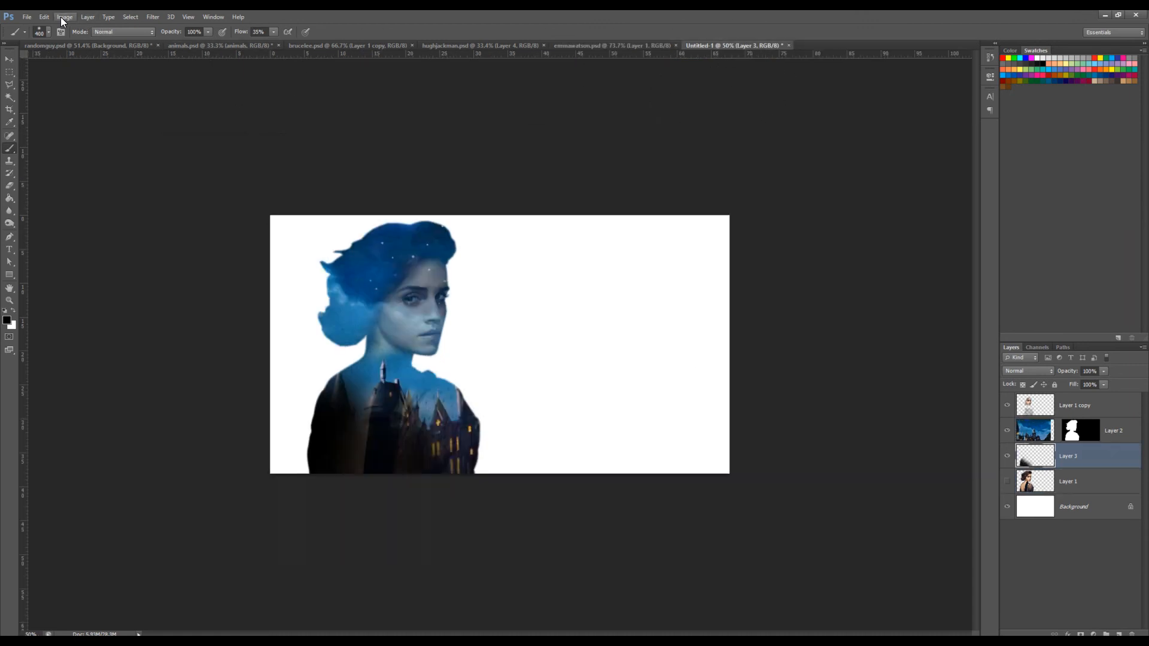
Step: Set Canvas Size height to 42 cm anchored bottom-center, adding white space on top
click(63, 15)
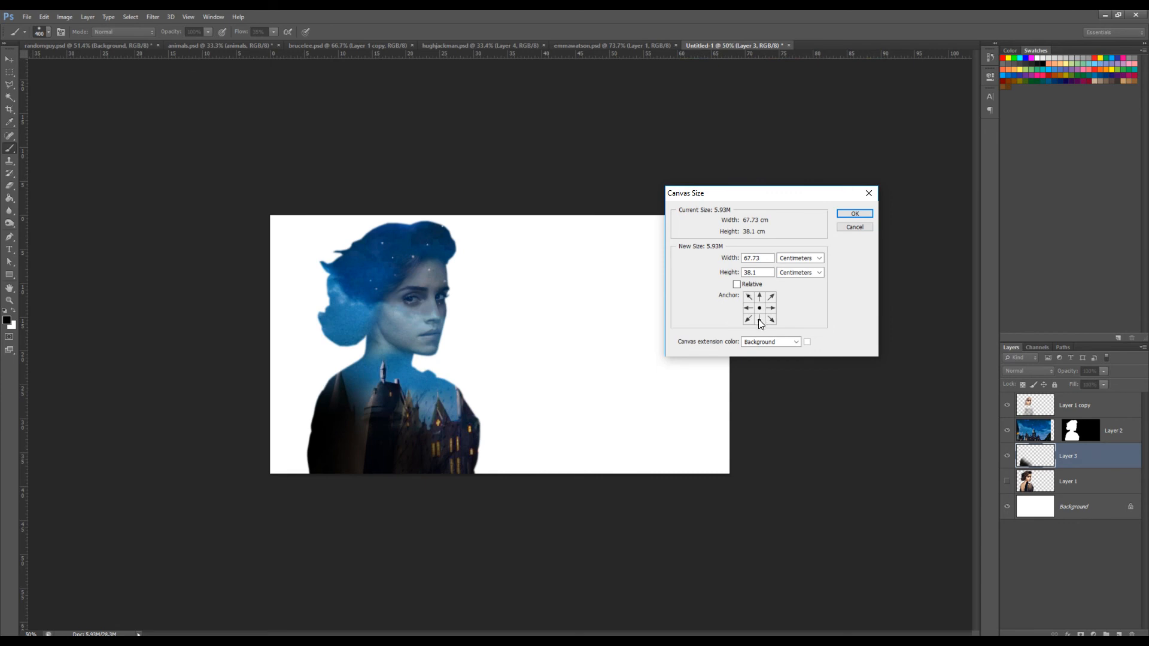
click(759, 319)
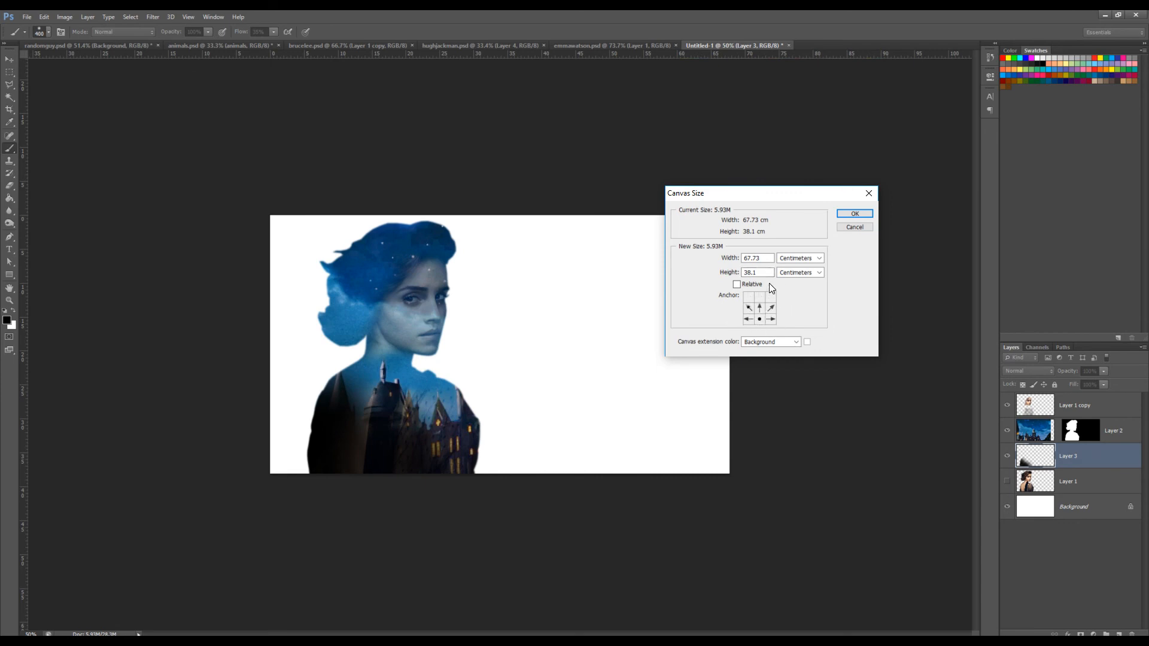
click(757, 271)
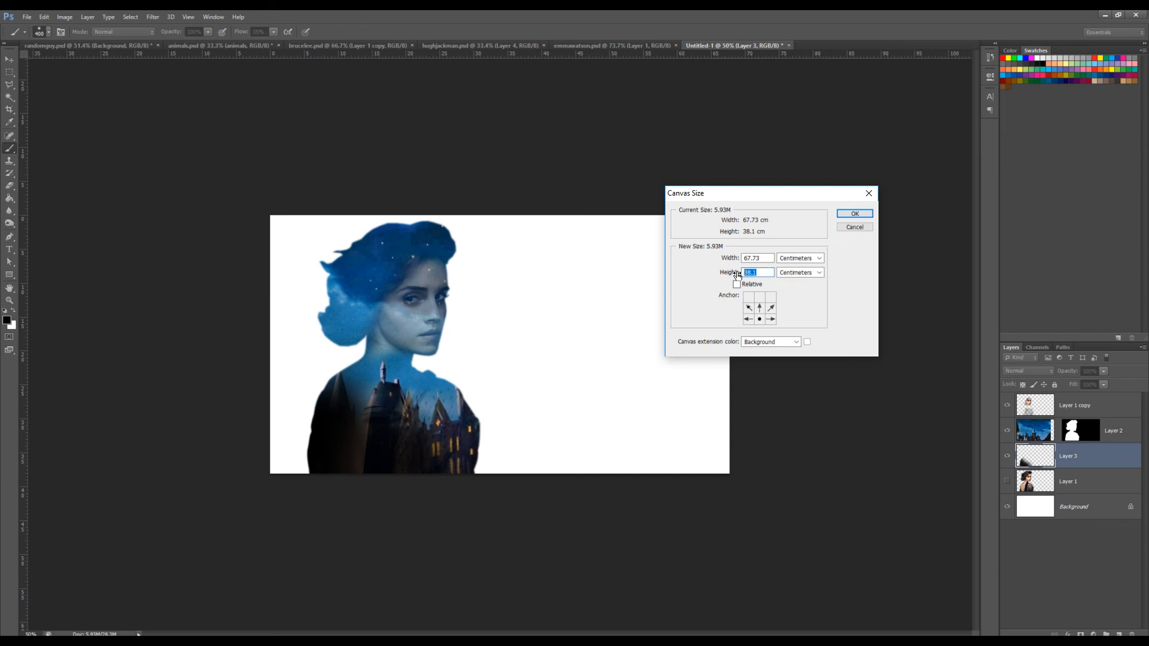
text(42)
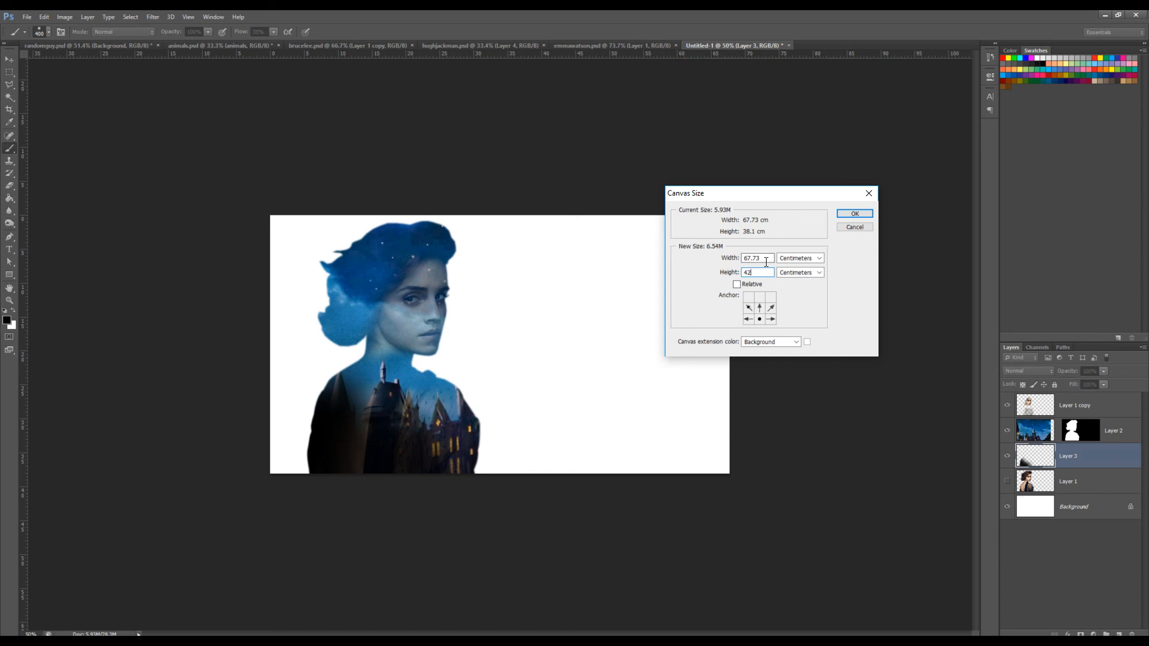
click(854, 213)
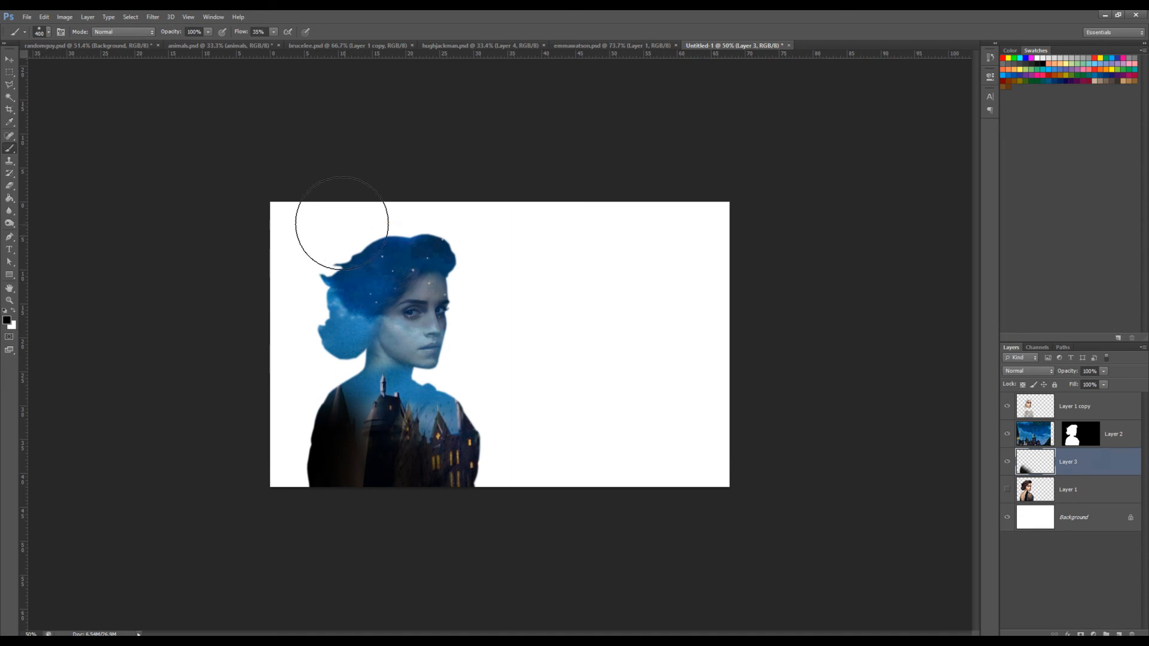
mouse_move(551, 234)
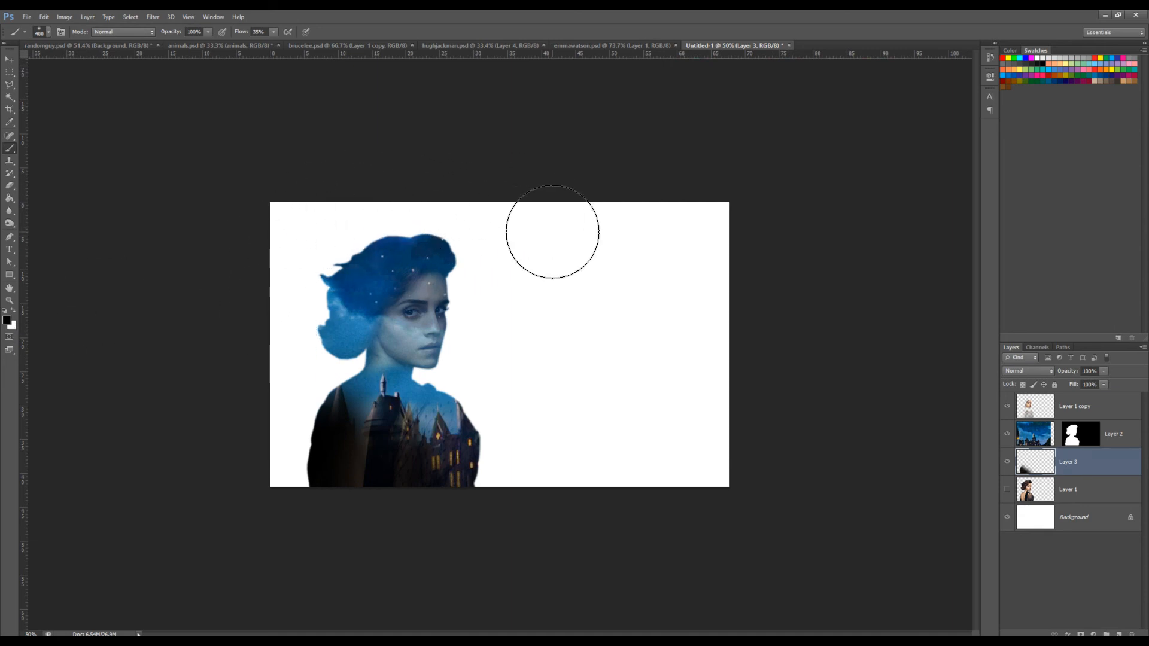
mouse_move(548, 227)
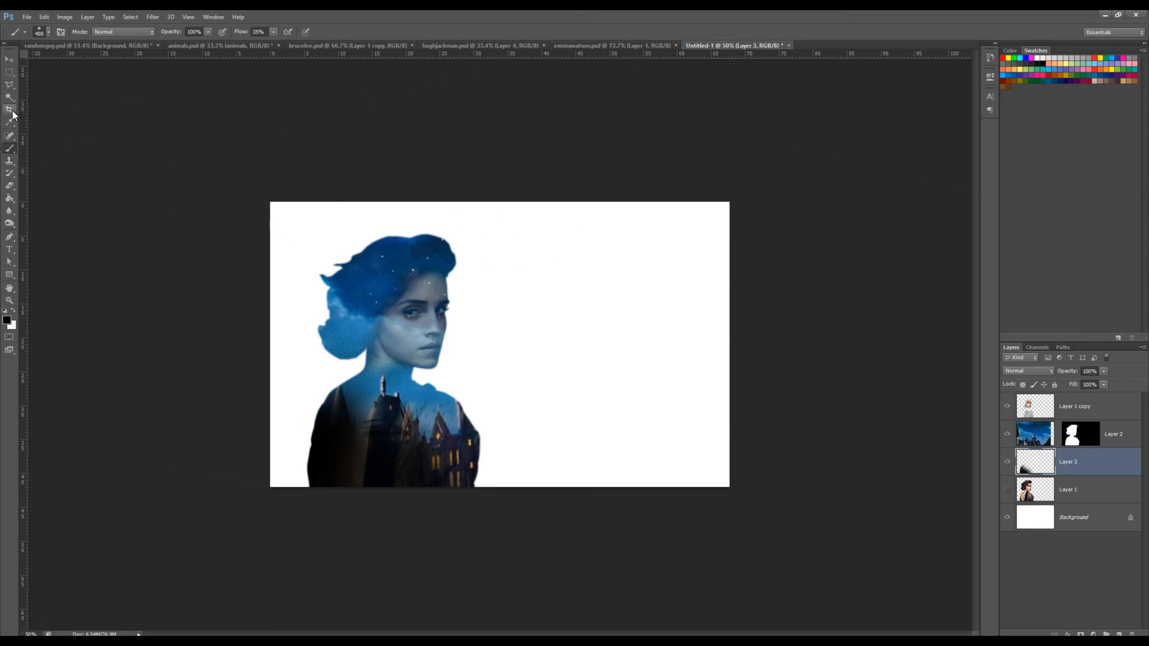
Step: Crop the top canvas edge down to reduce the white space above the head
click(9, 109)
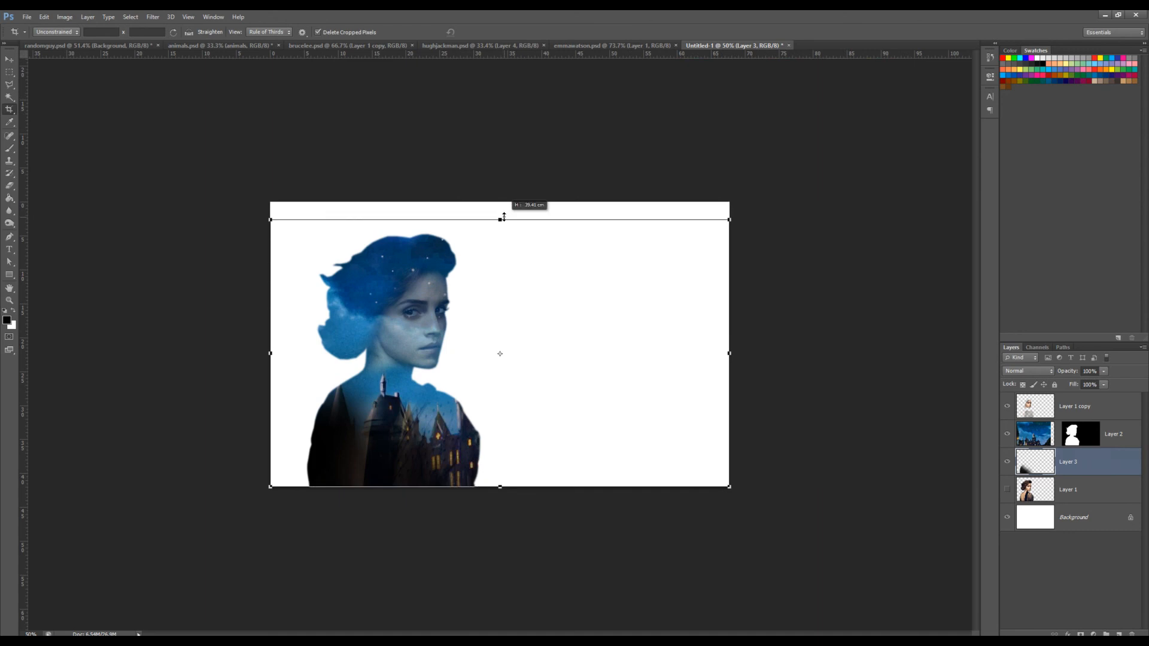
drag(501, 219, 500, 194)
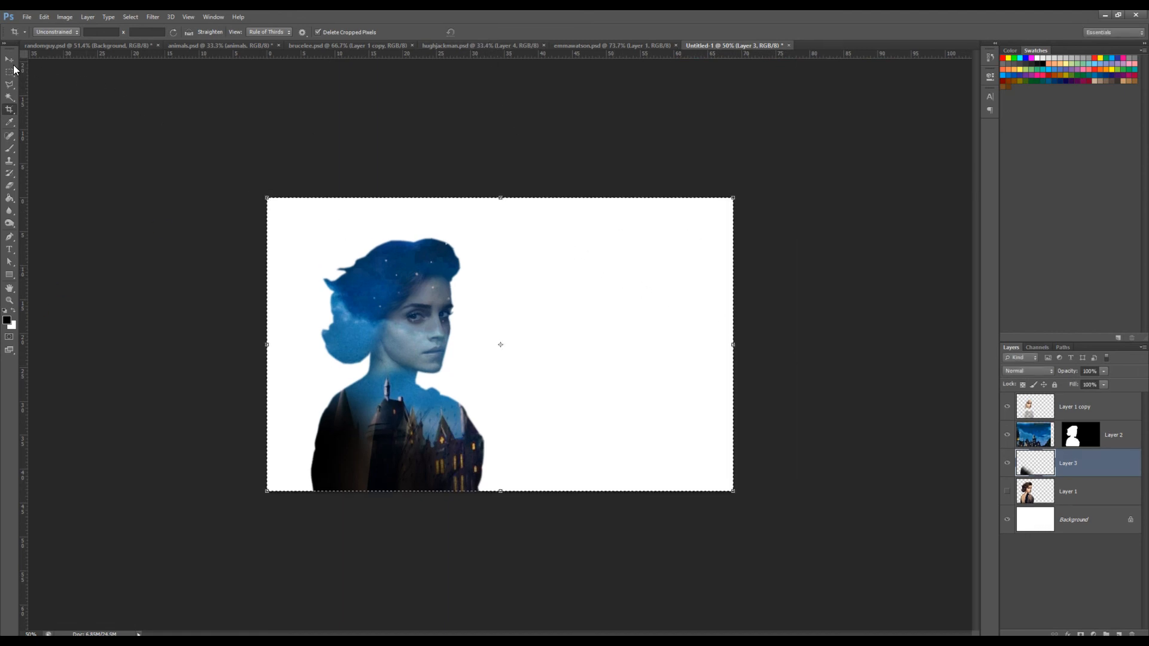
click(9, 60)
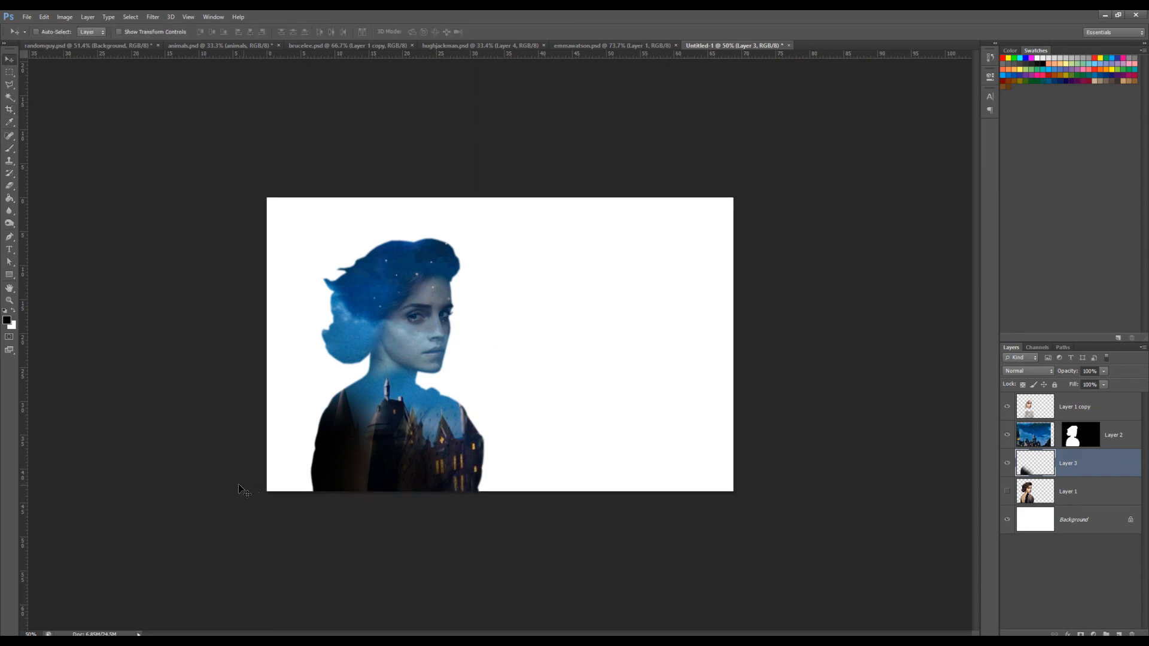